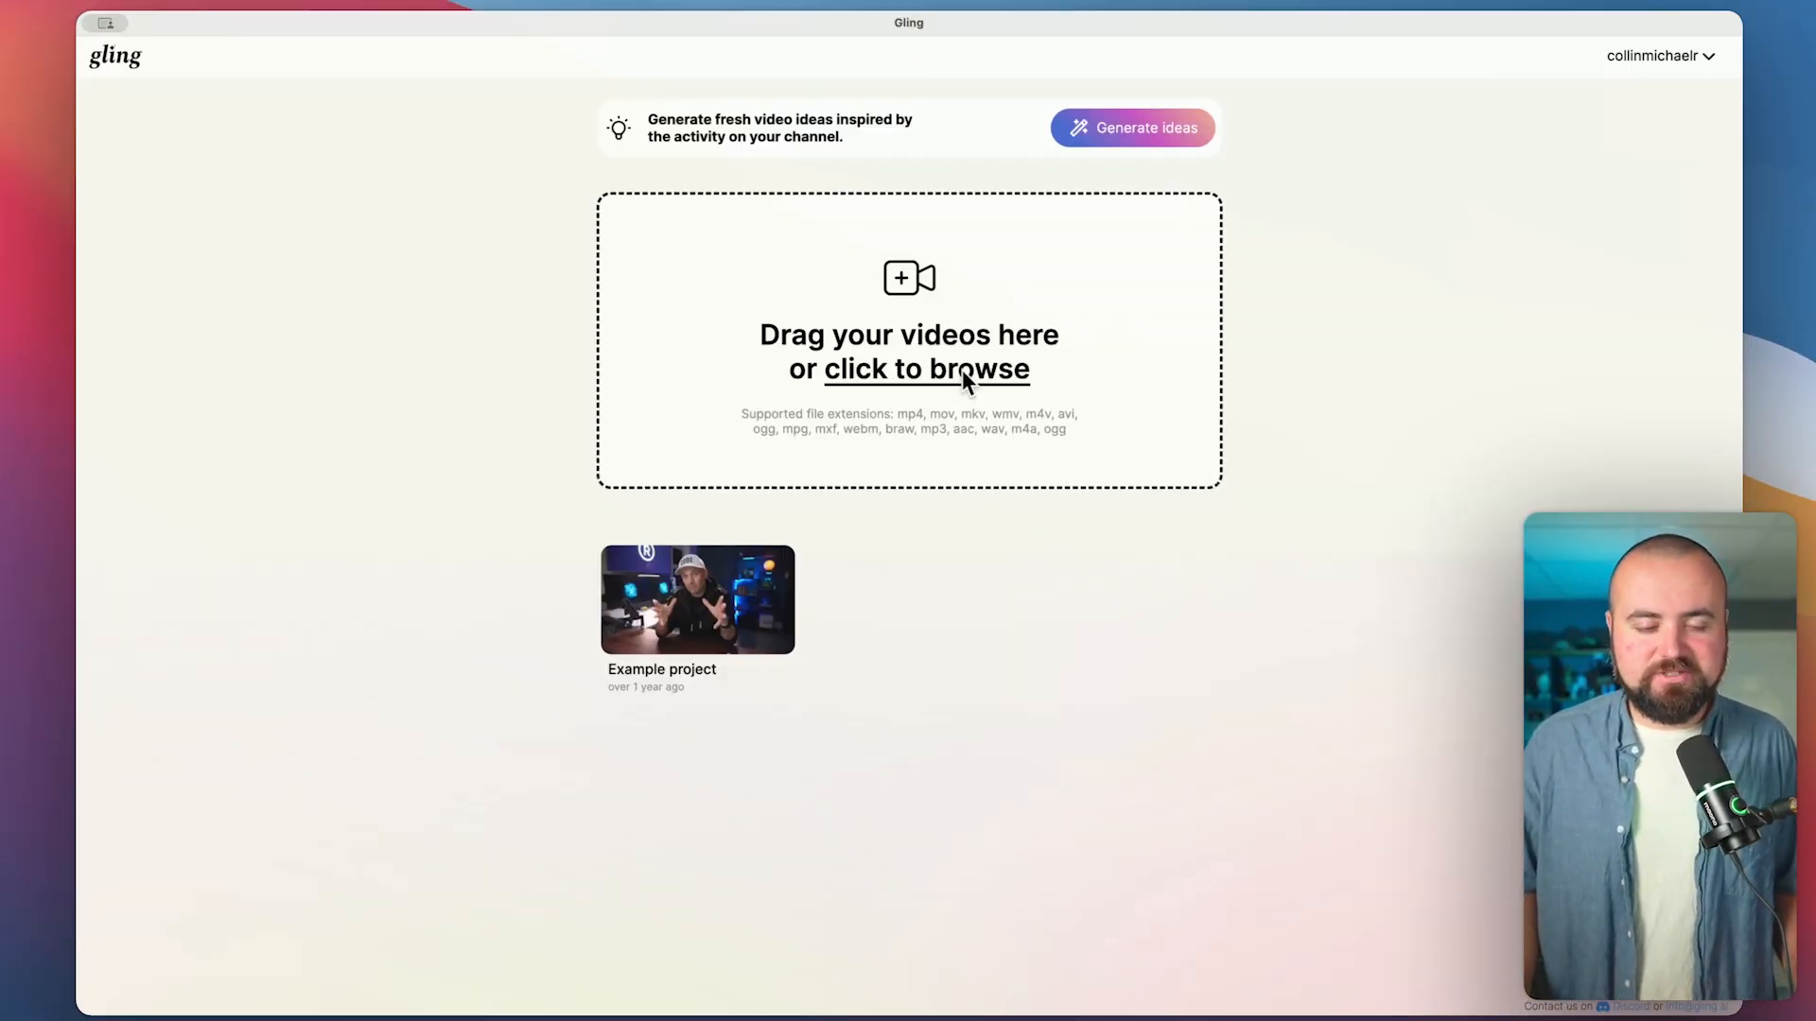
Start a project from C0741.MP4 with Cut silences and Cut bad takes enabled
click(926, 368)
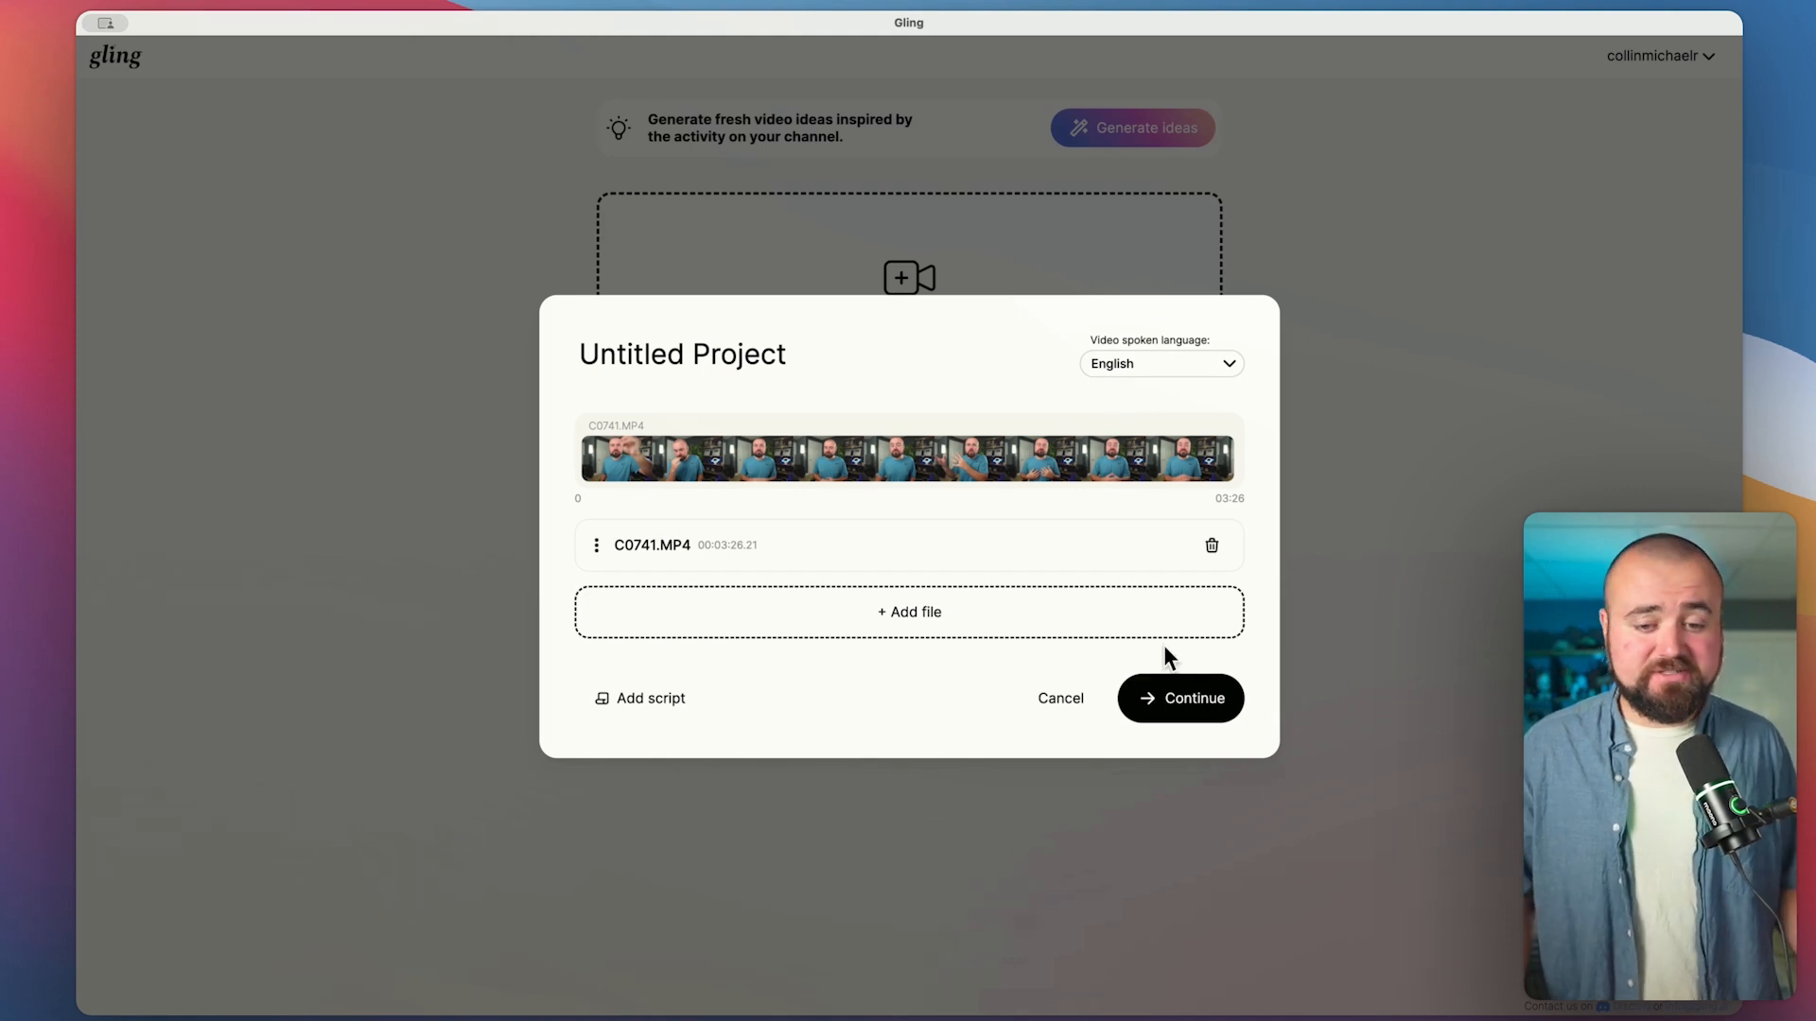
click(1179, 697)
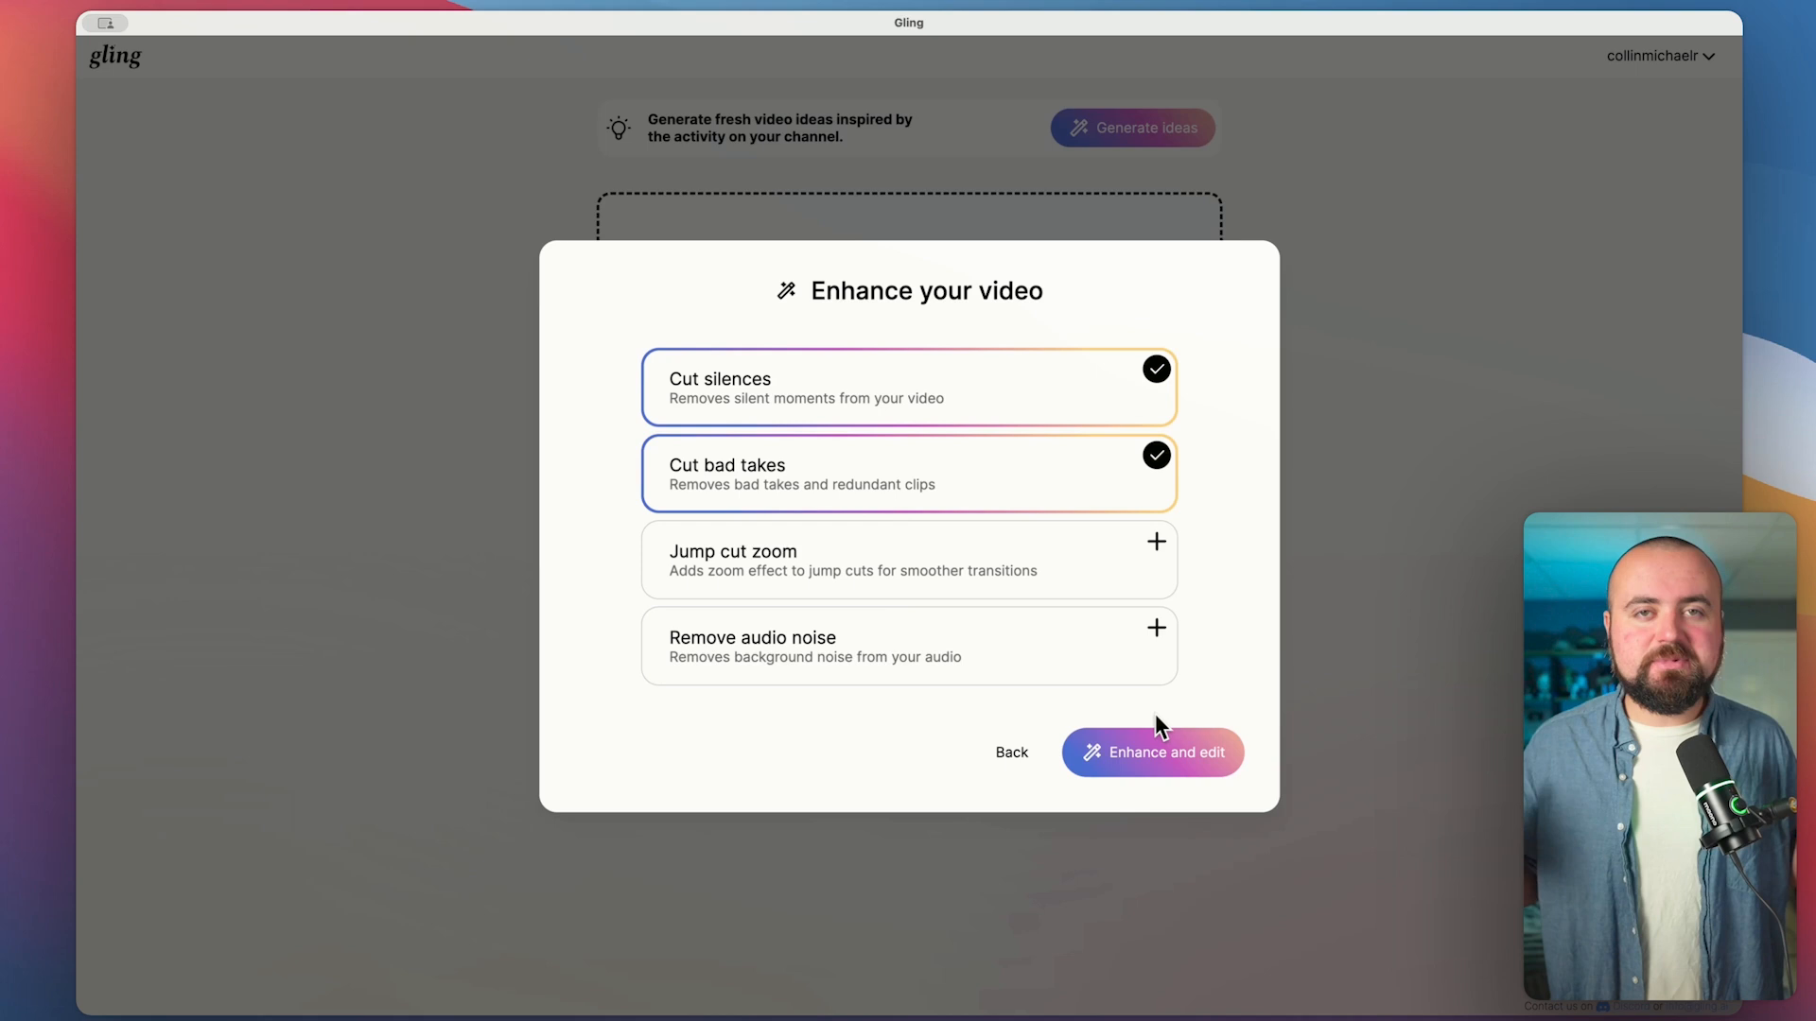
mouse_move(981, 419)
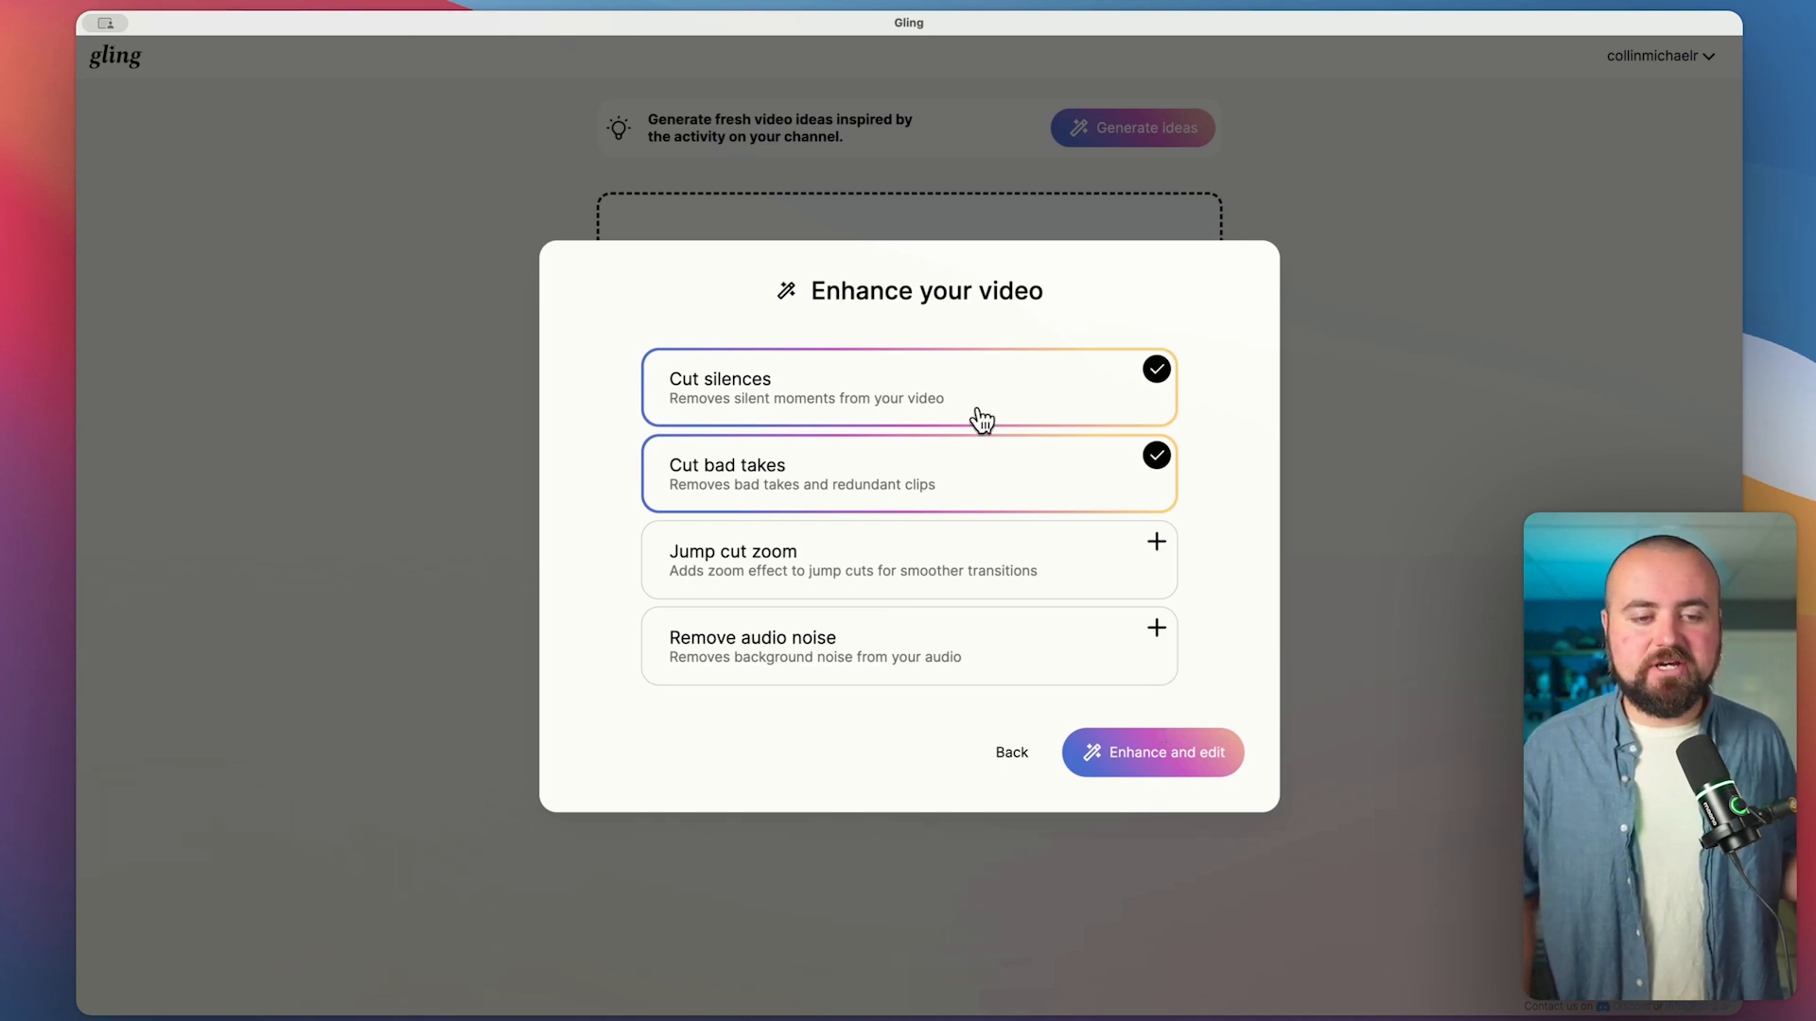
mouse_move(824, 502)
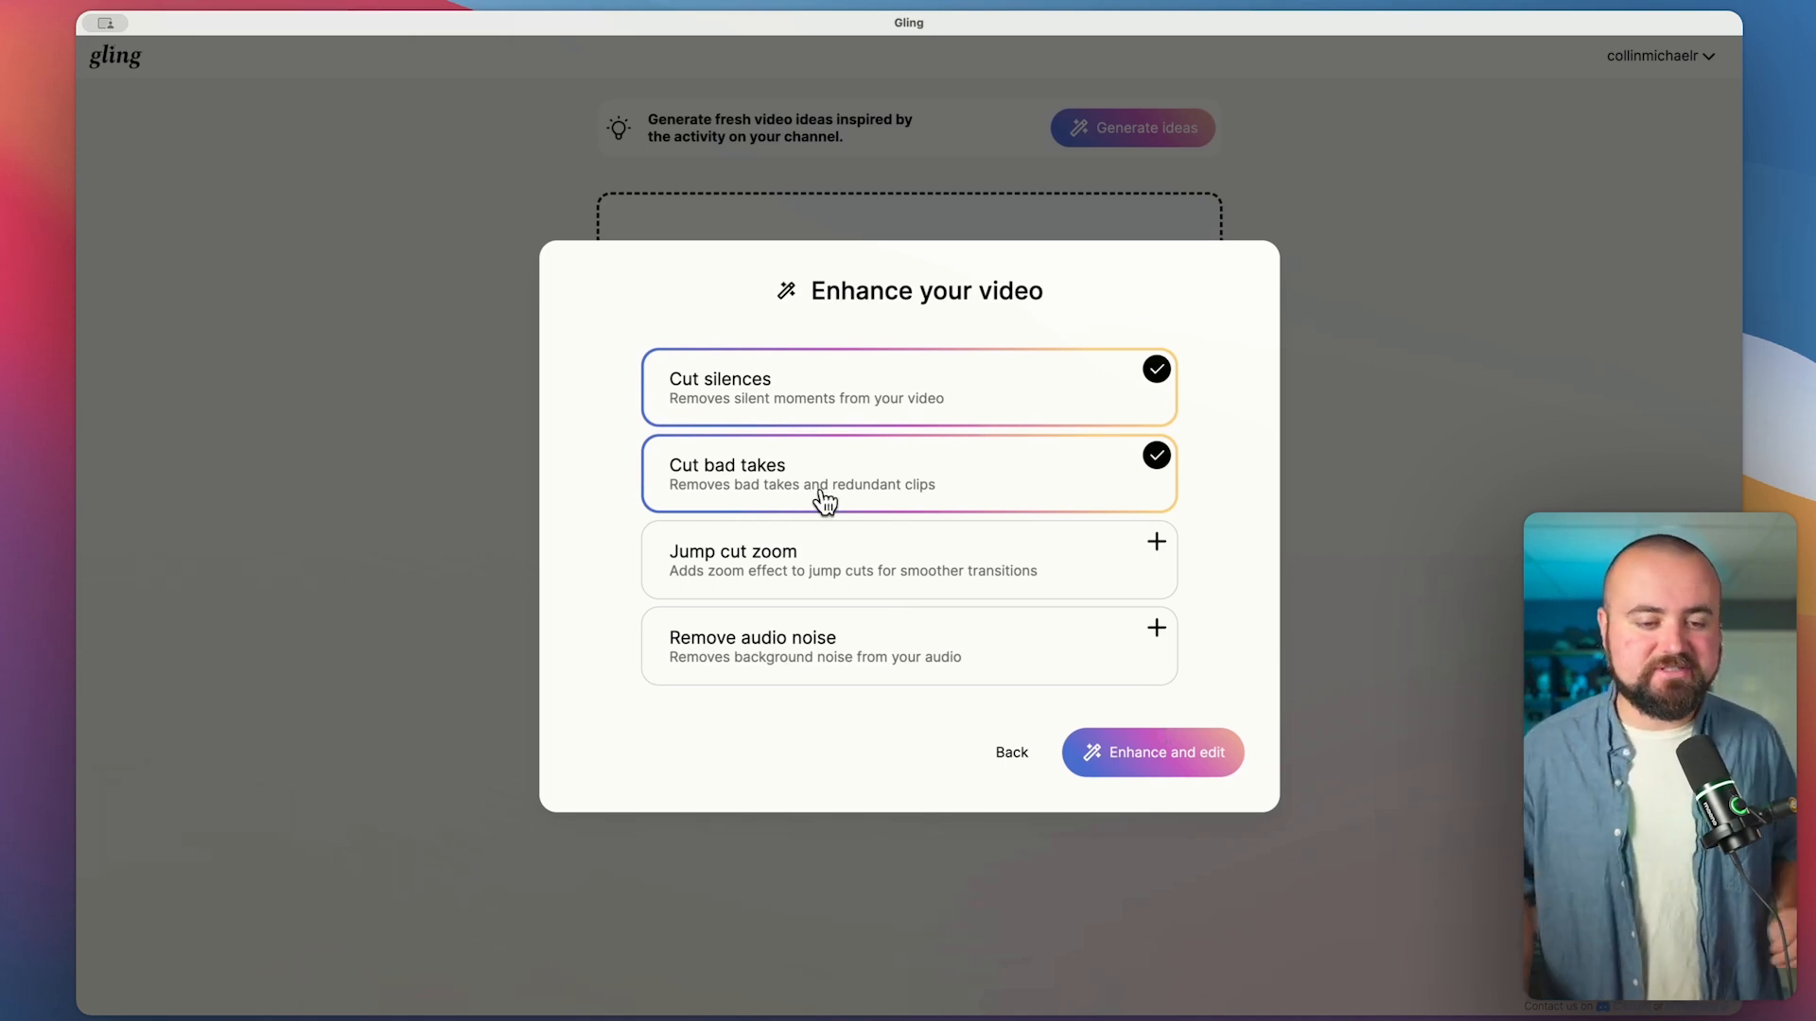
mouse_move(1152, 751)
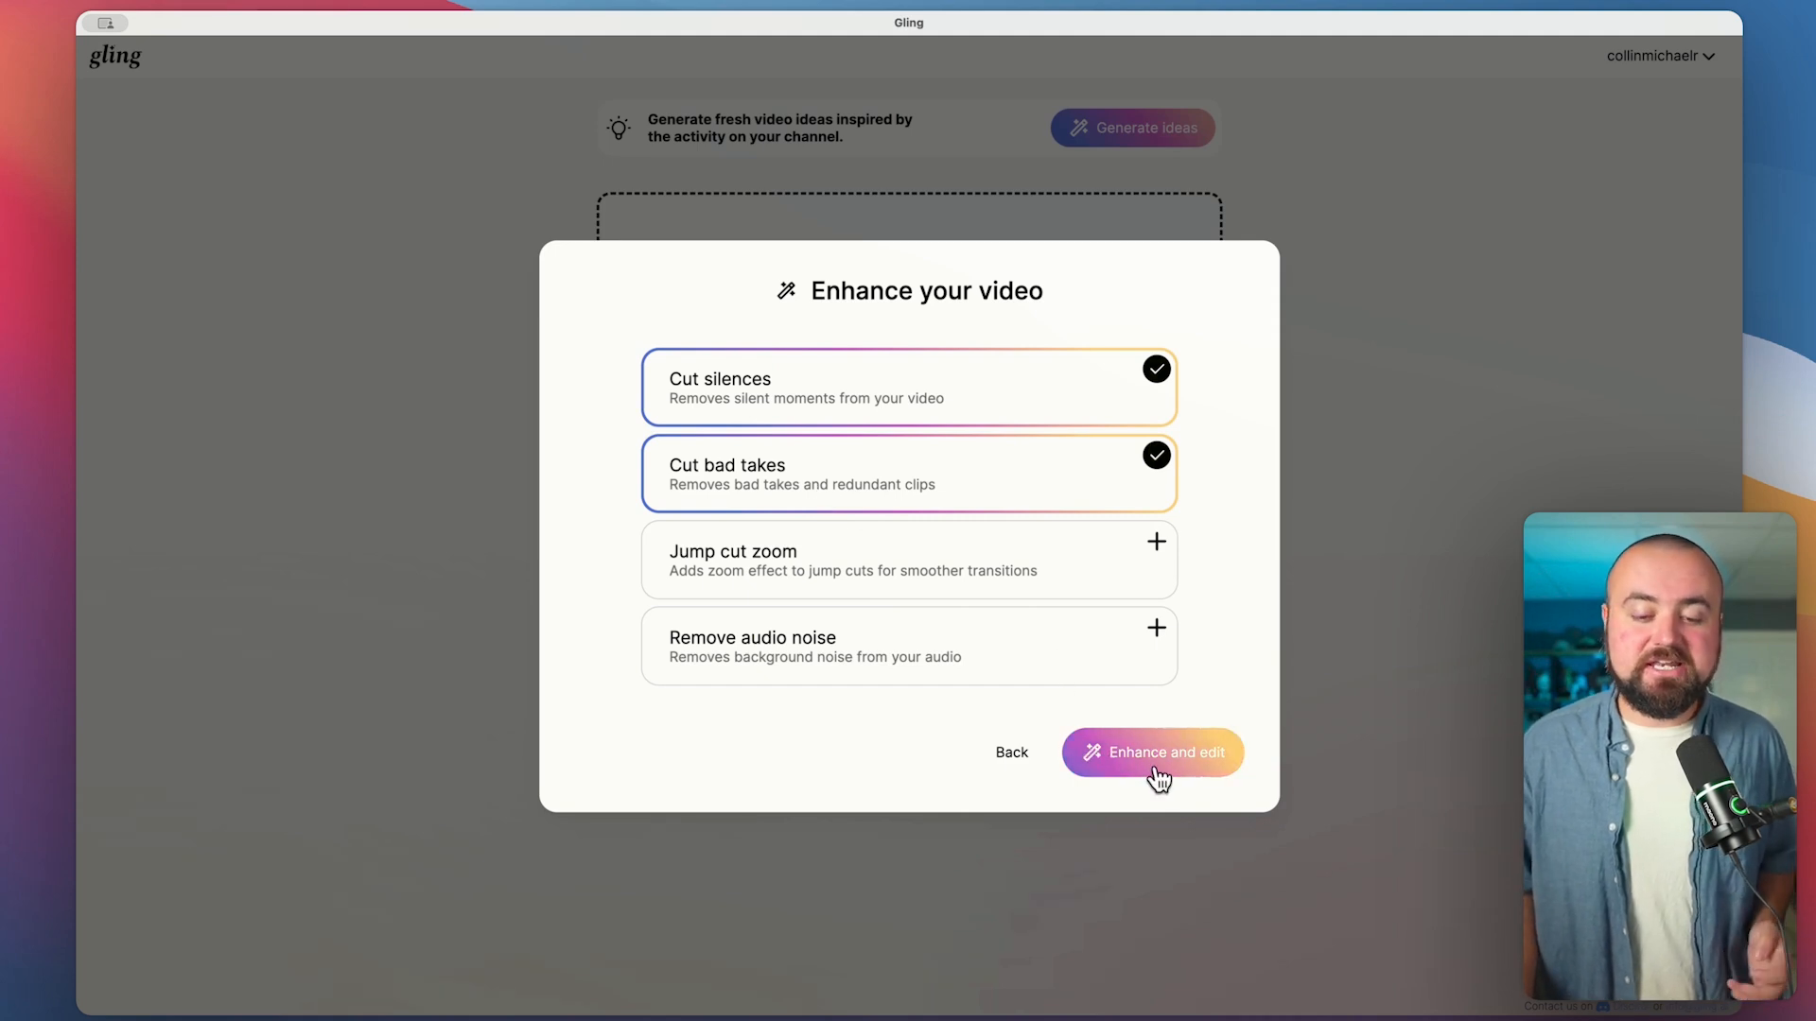
Run Enhance and edit so the transcript loads with silences and bad takes marked as cuts
click(1151, 753)
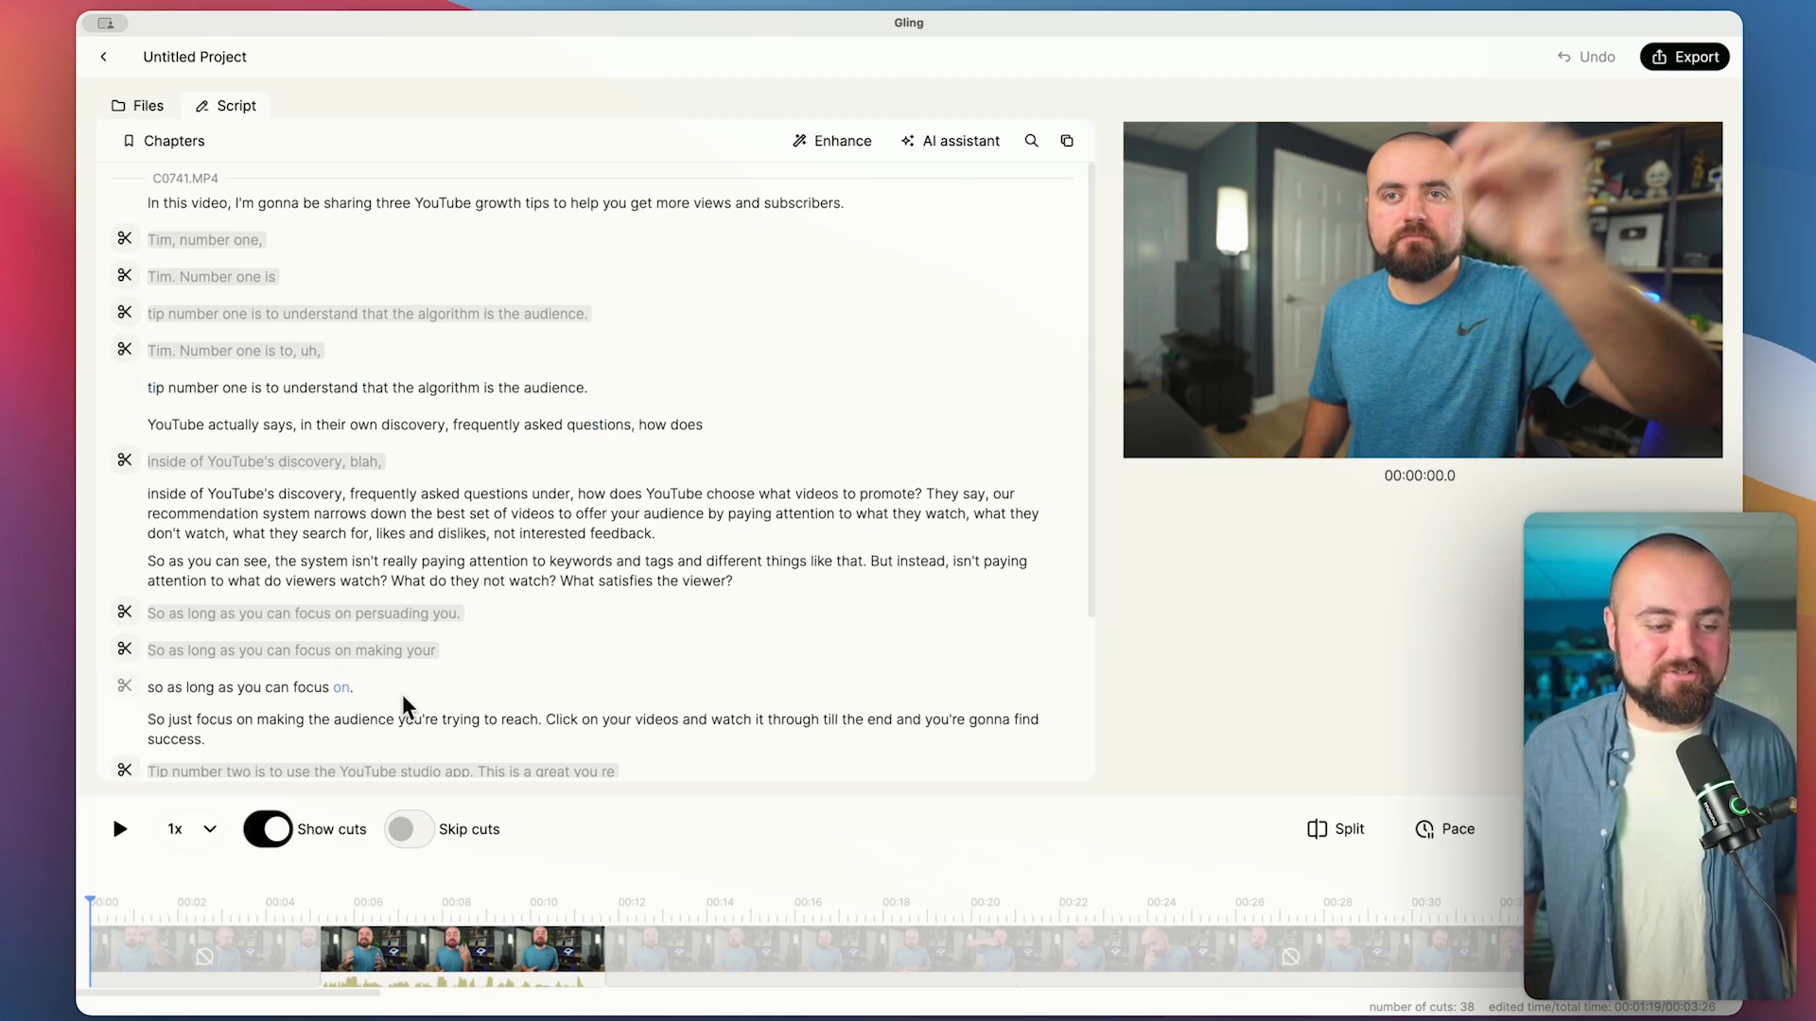
Turn off Show cuts and cut the line 'so as long as you can focus on.'
click(266, 829)
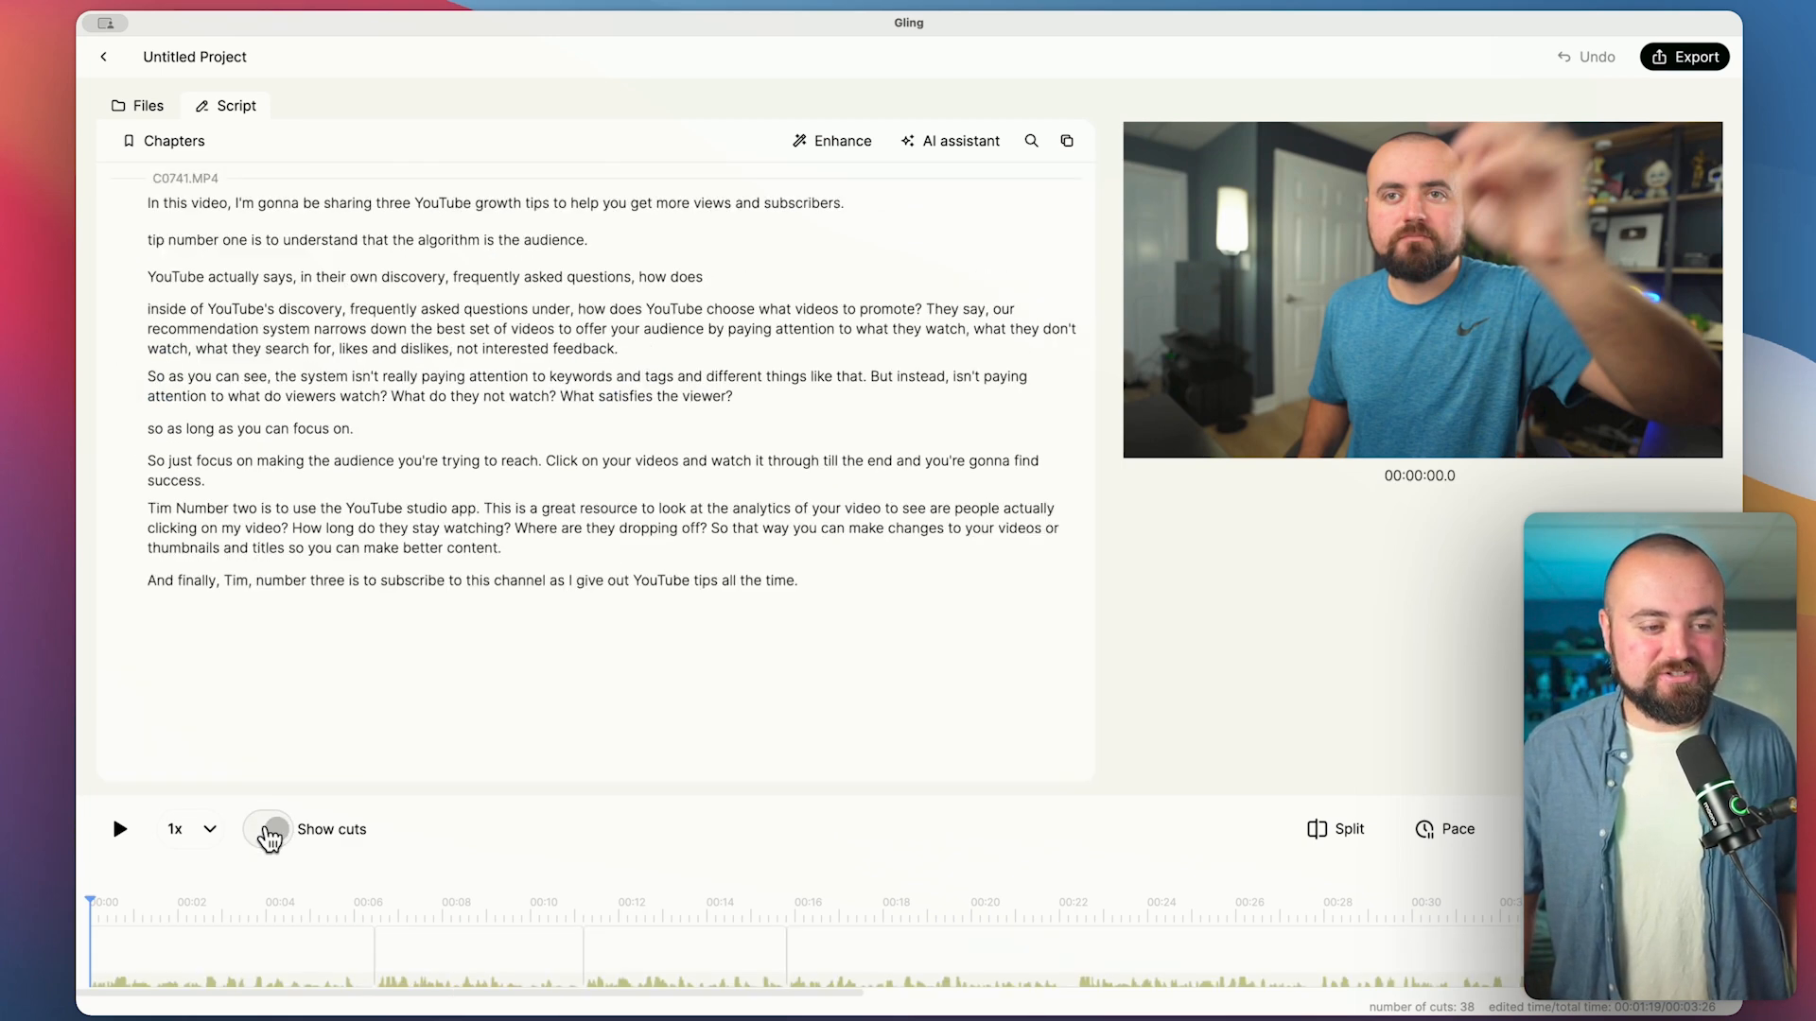
click(268, 829)
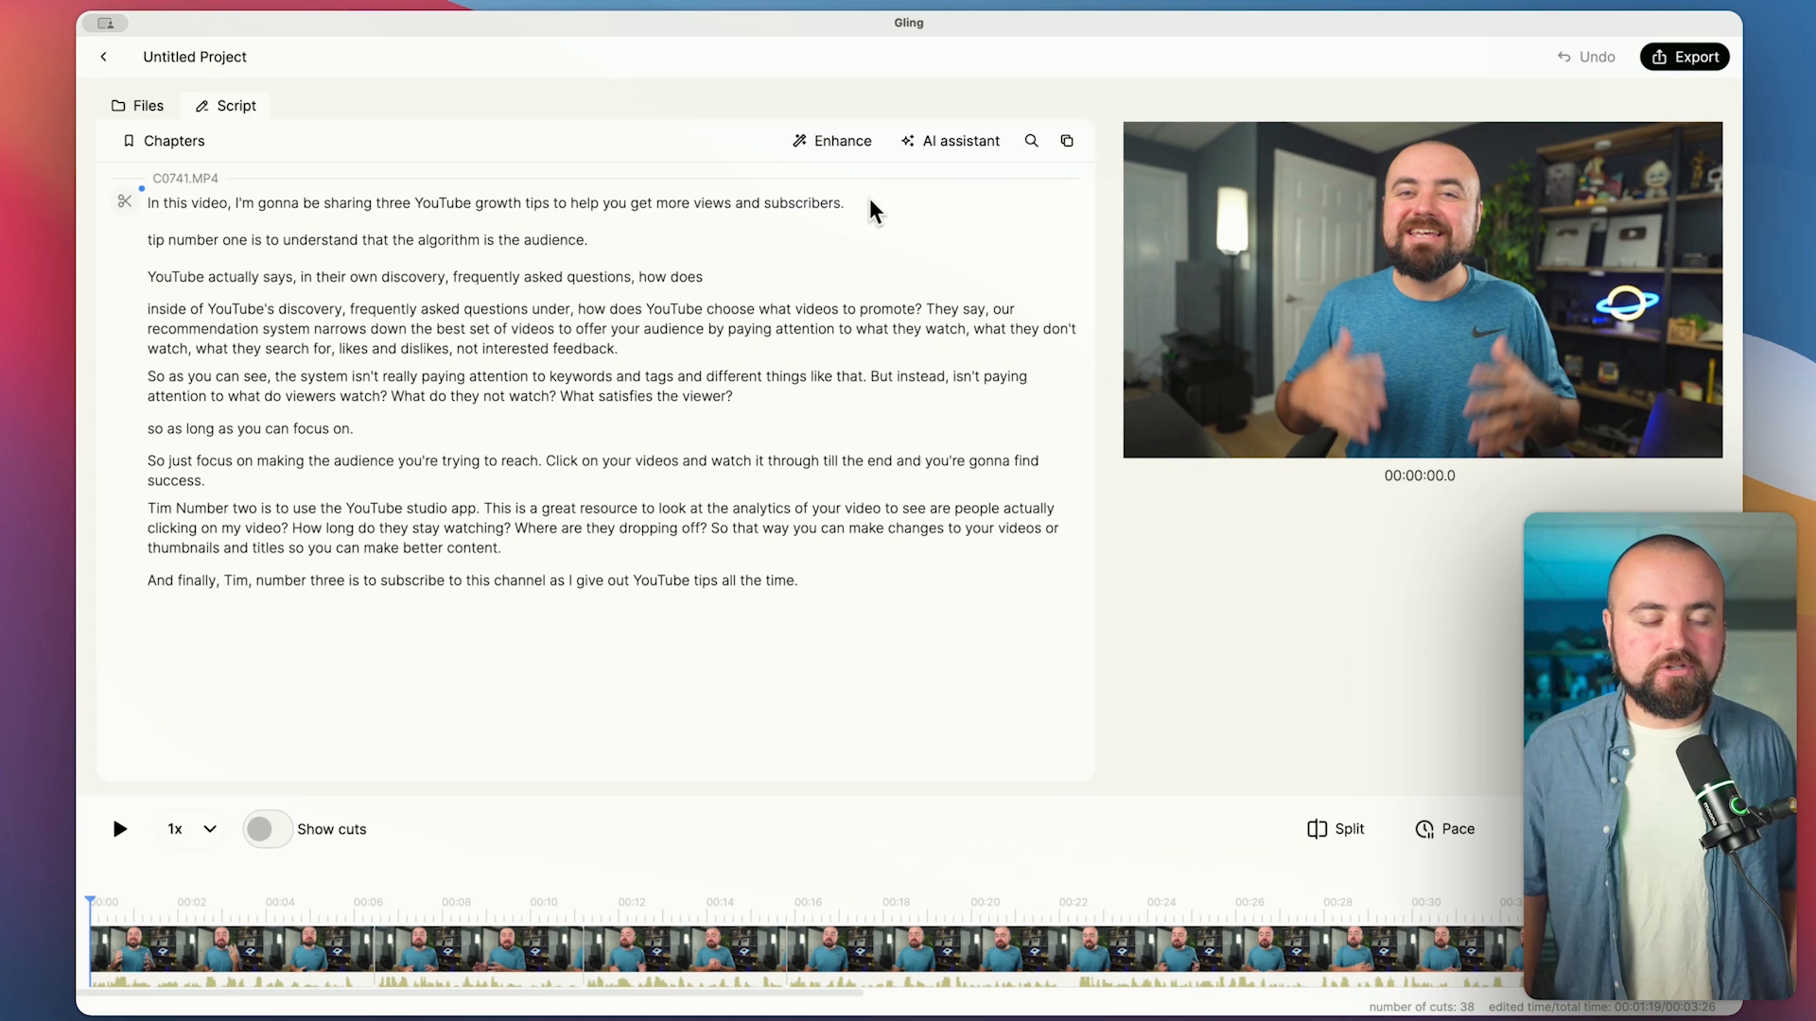
double_click(801, 203)
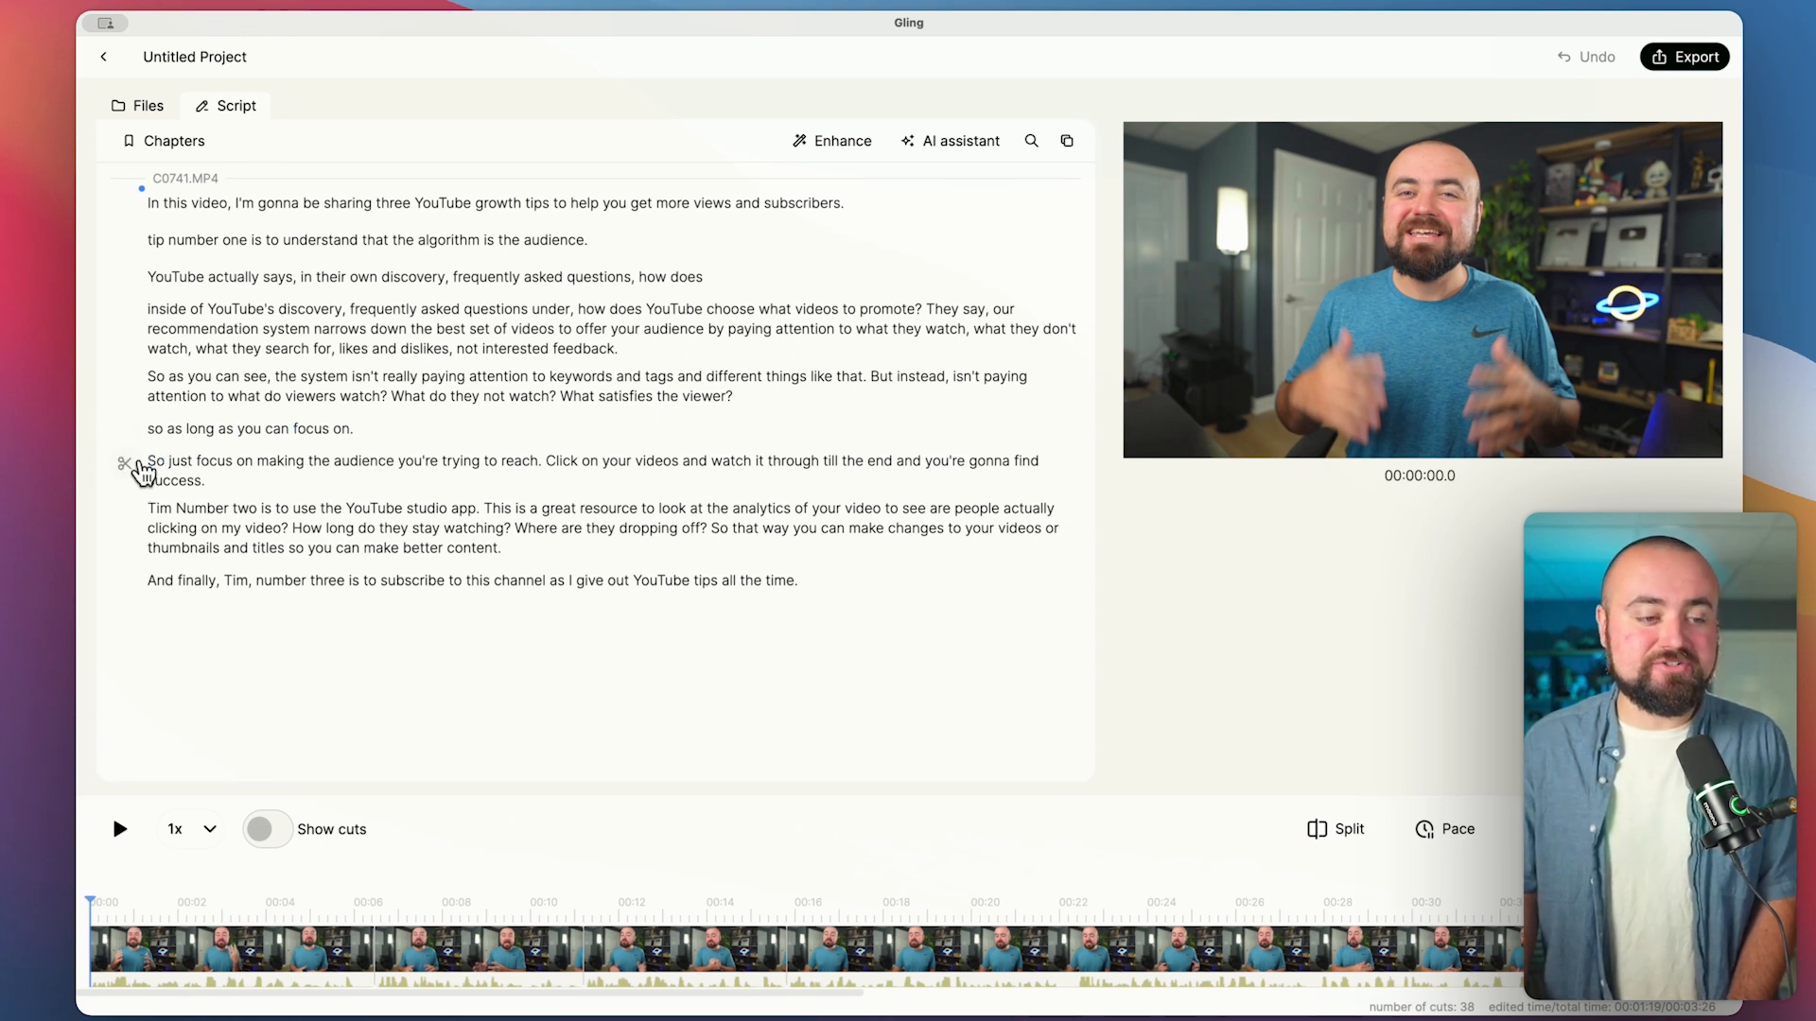
mouse_move(365, 442)
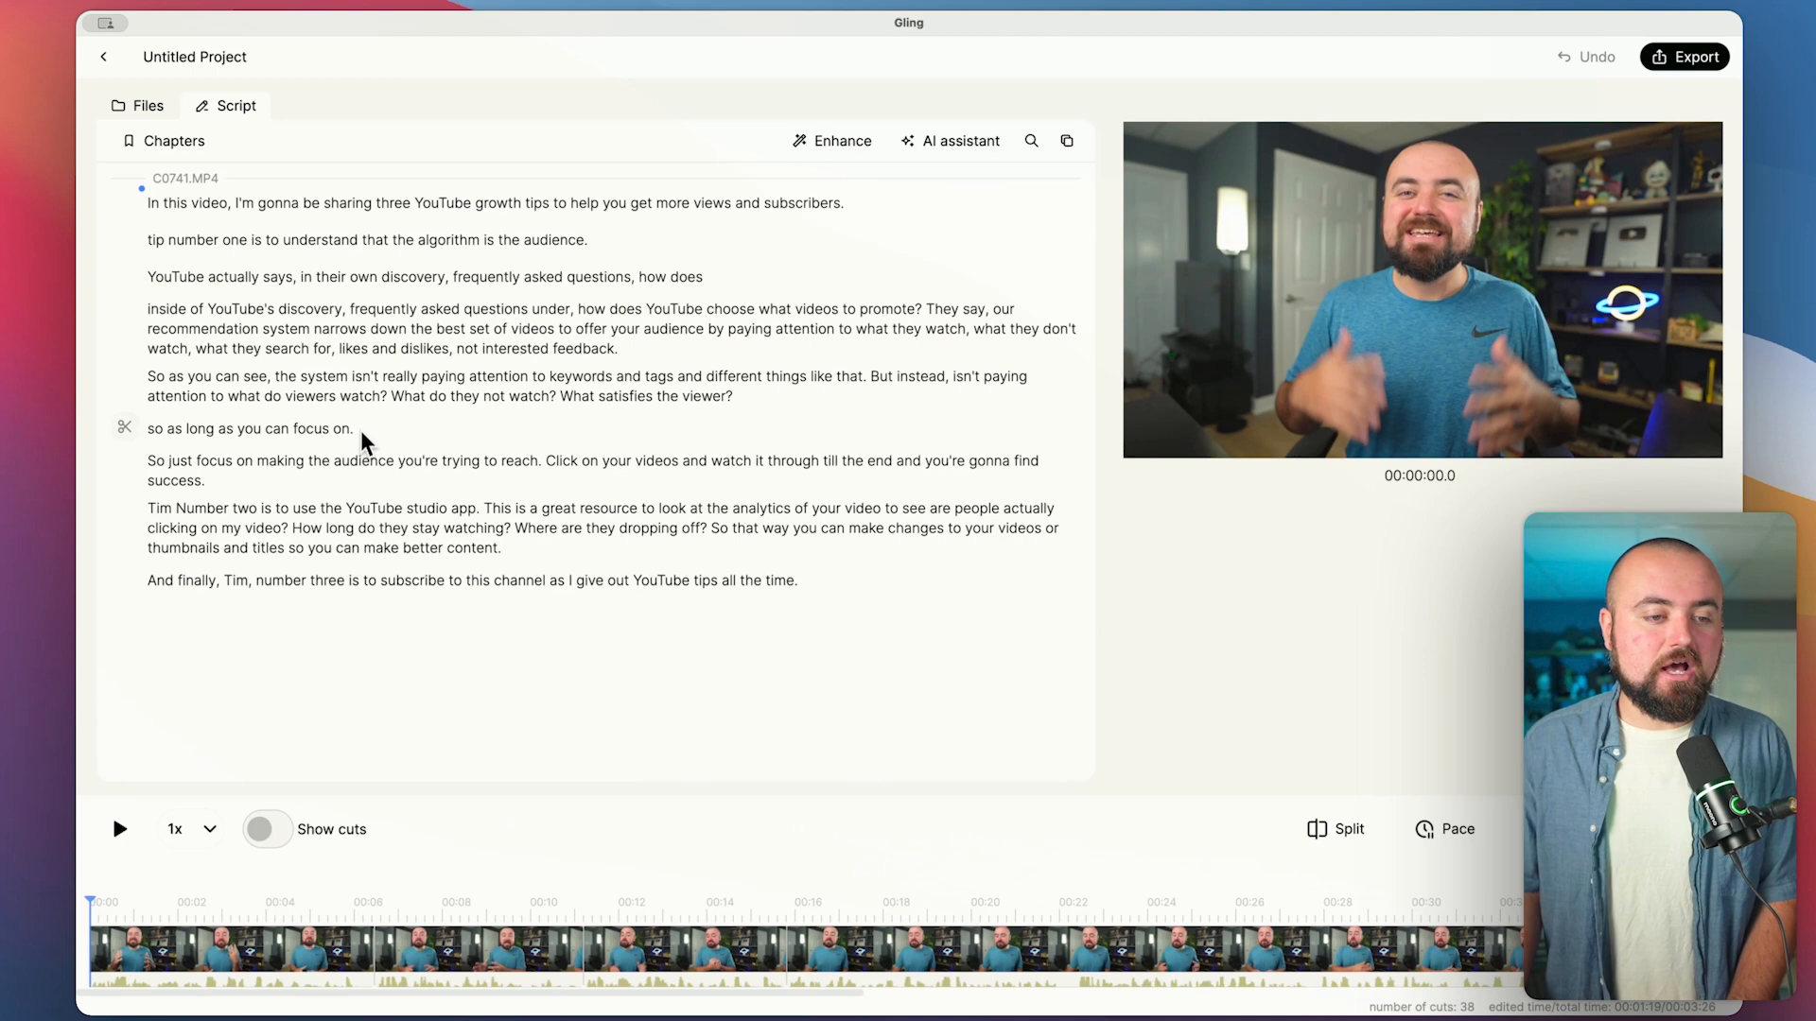
double_click(249, 429)
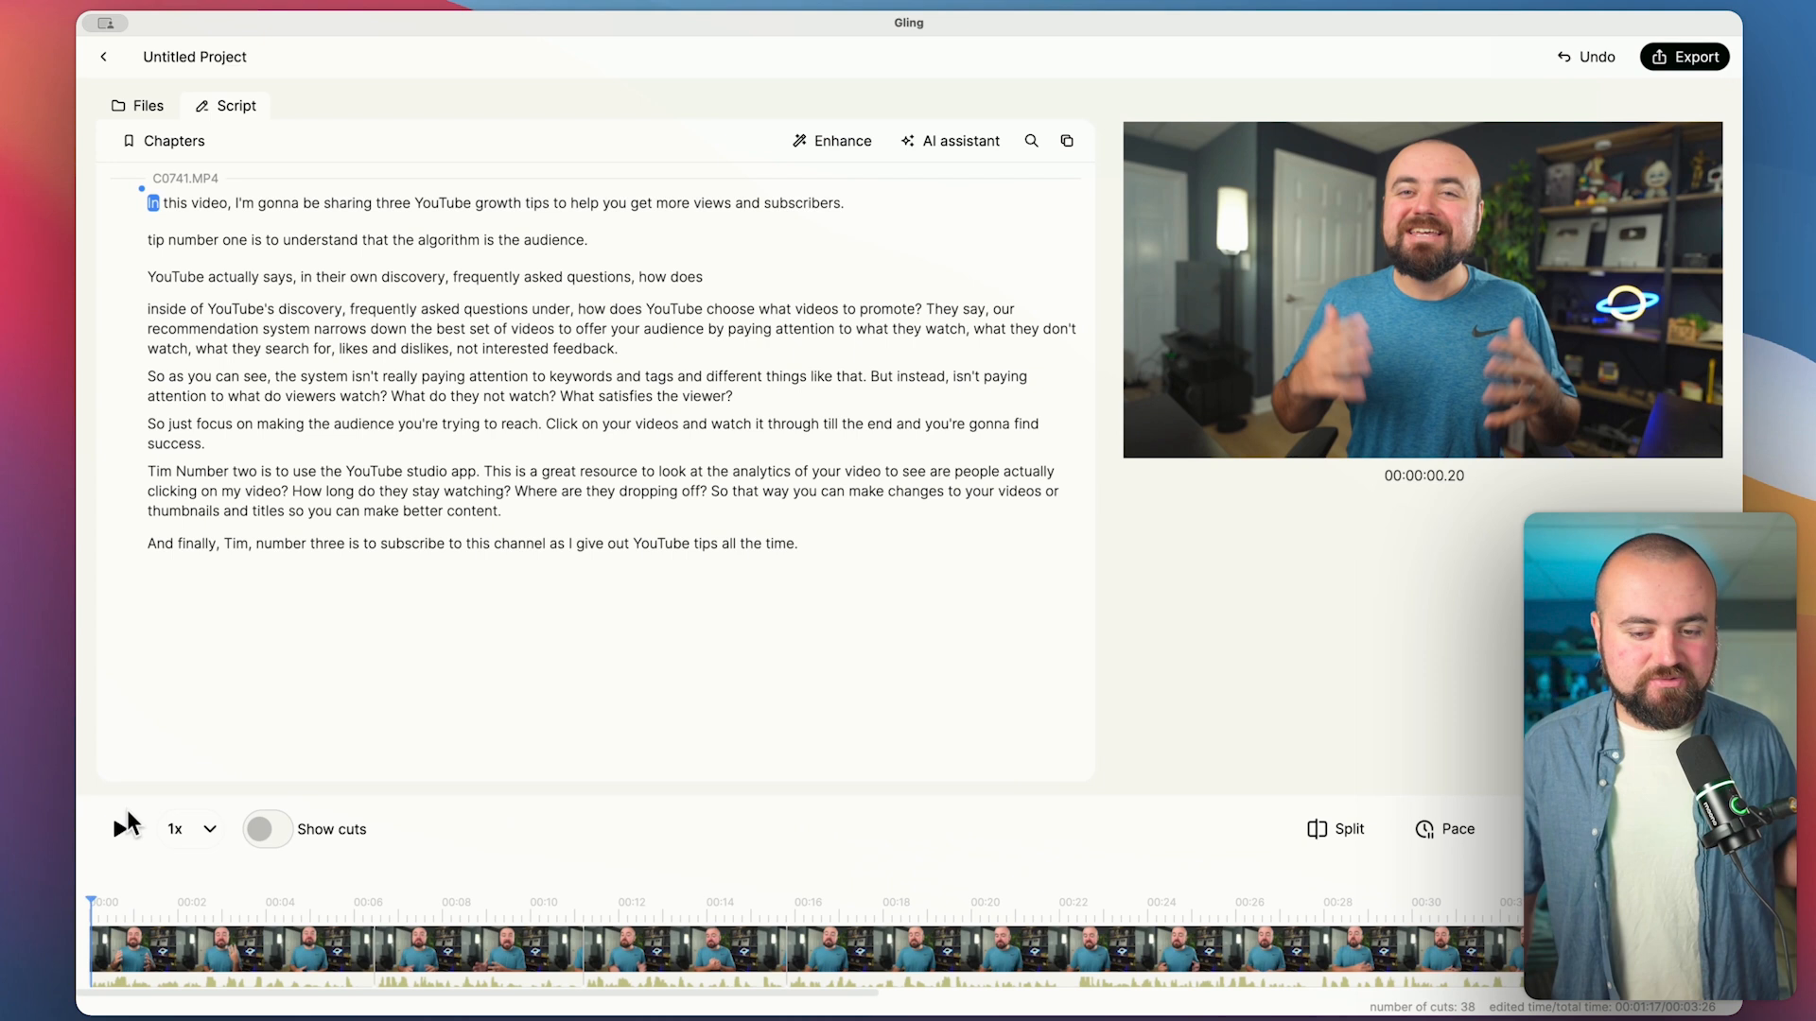
click(119, 828)
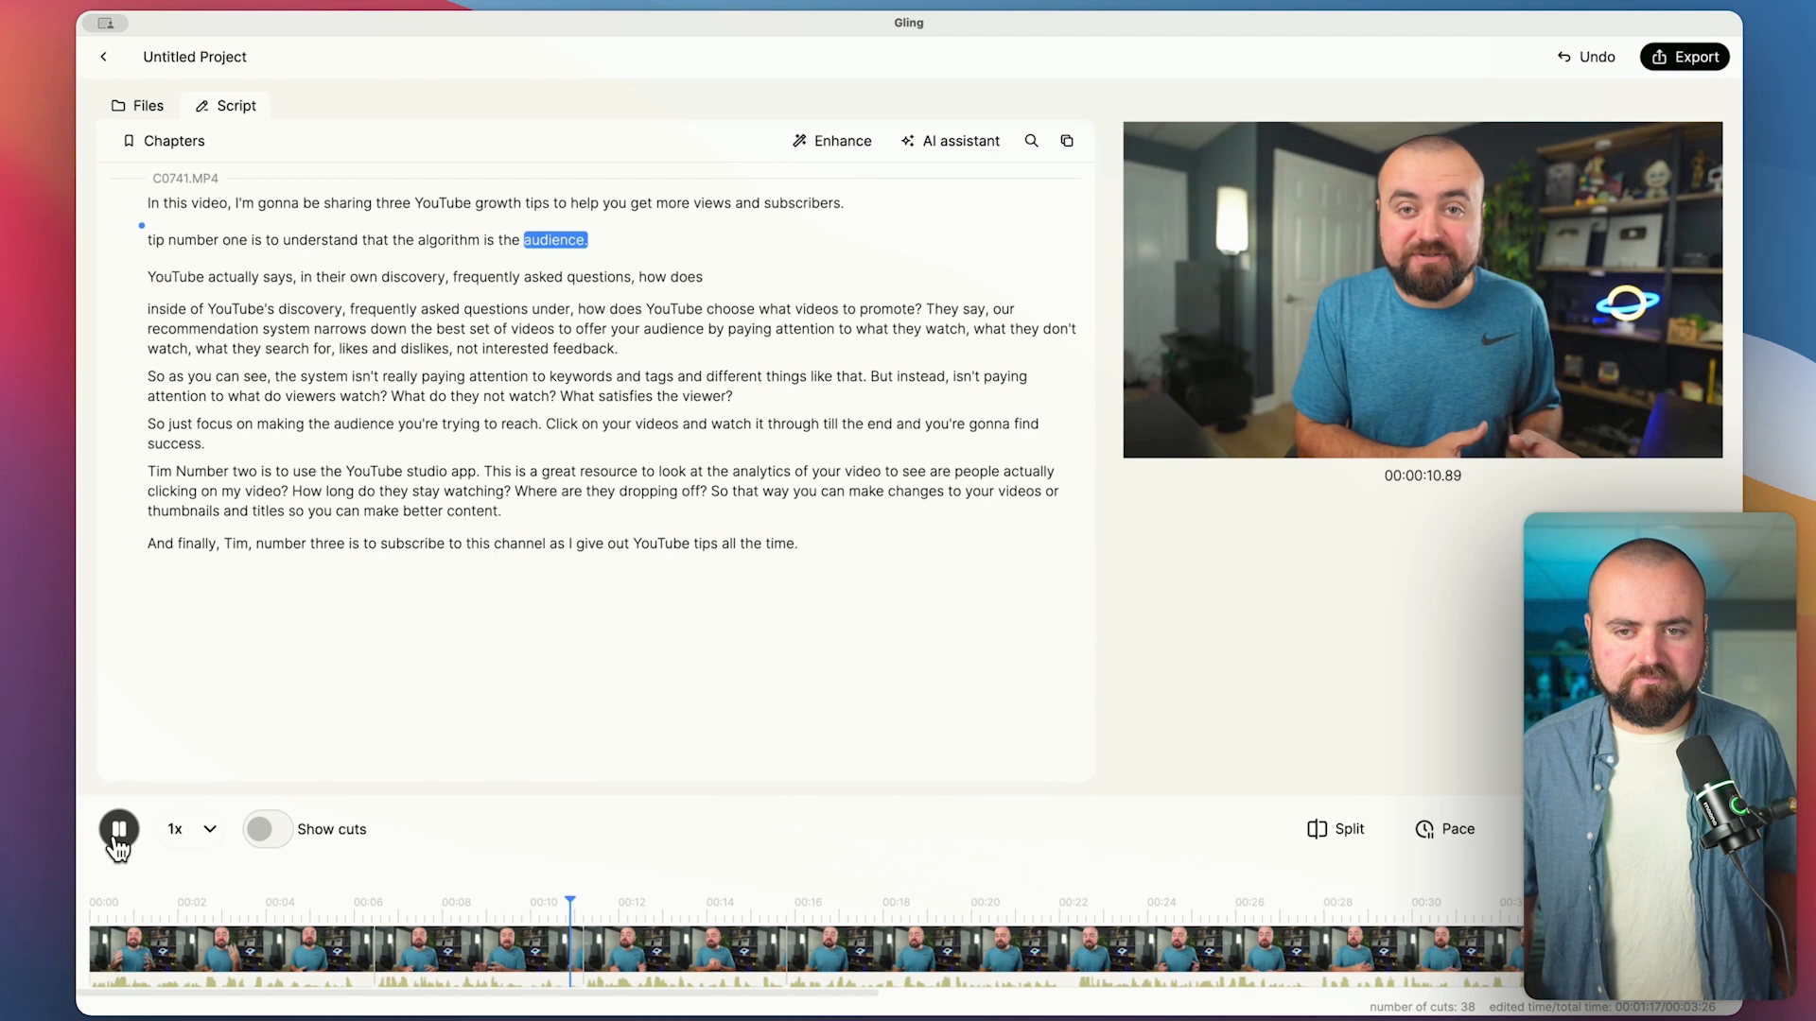
click(119, 830)
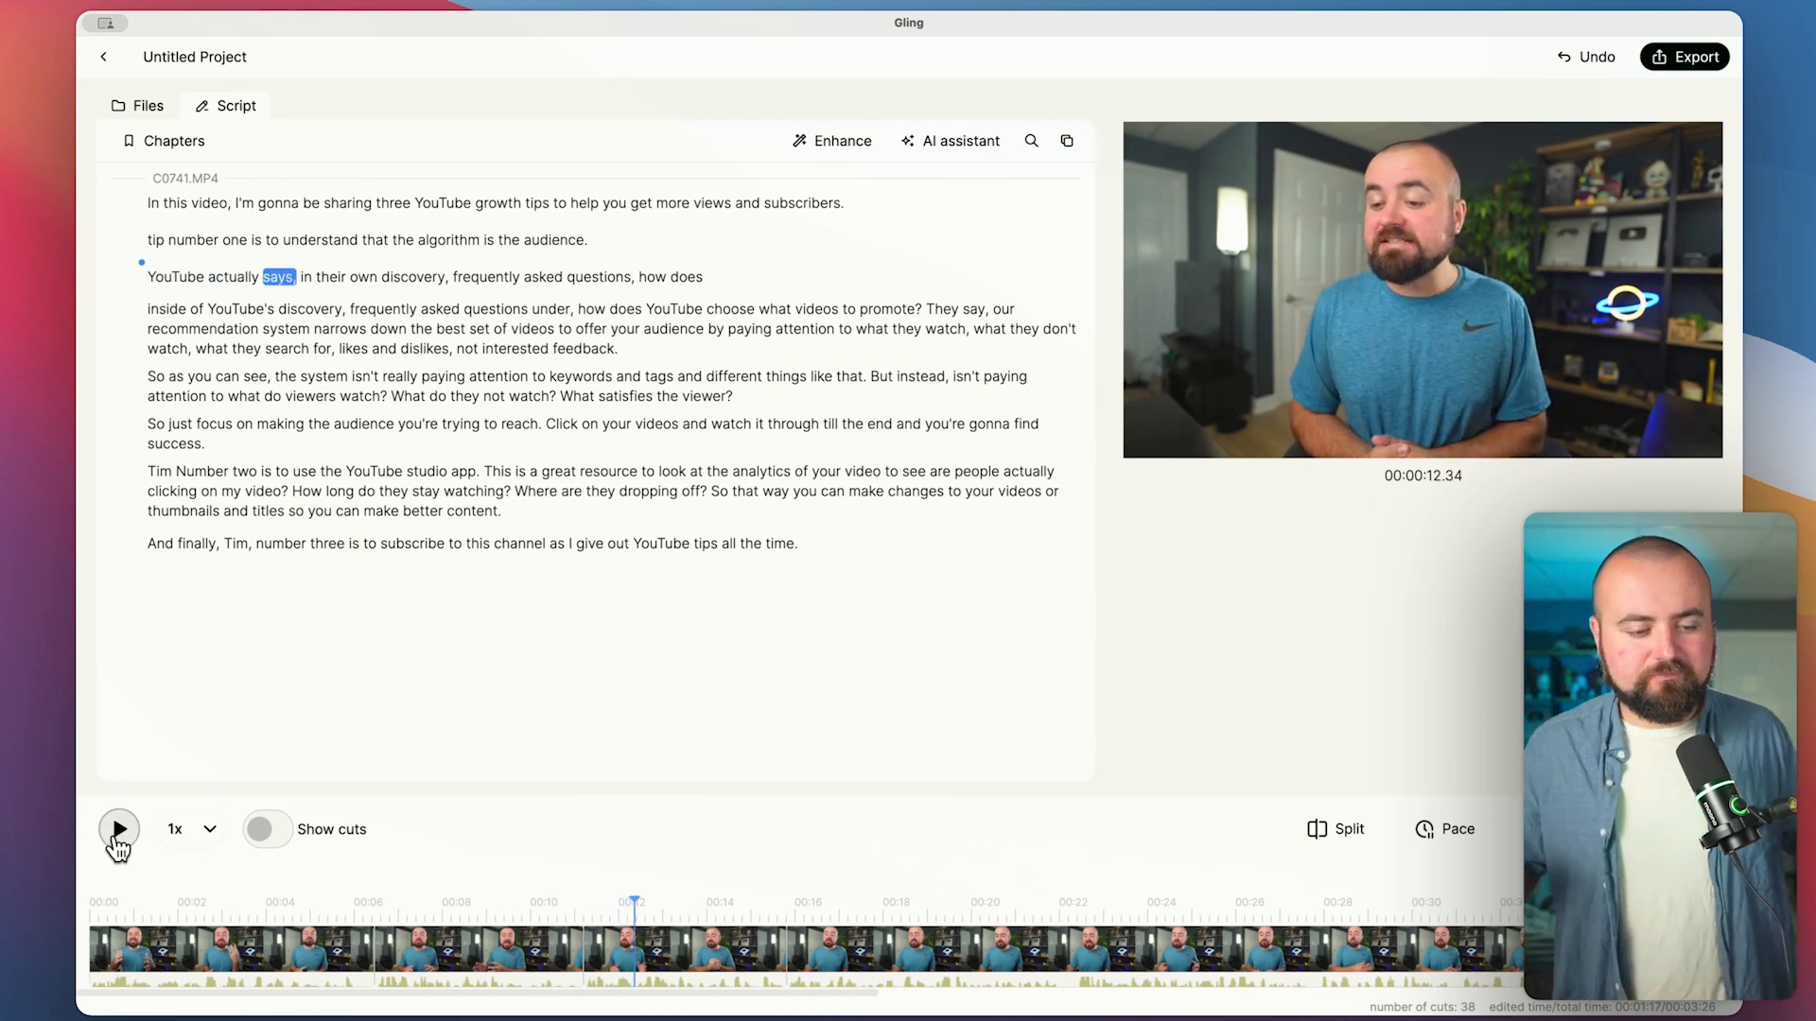
click(118, 828)
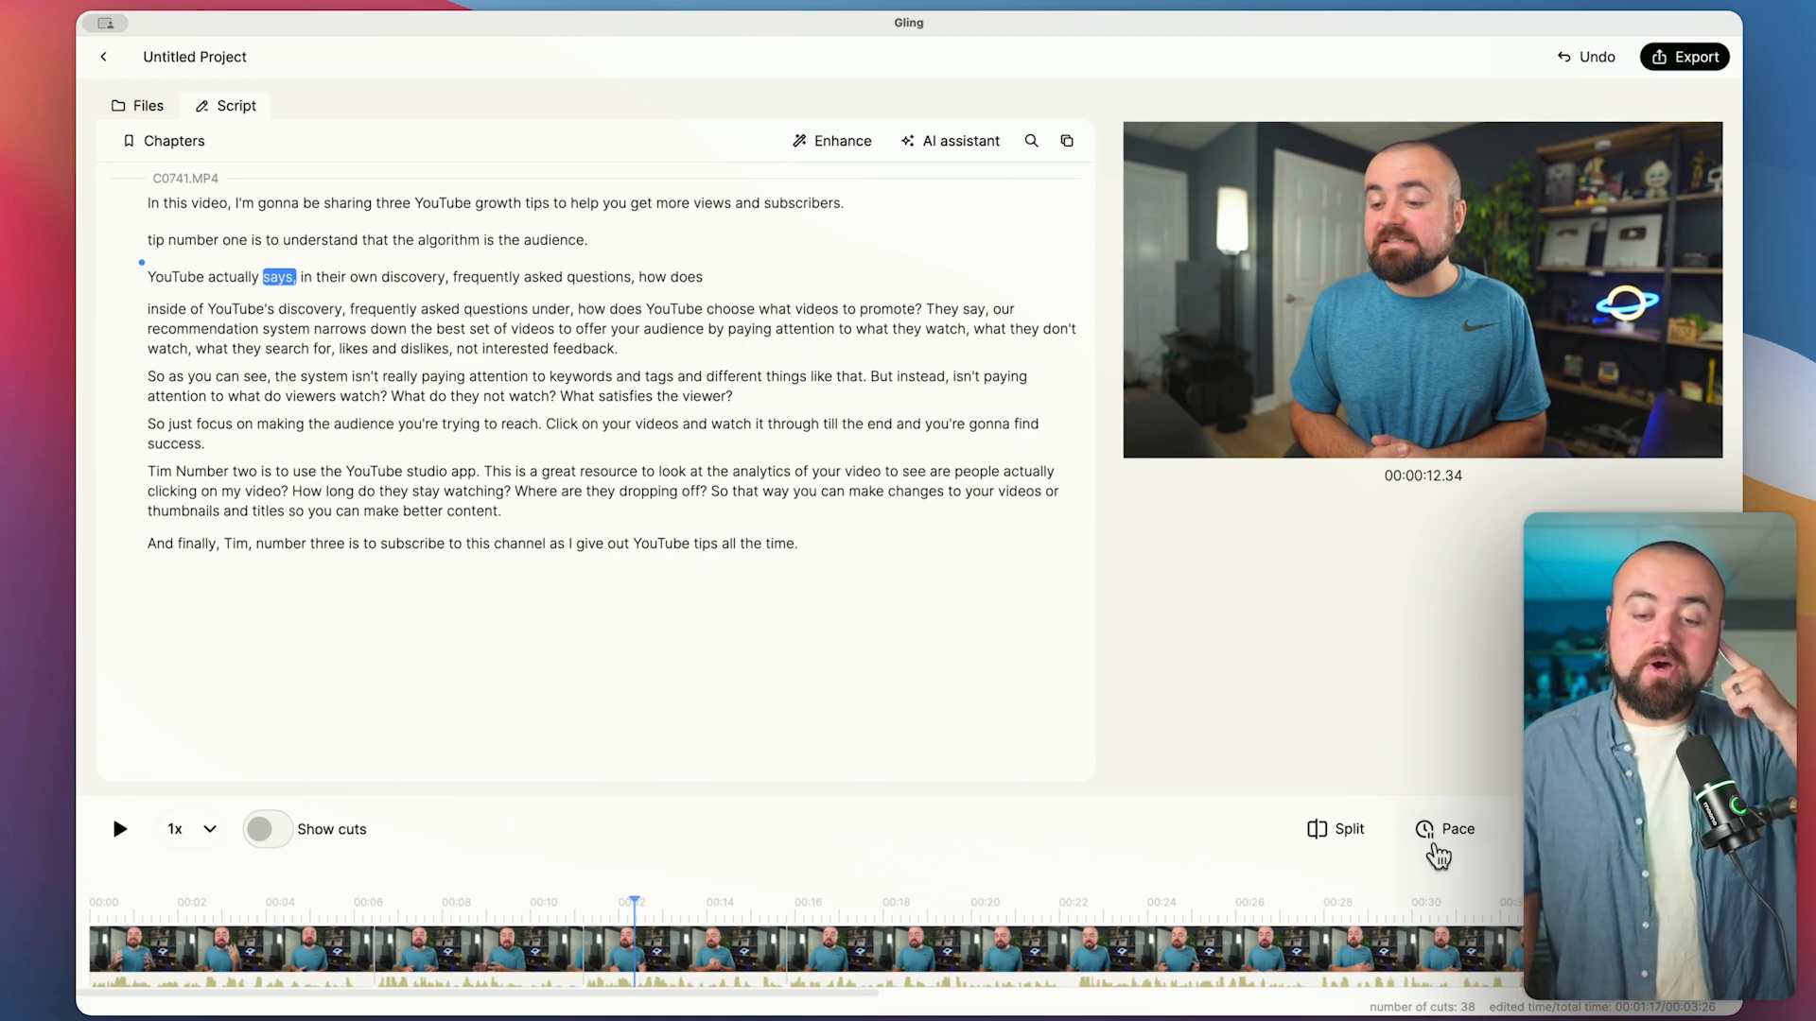
click(1445, 828)
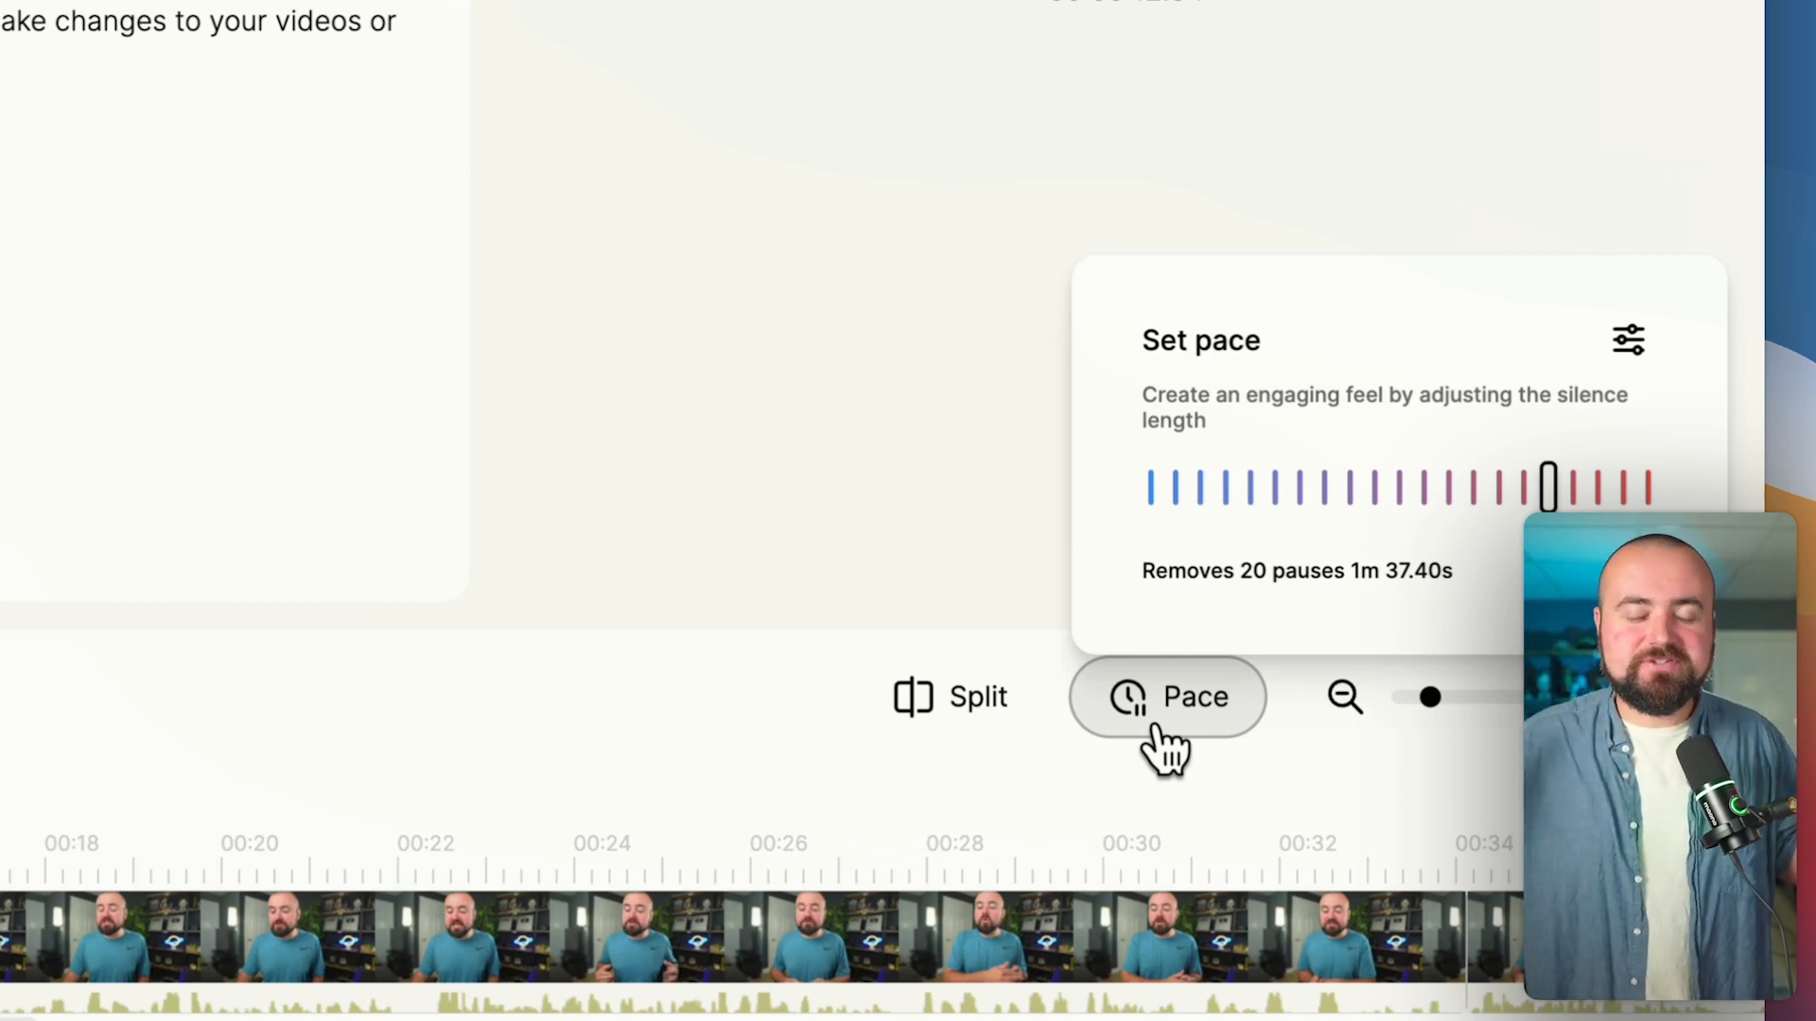
mouse_move(1106, 532)
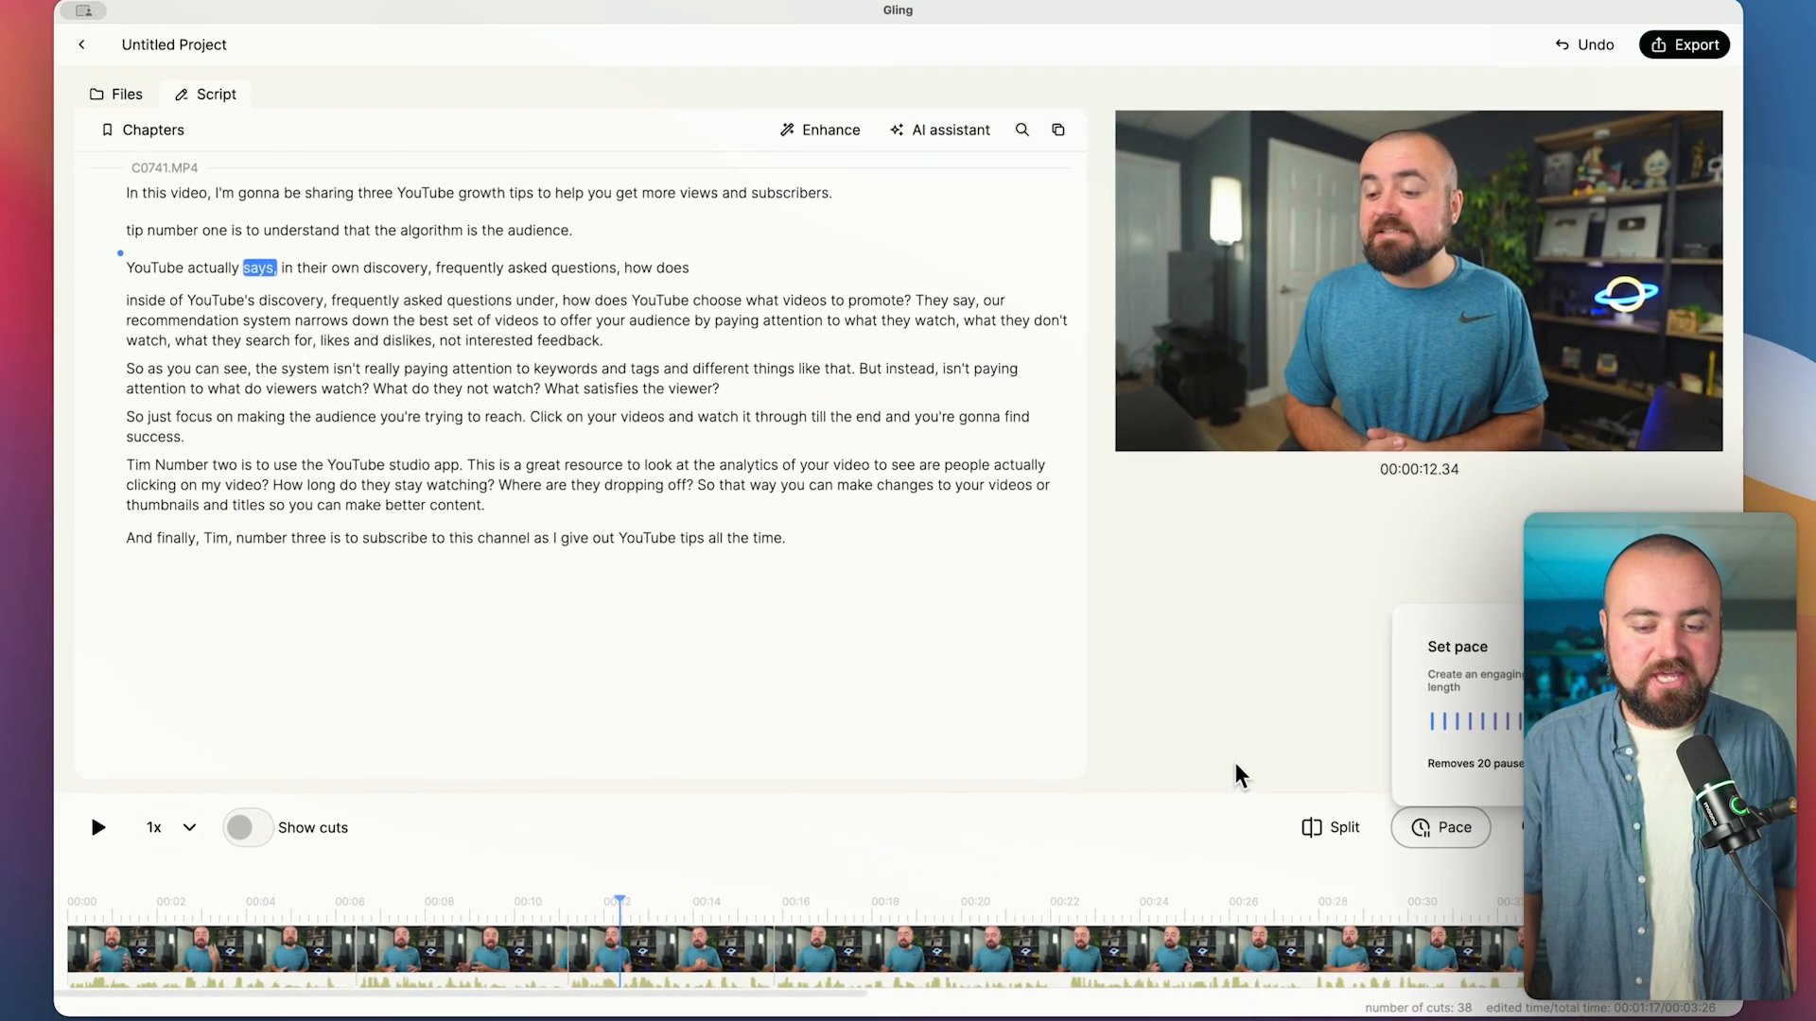
From the timeline start, enable Jump cut zoom at 1.30x centred on the face
click(104, 902)
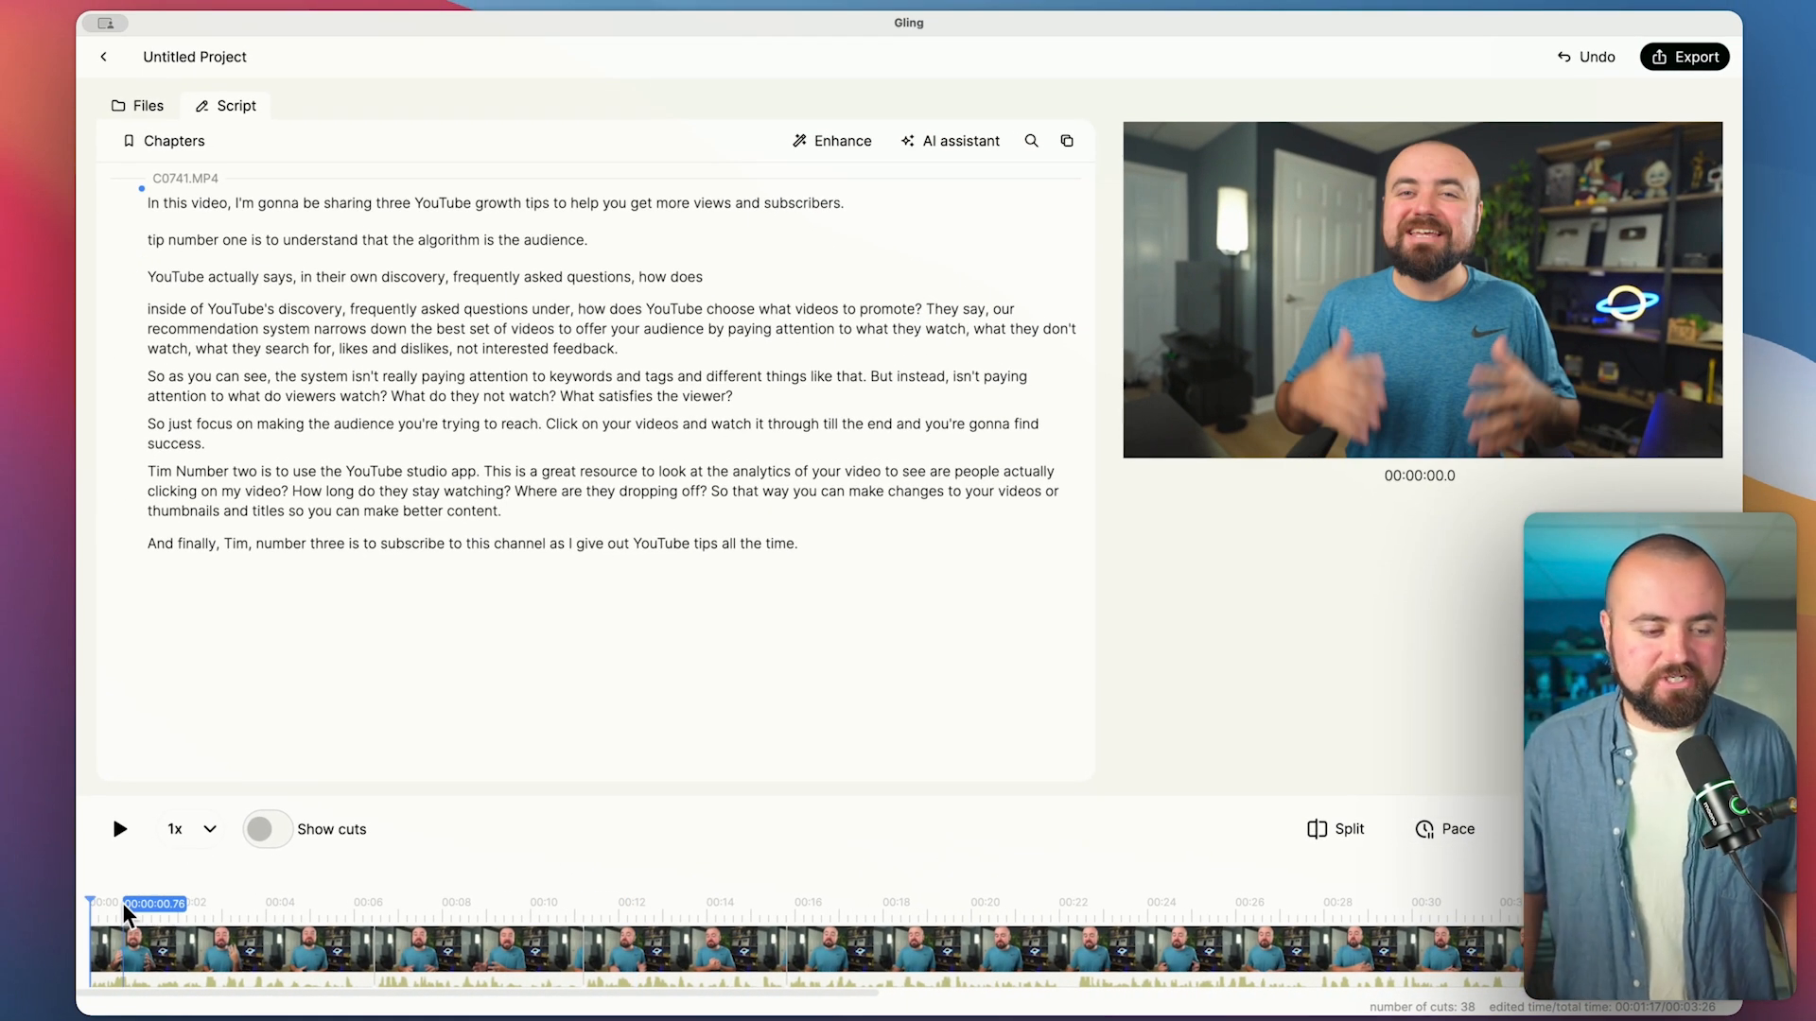
click(832, 140)
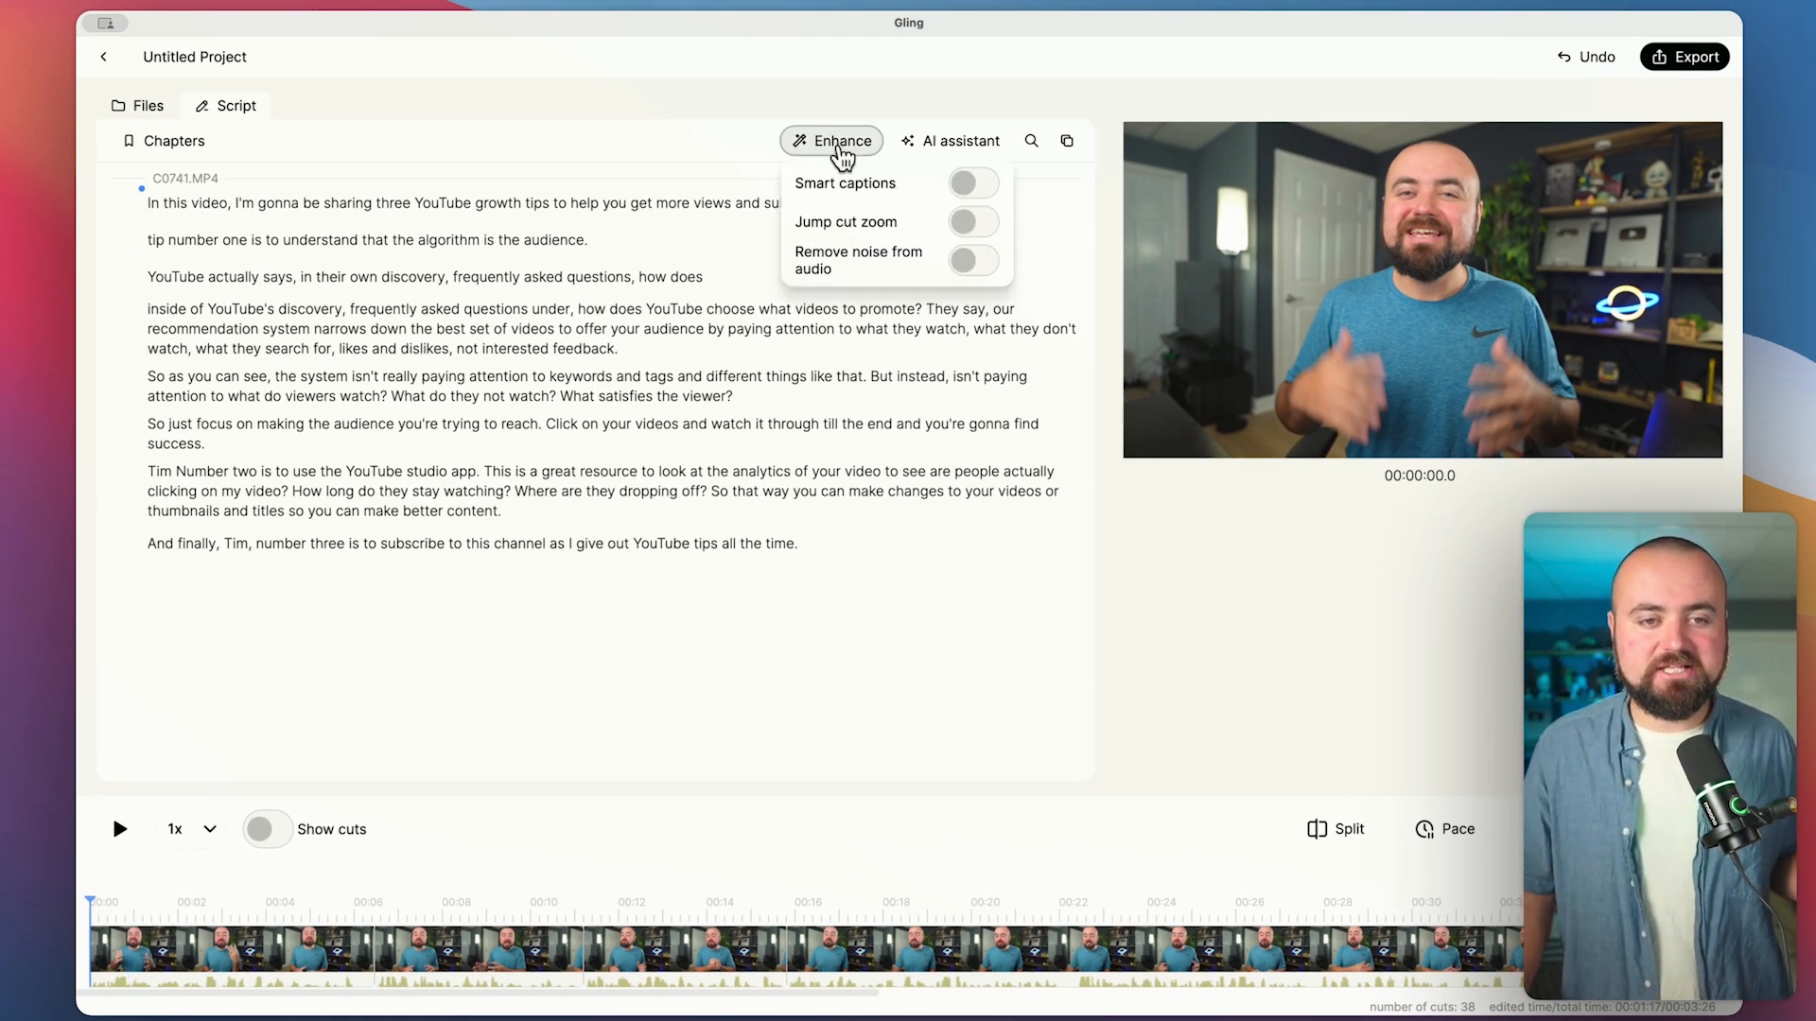
mouse_move(923, 278)
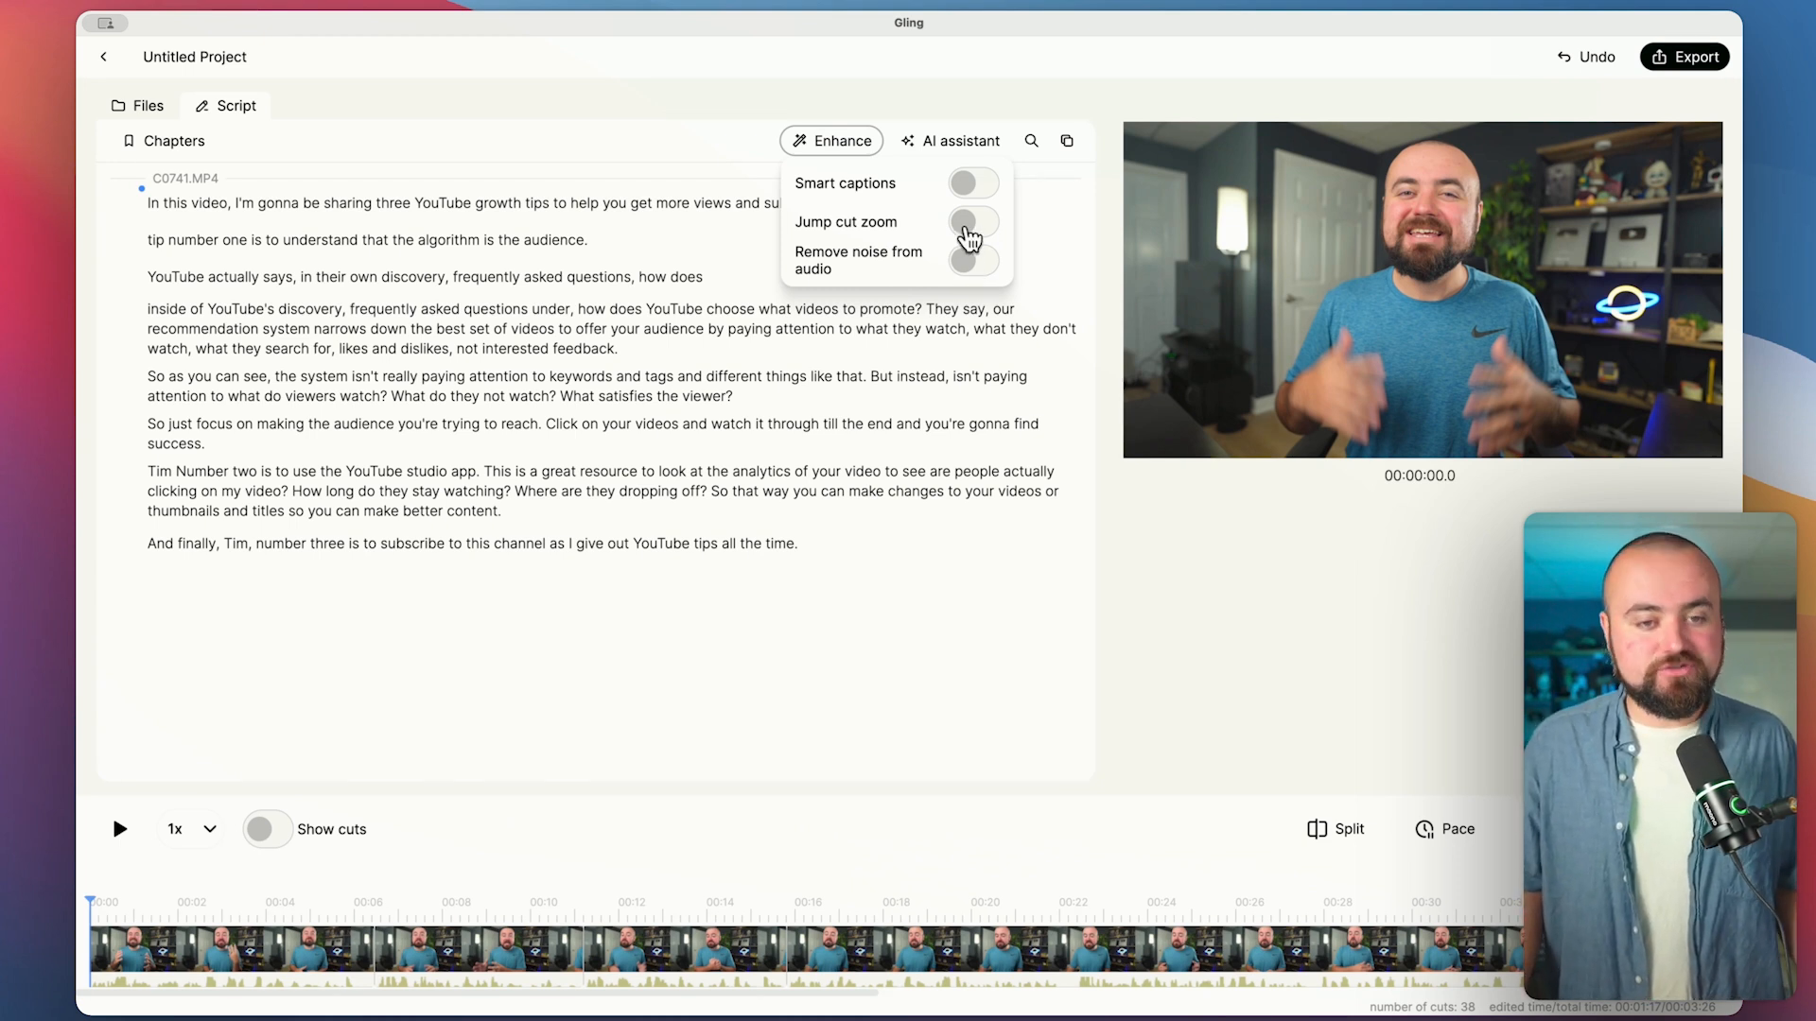
click(971, 221)
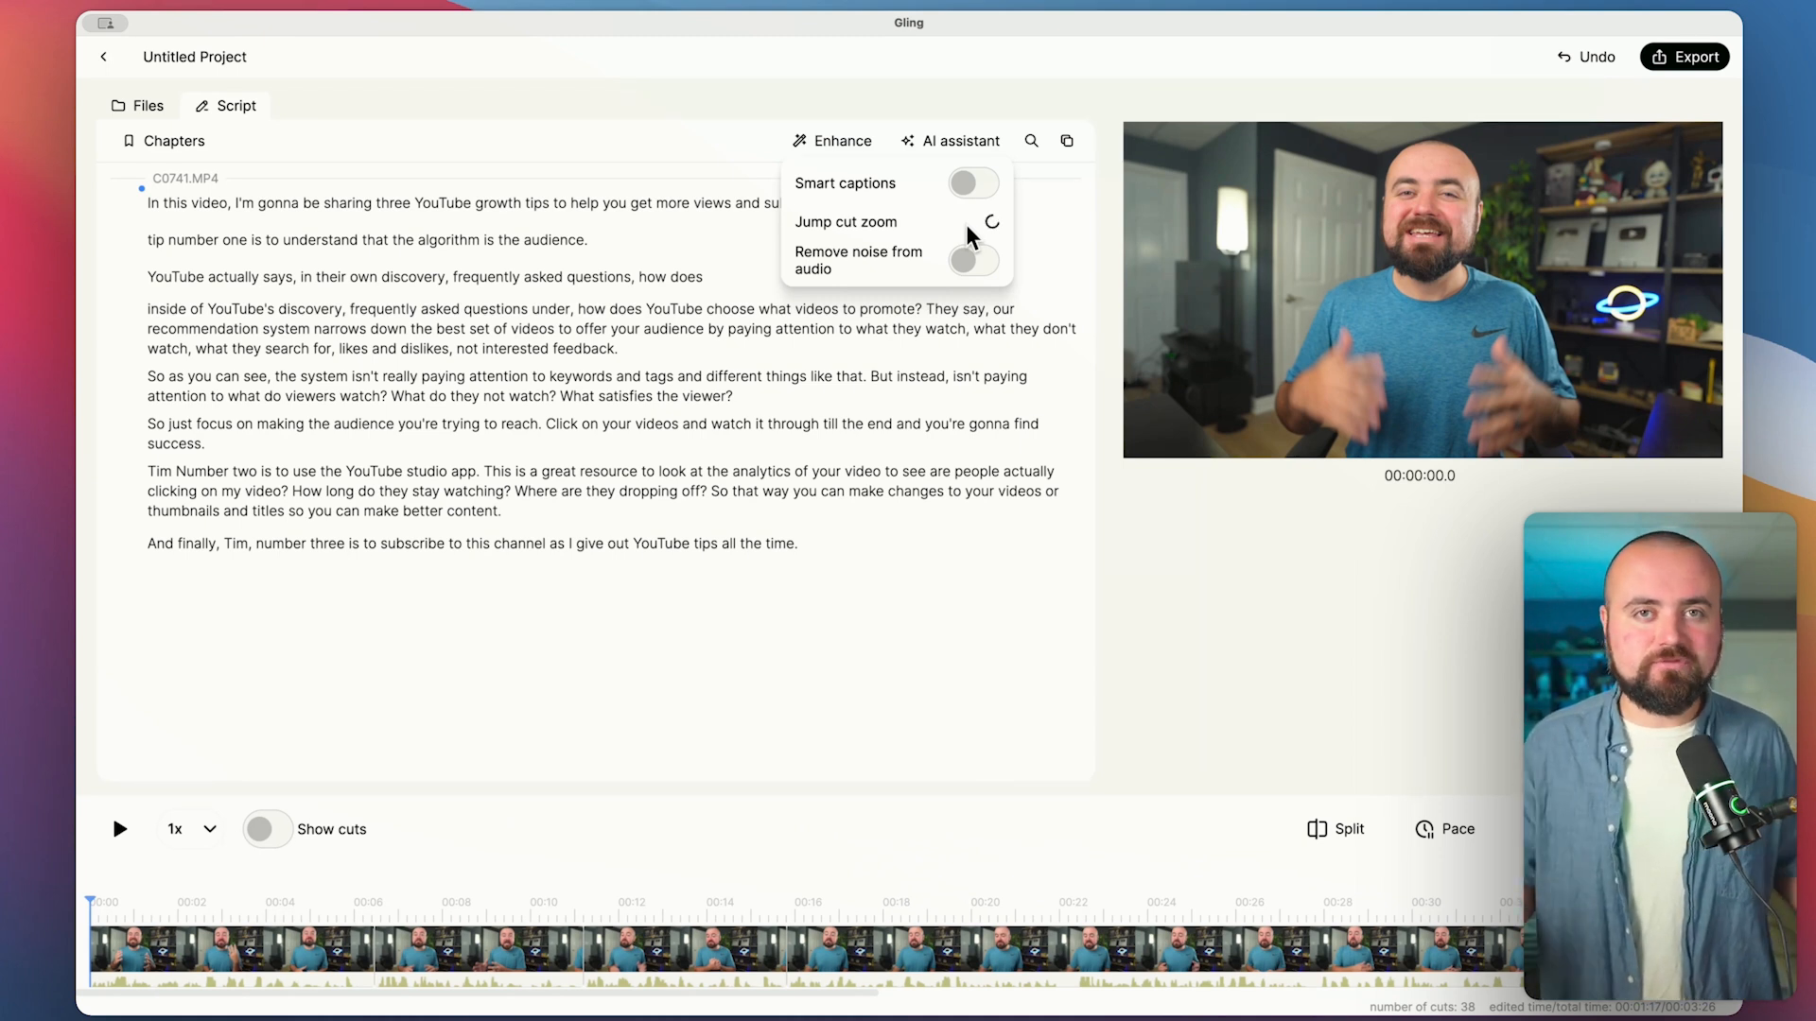
click(973, 221)
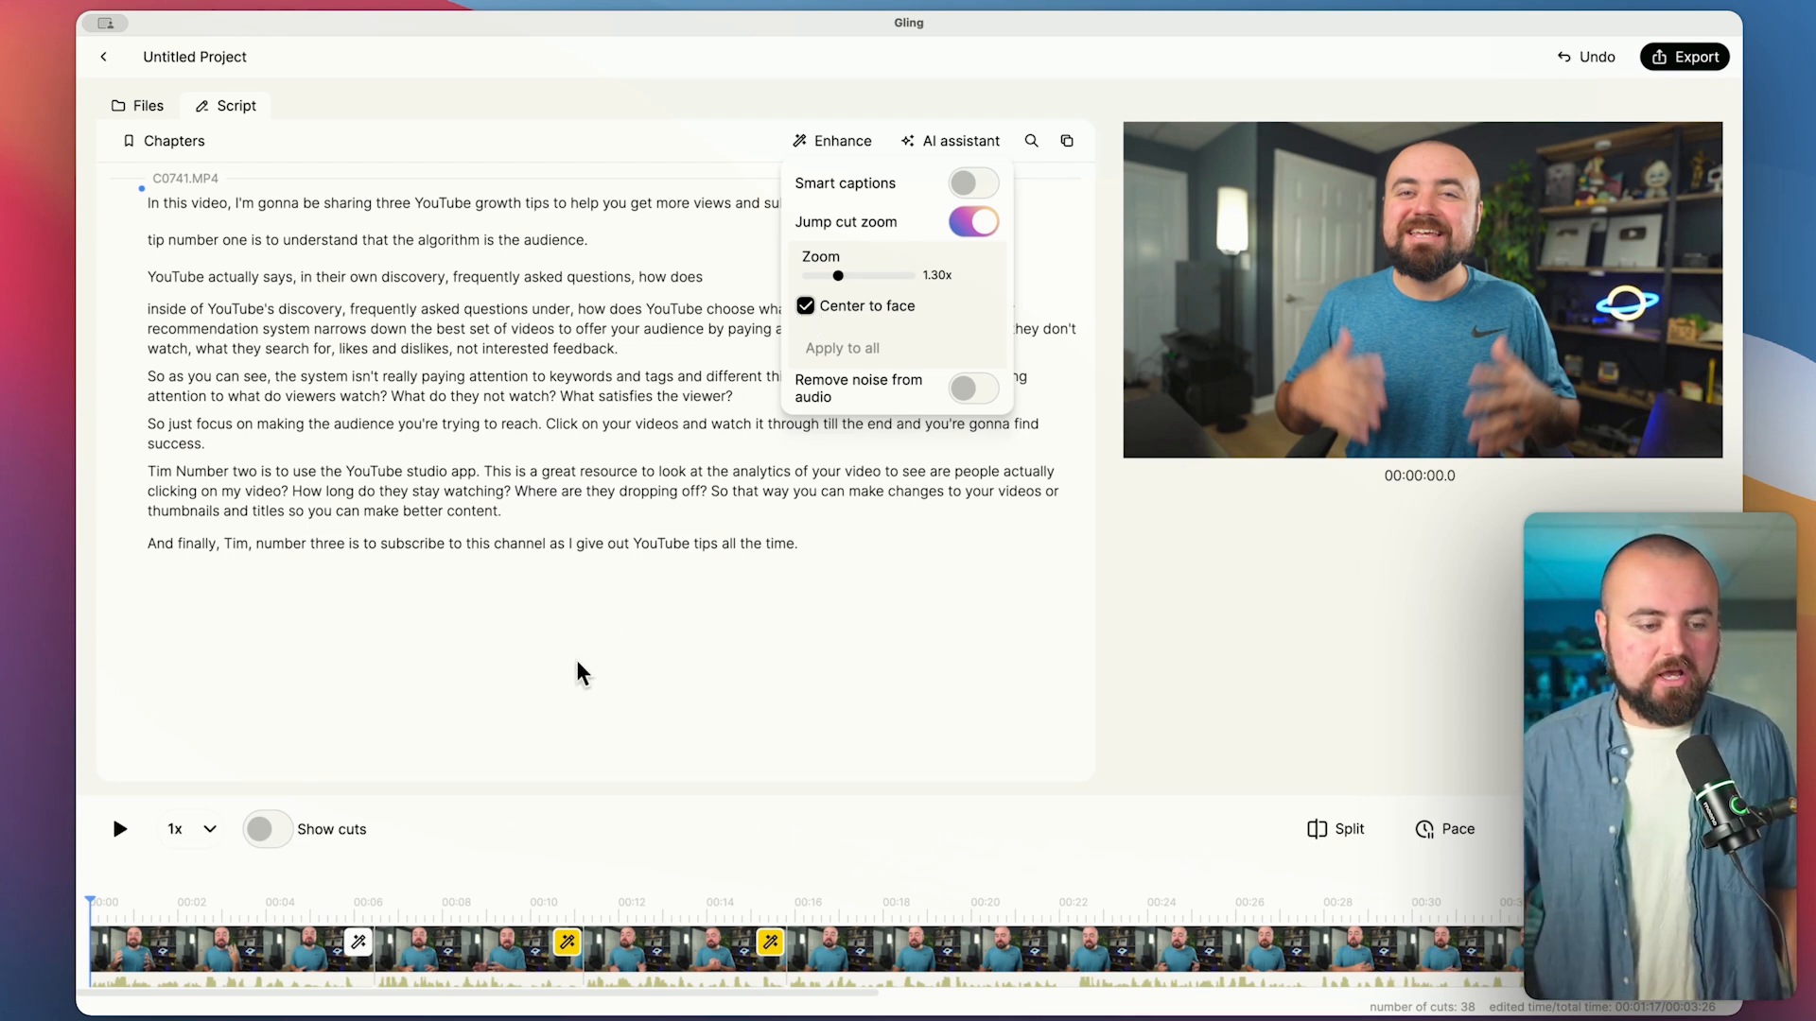
Preview the zoom-cut edit from the start, then pause playback
click(568, 942)
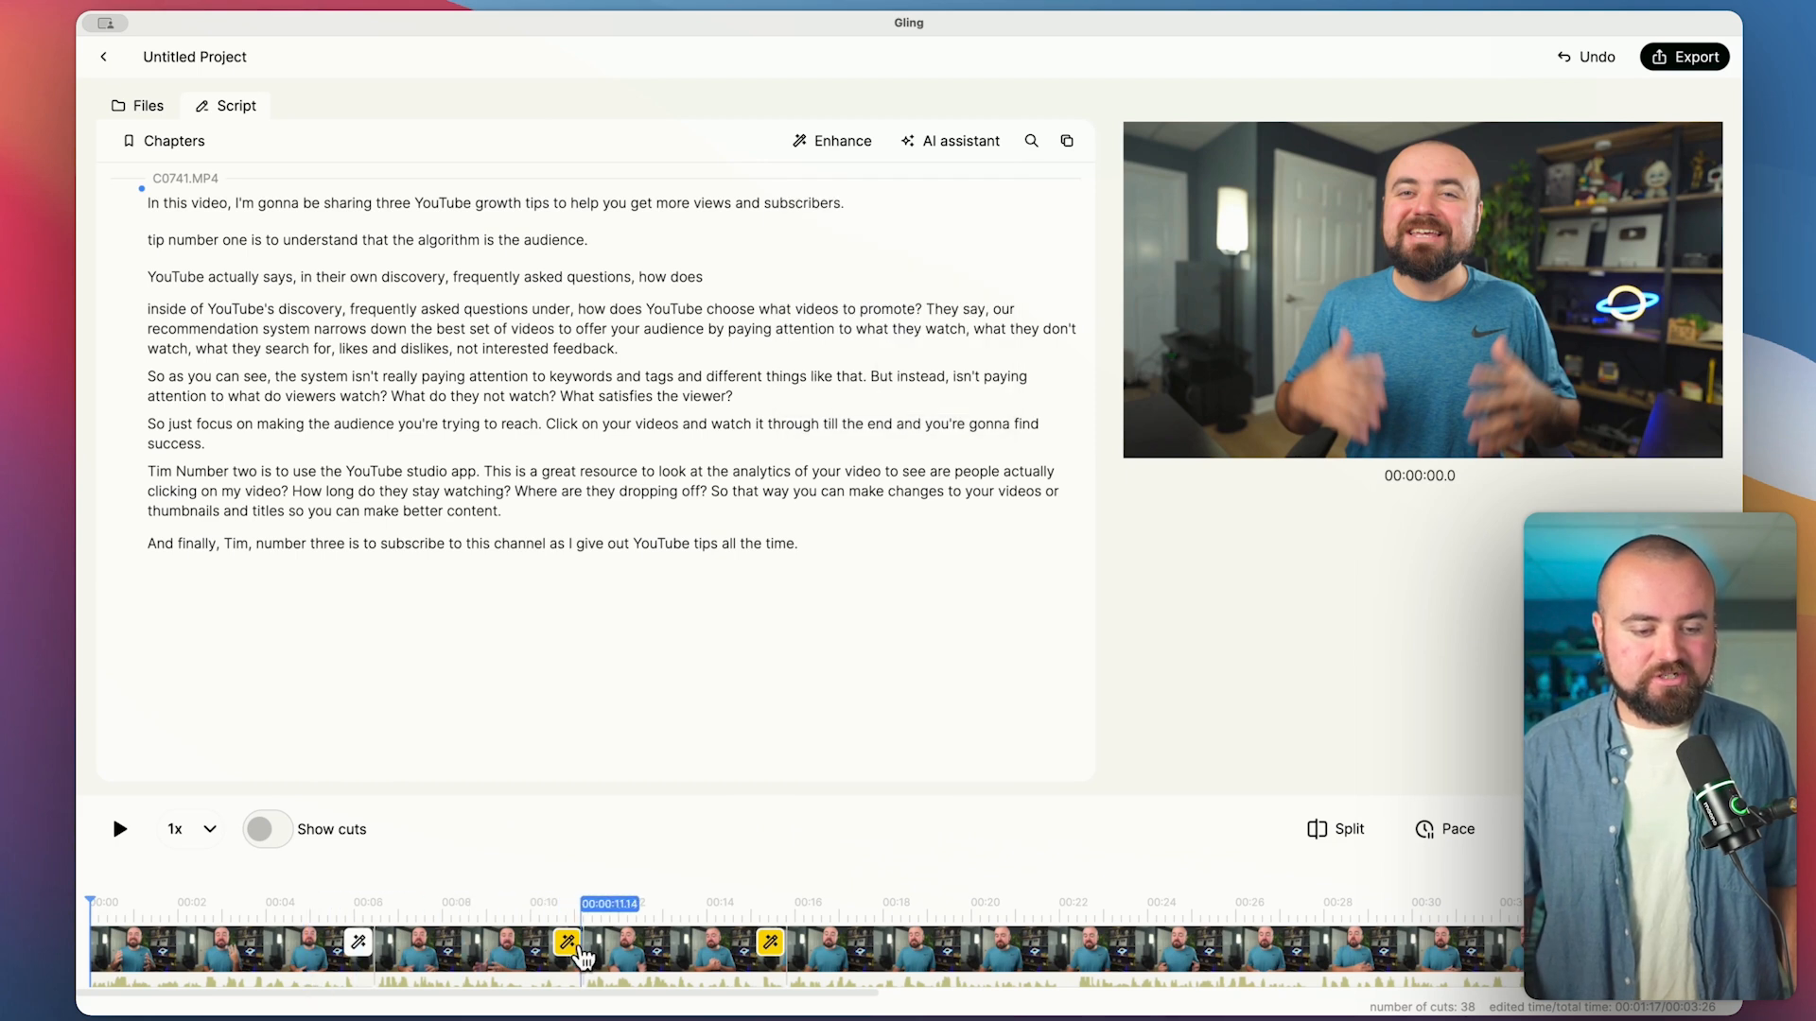
click(770, 944)
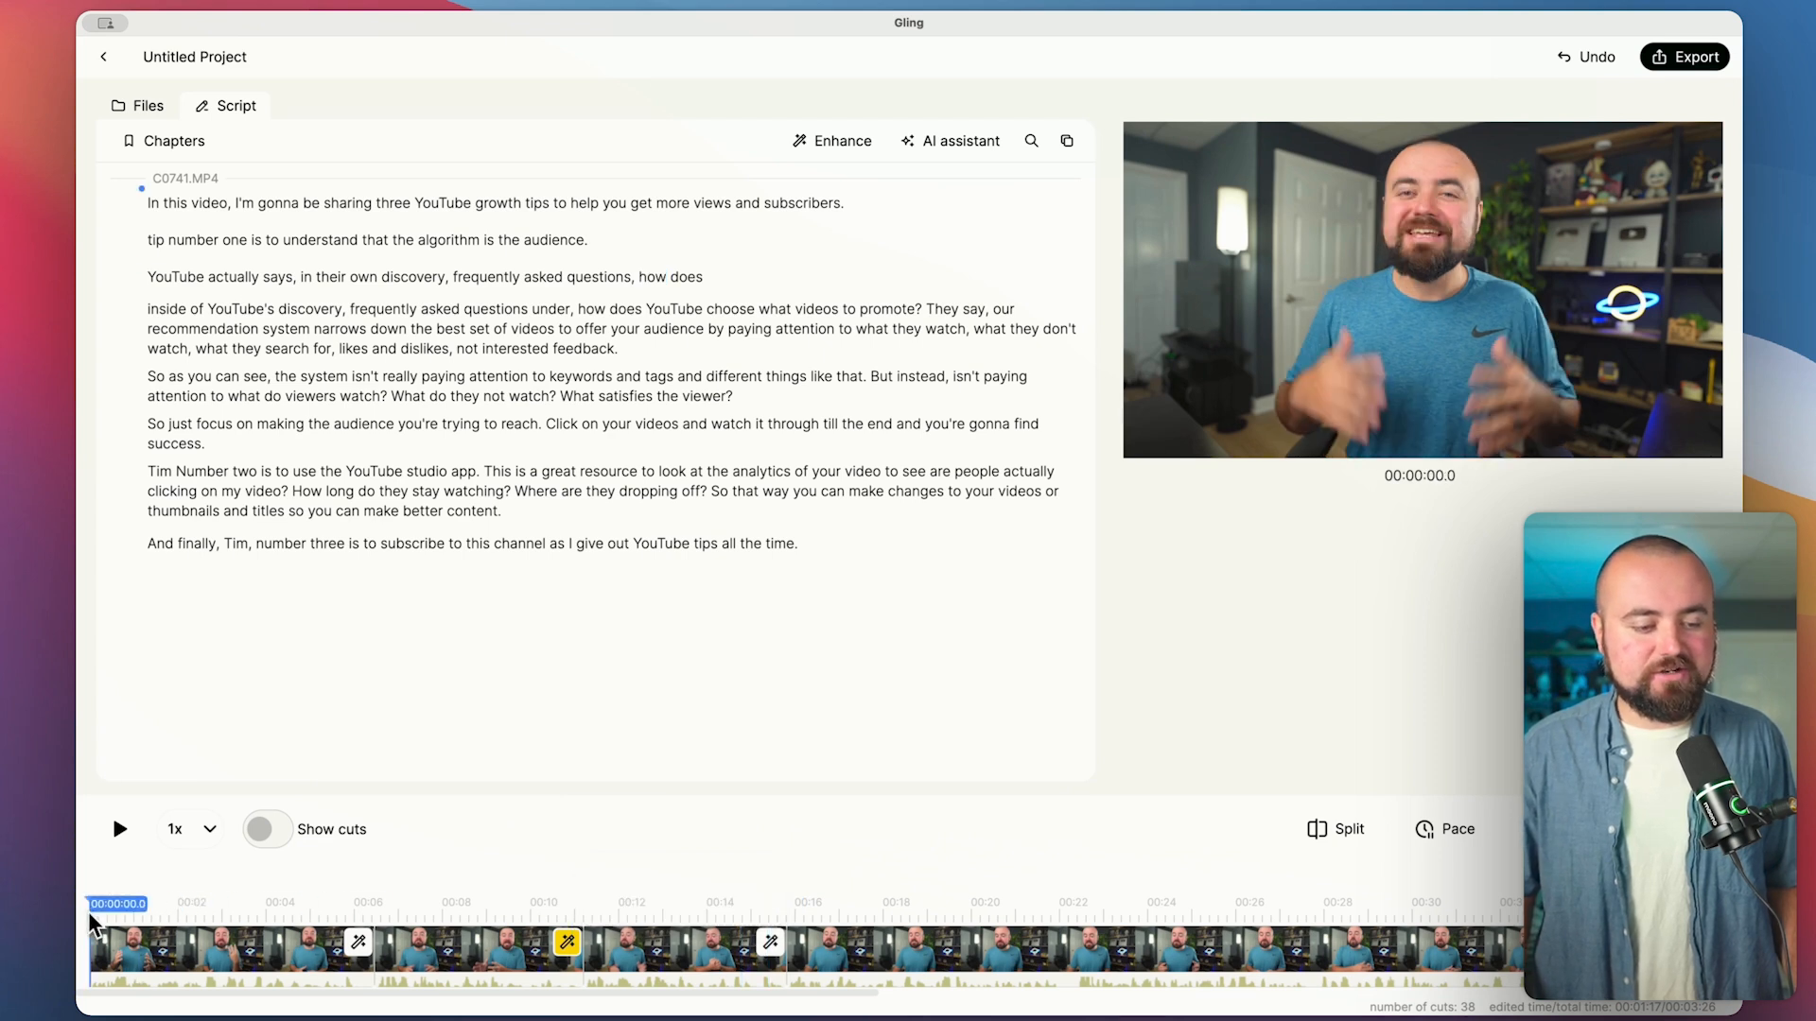
click(117, 830)
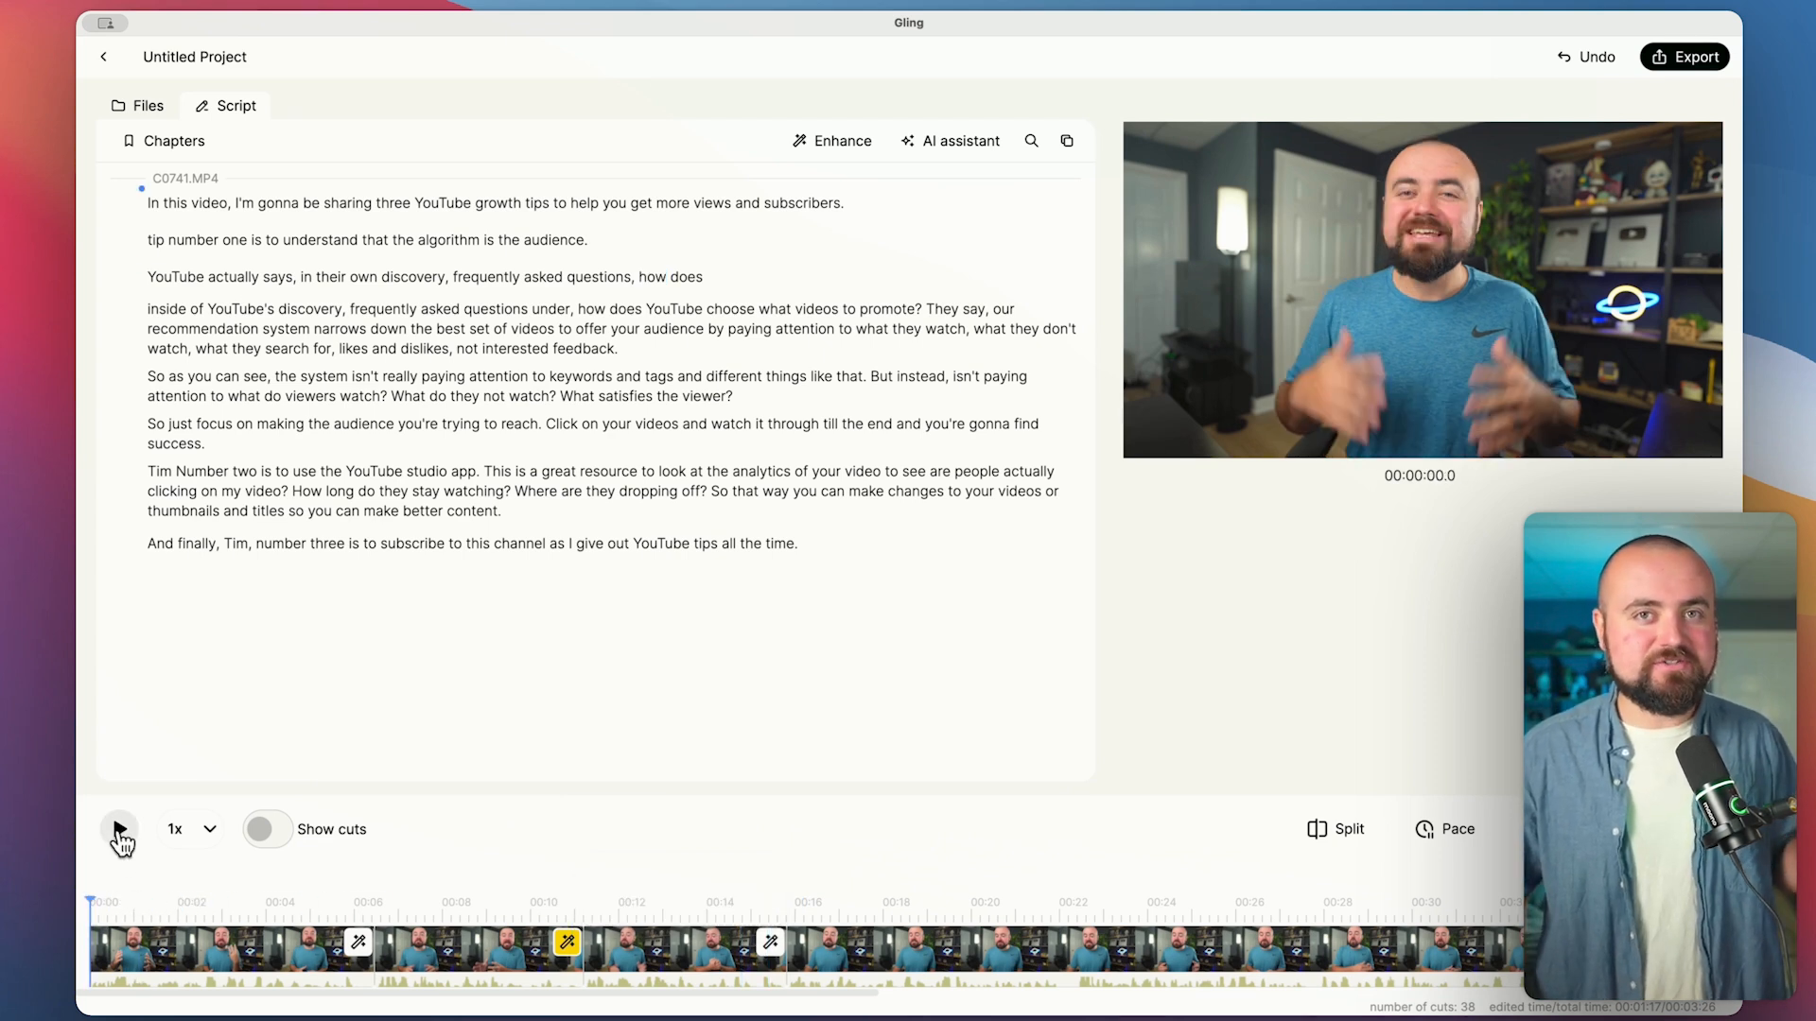
click(119, 828)
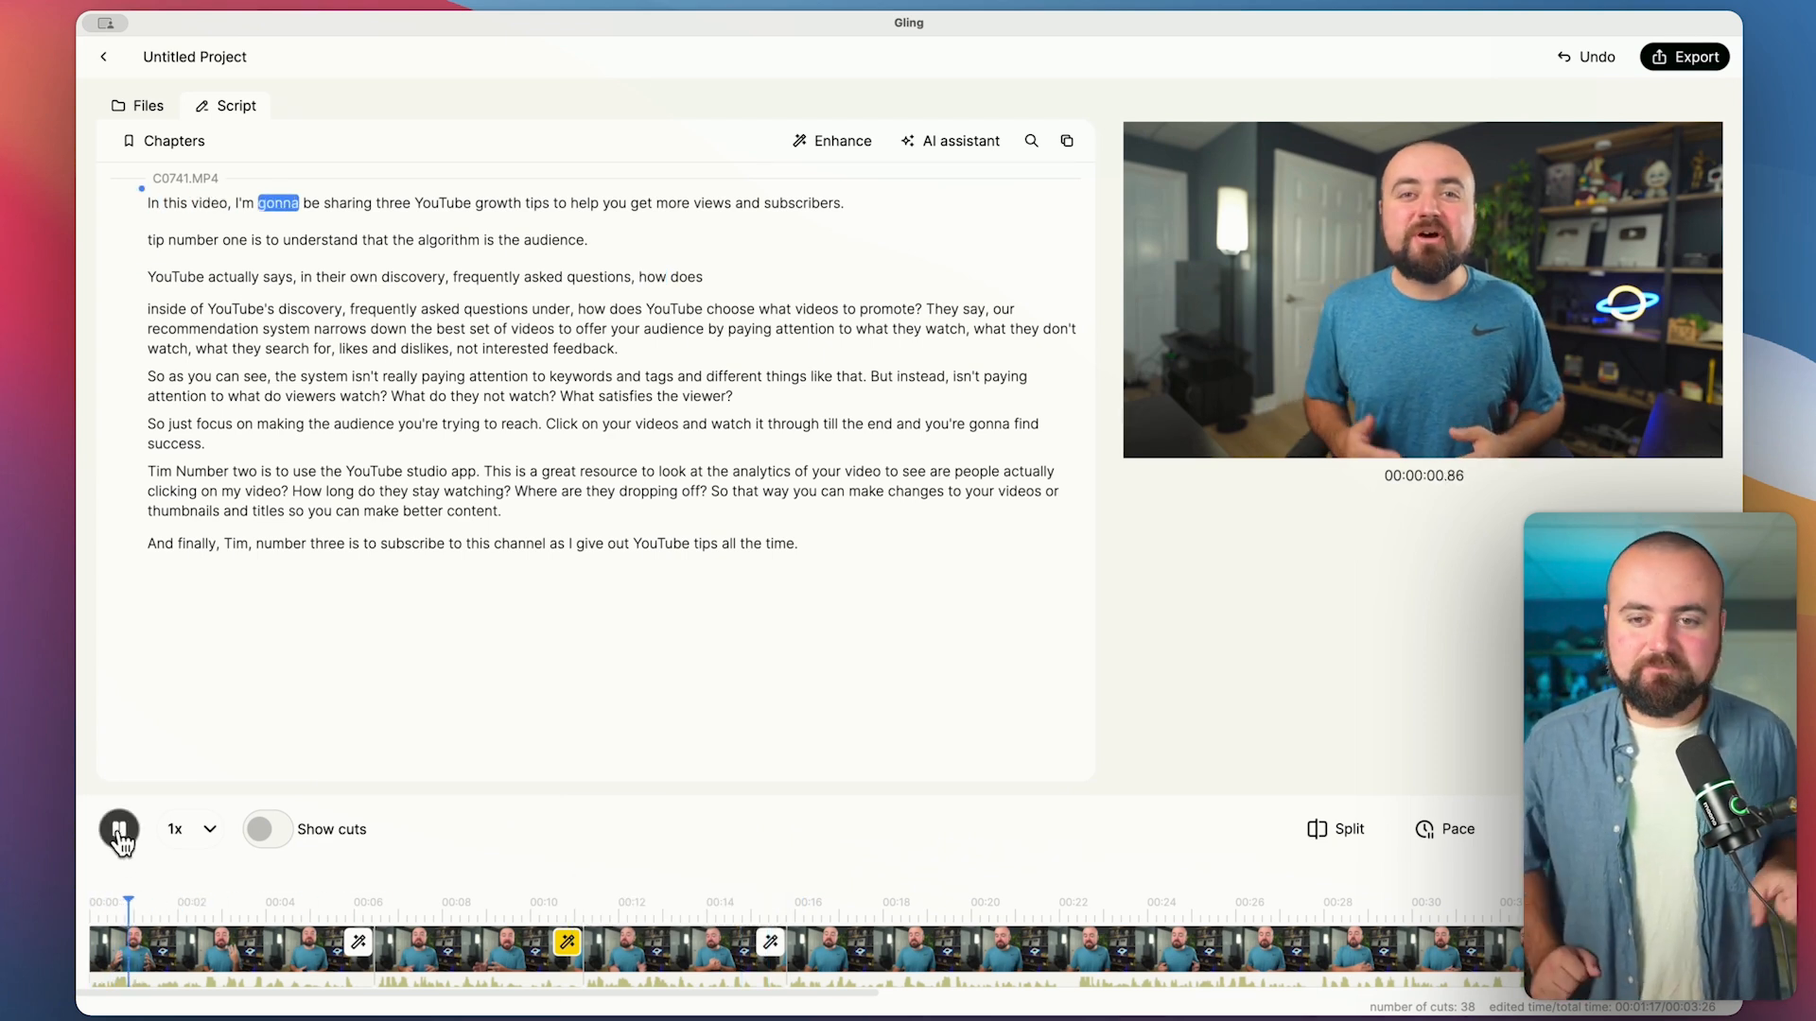
click(118, 829)
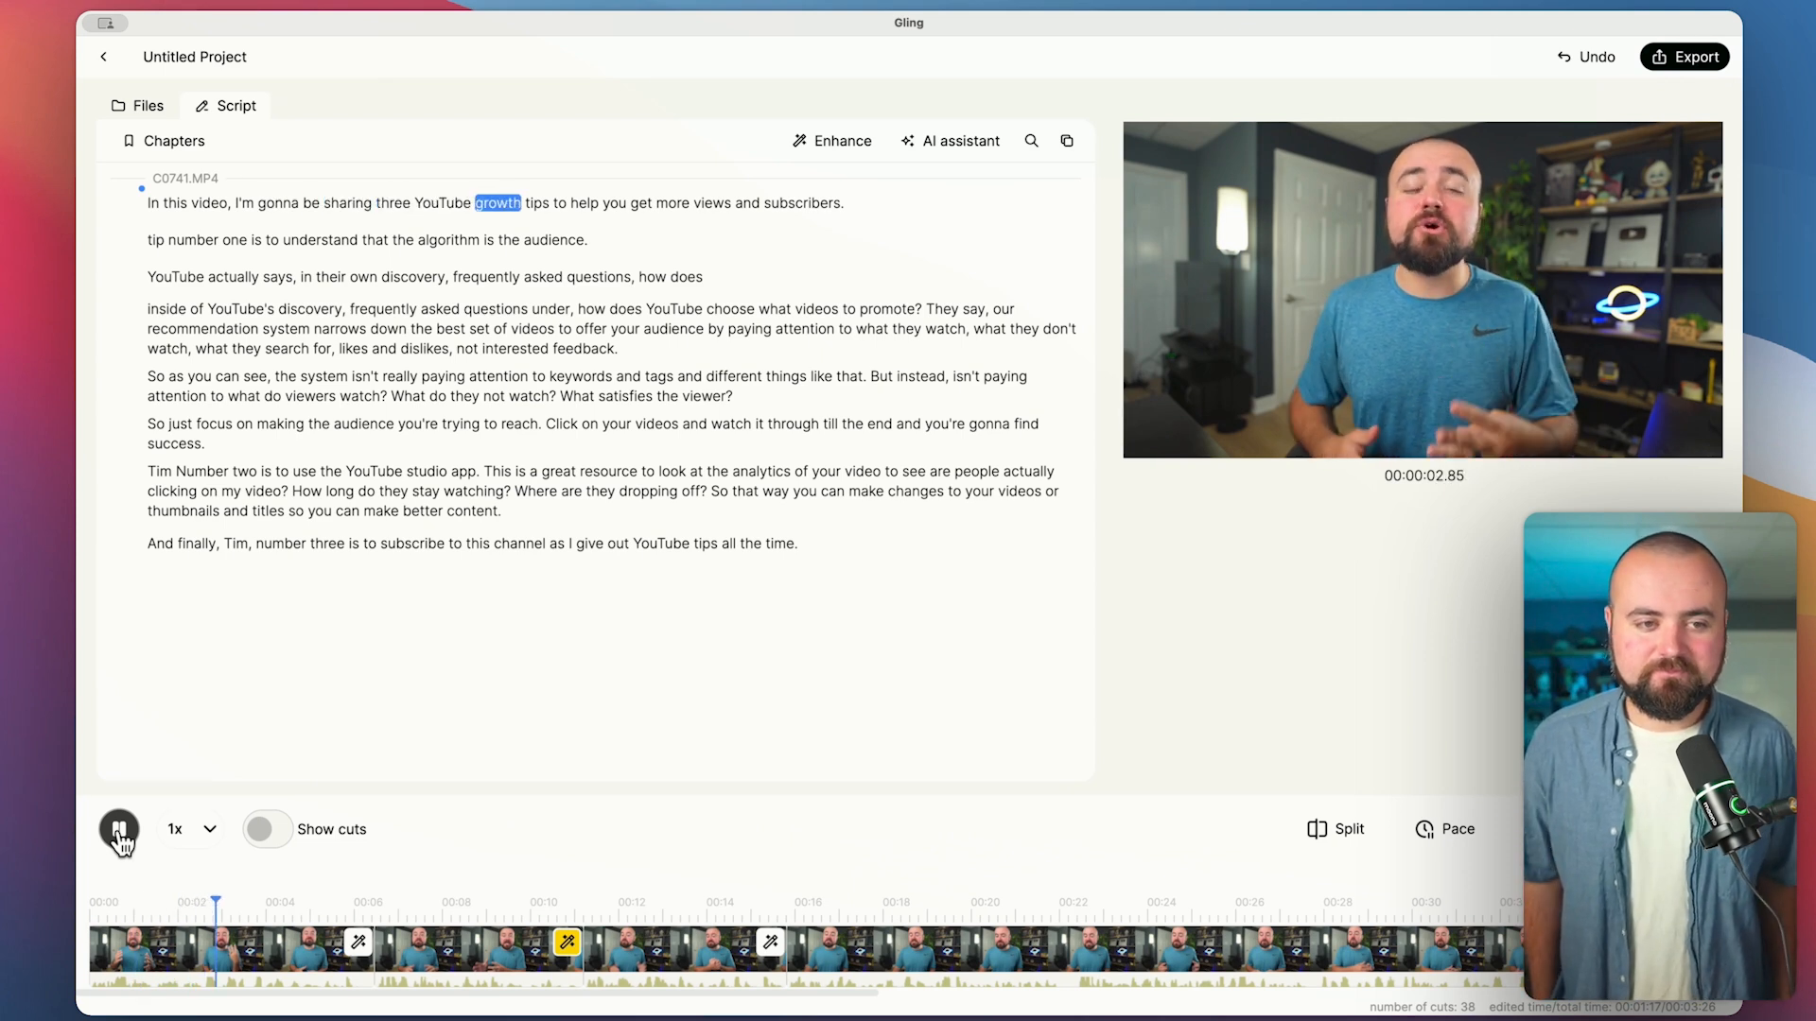
click(118, 828)
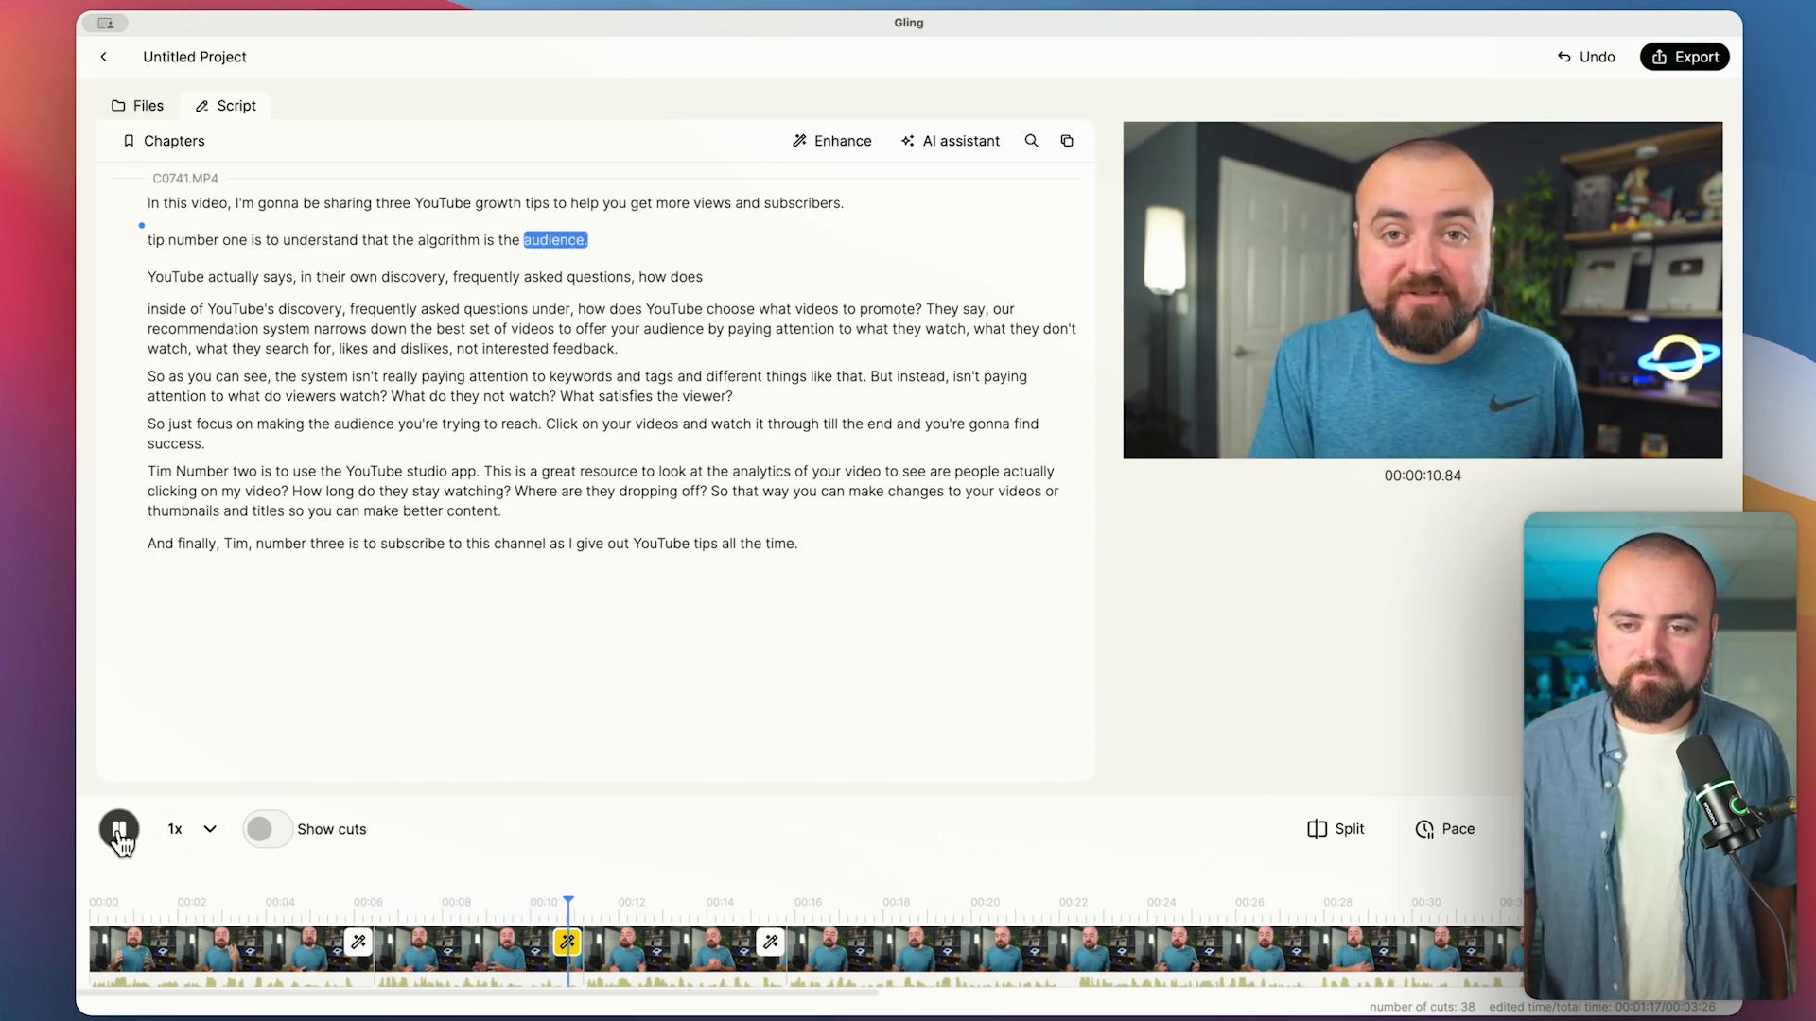
click(120, 829)
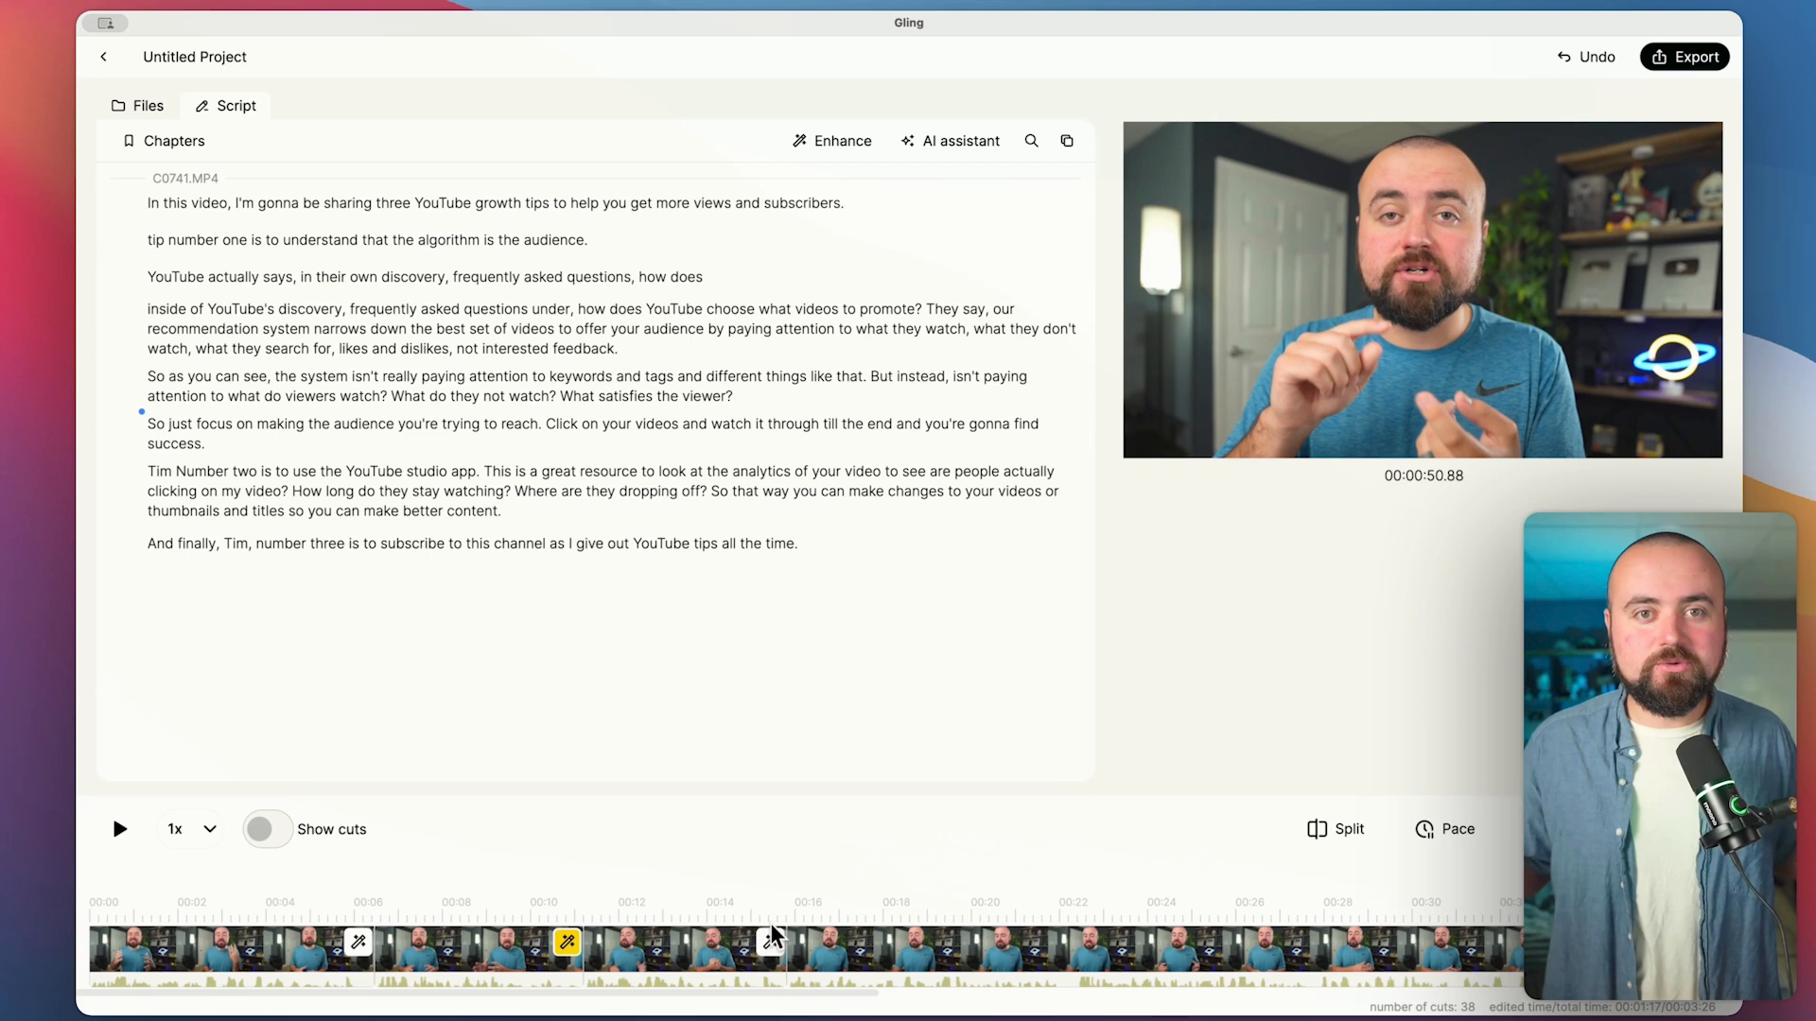
Review the Jump cut zoom settings and return to the projects home screen
click(841, 140)
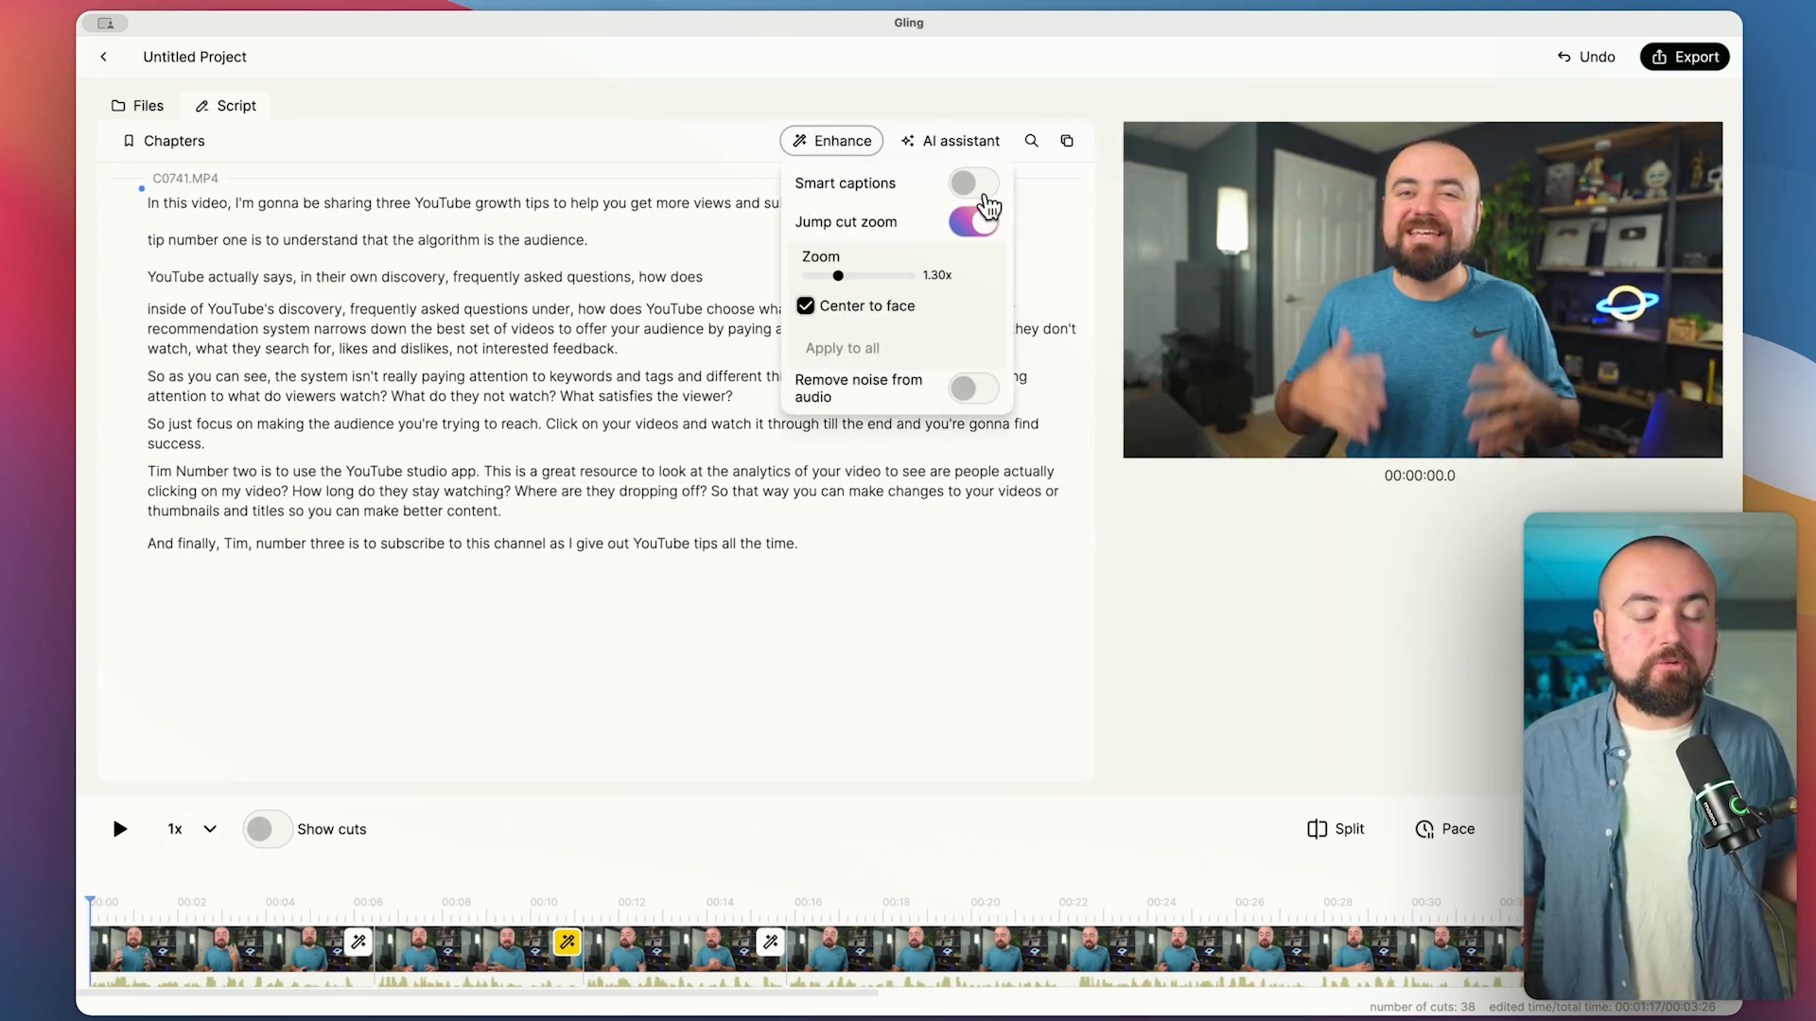
click(973, 221)
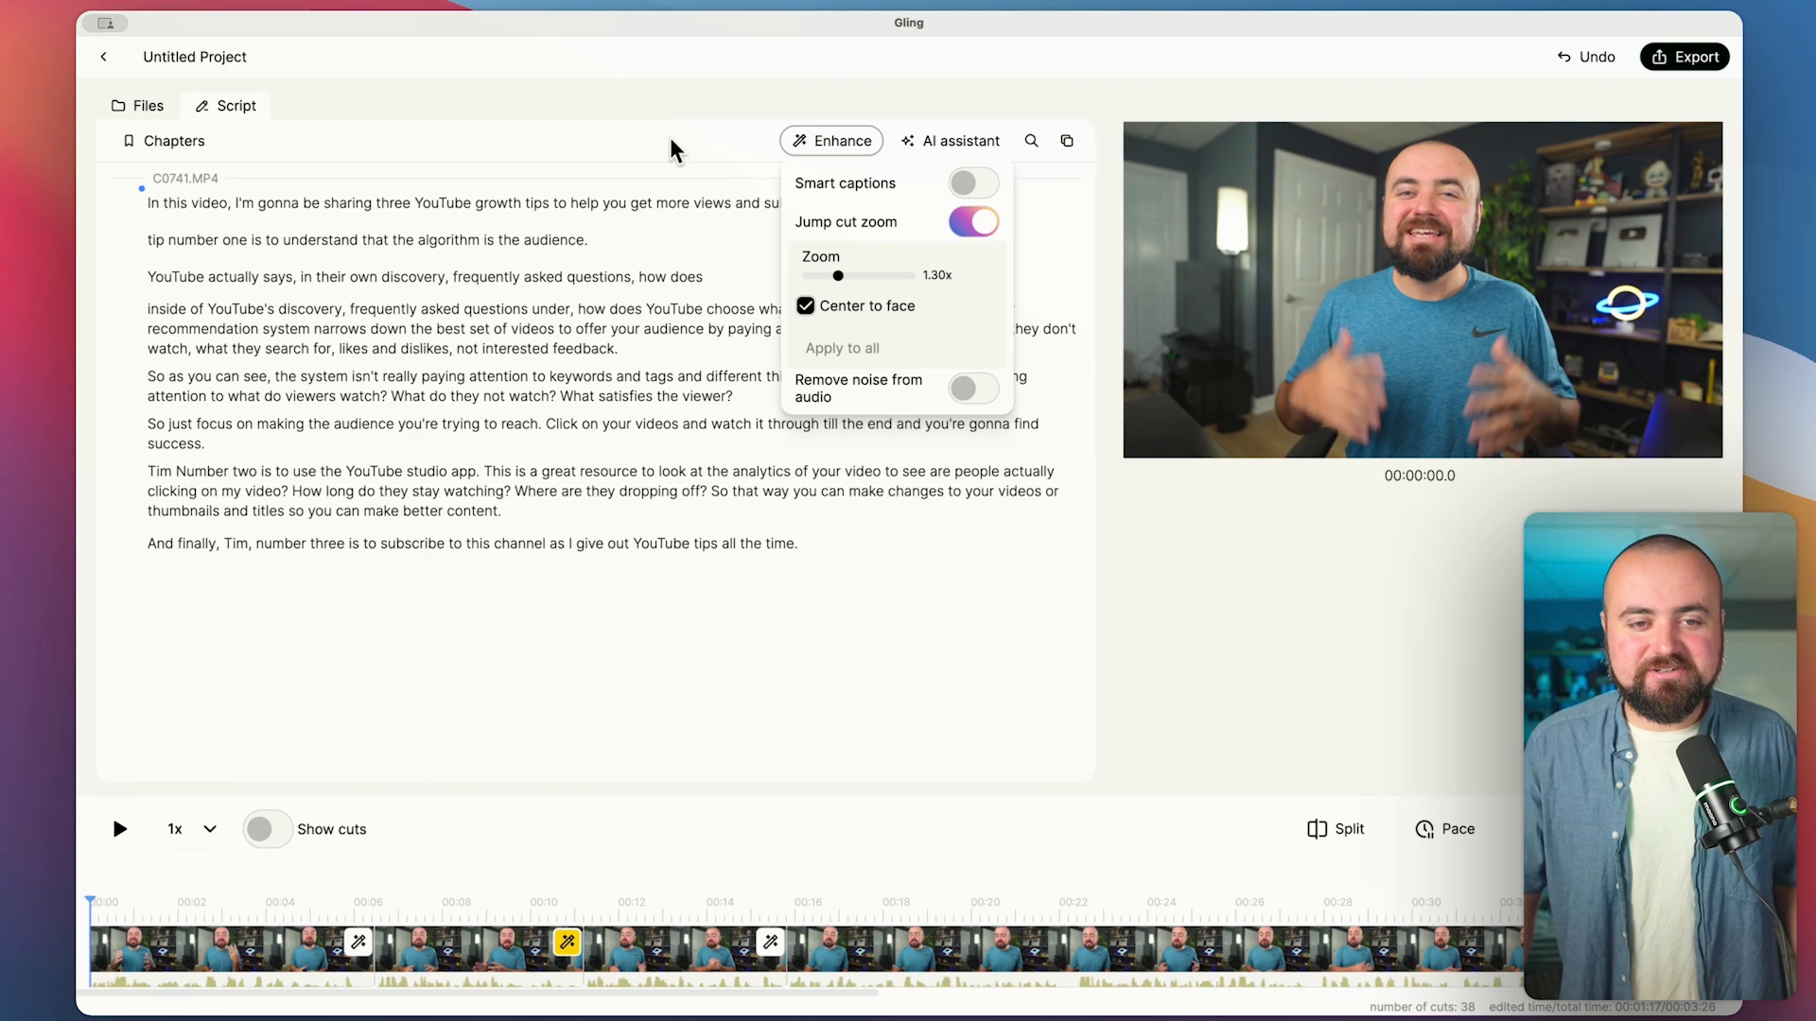
click(102, 56)
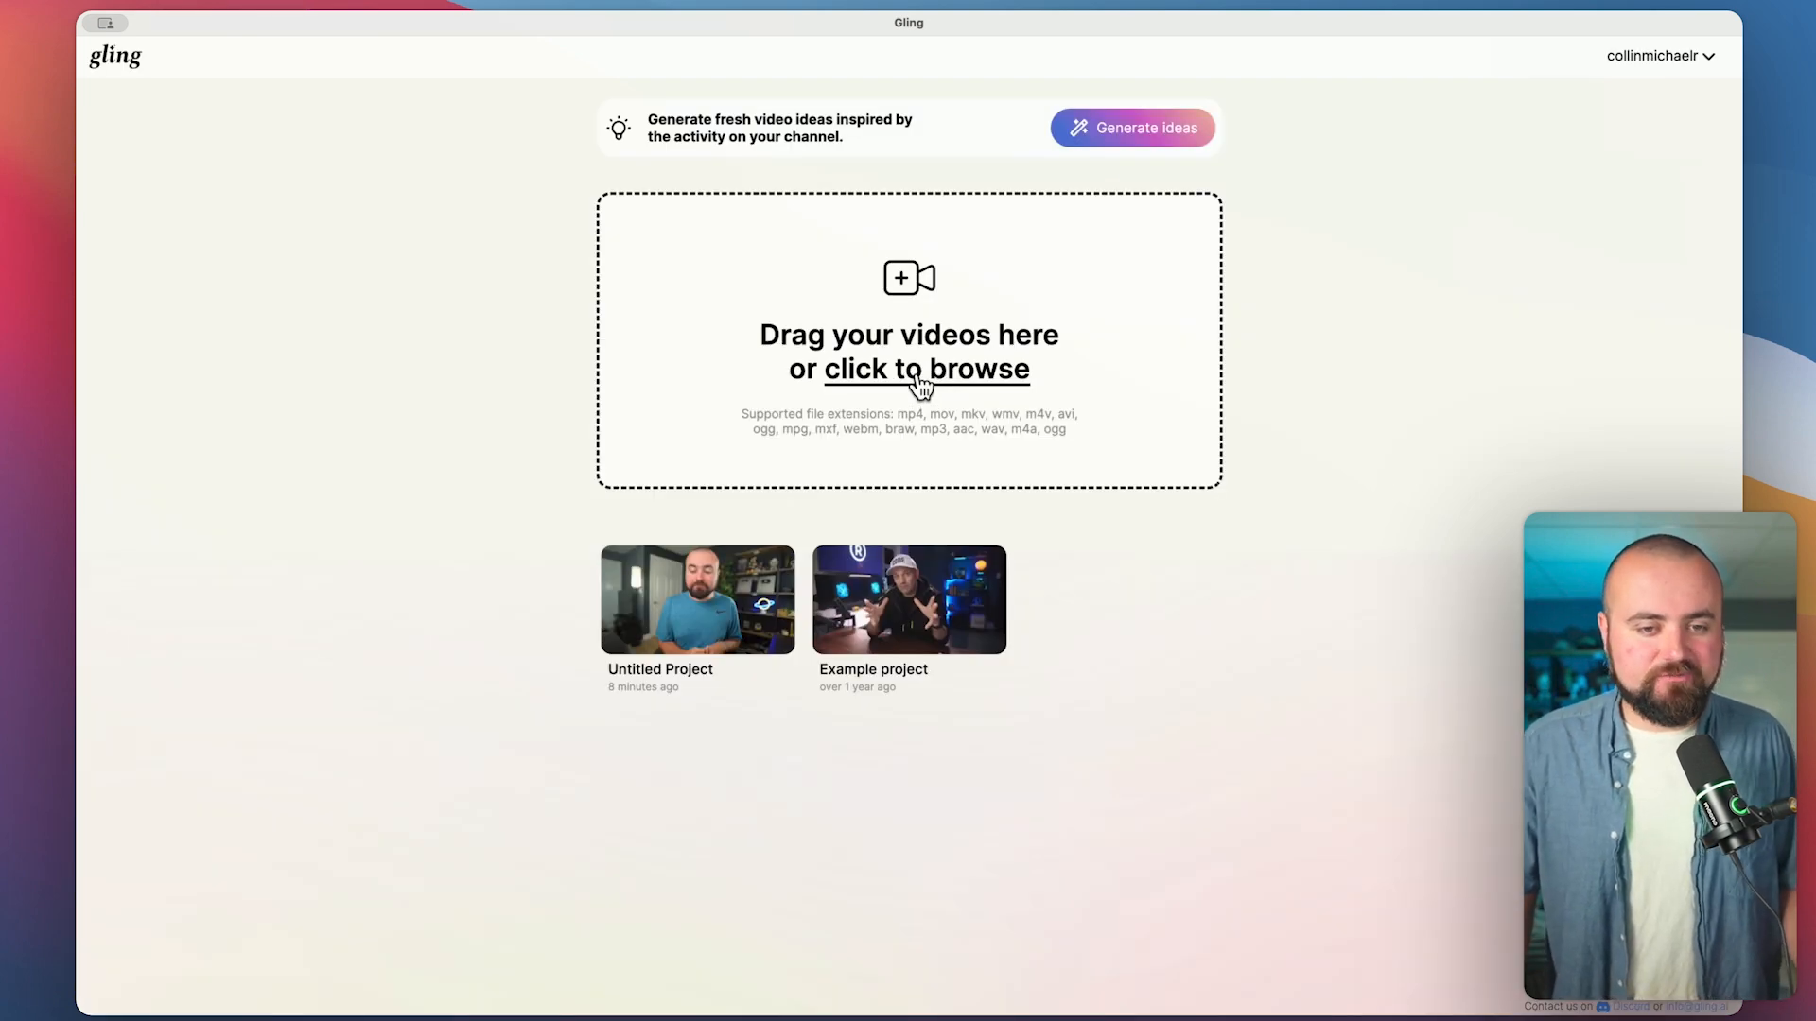
Import IMG_3980.MOV and auto-edit it with silences and bad takes cut
click(924, 368)
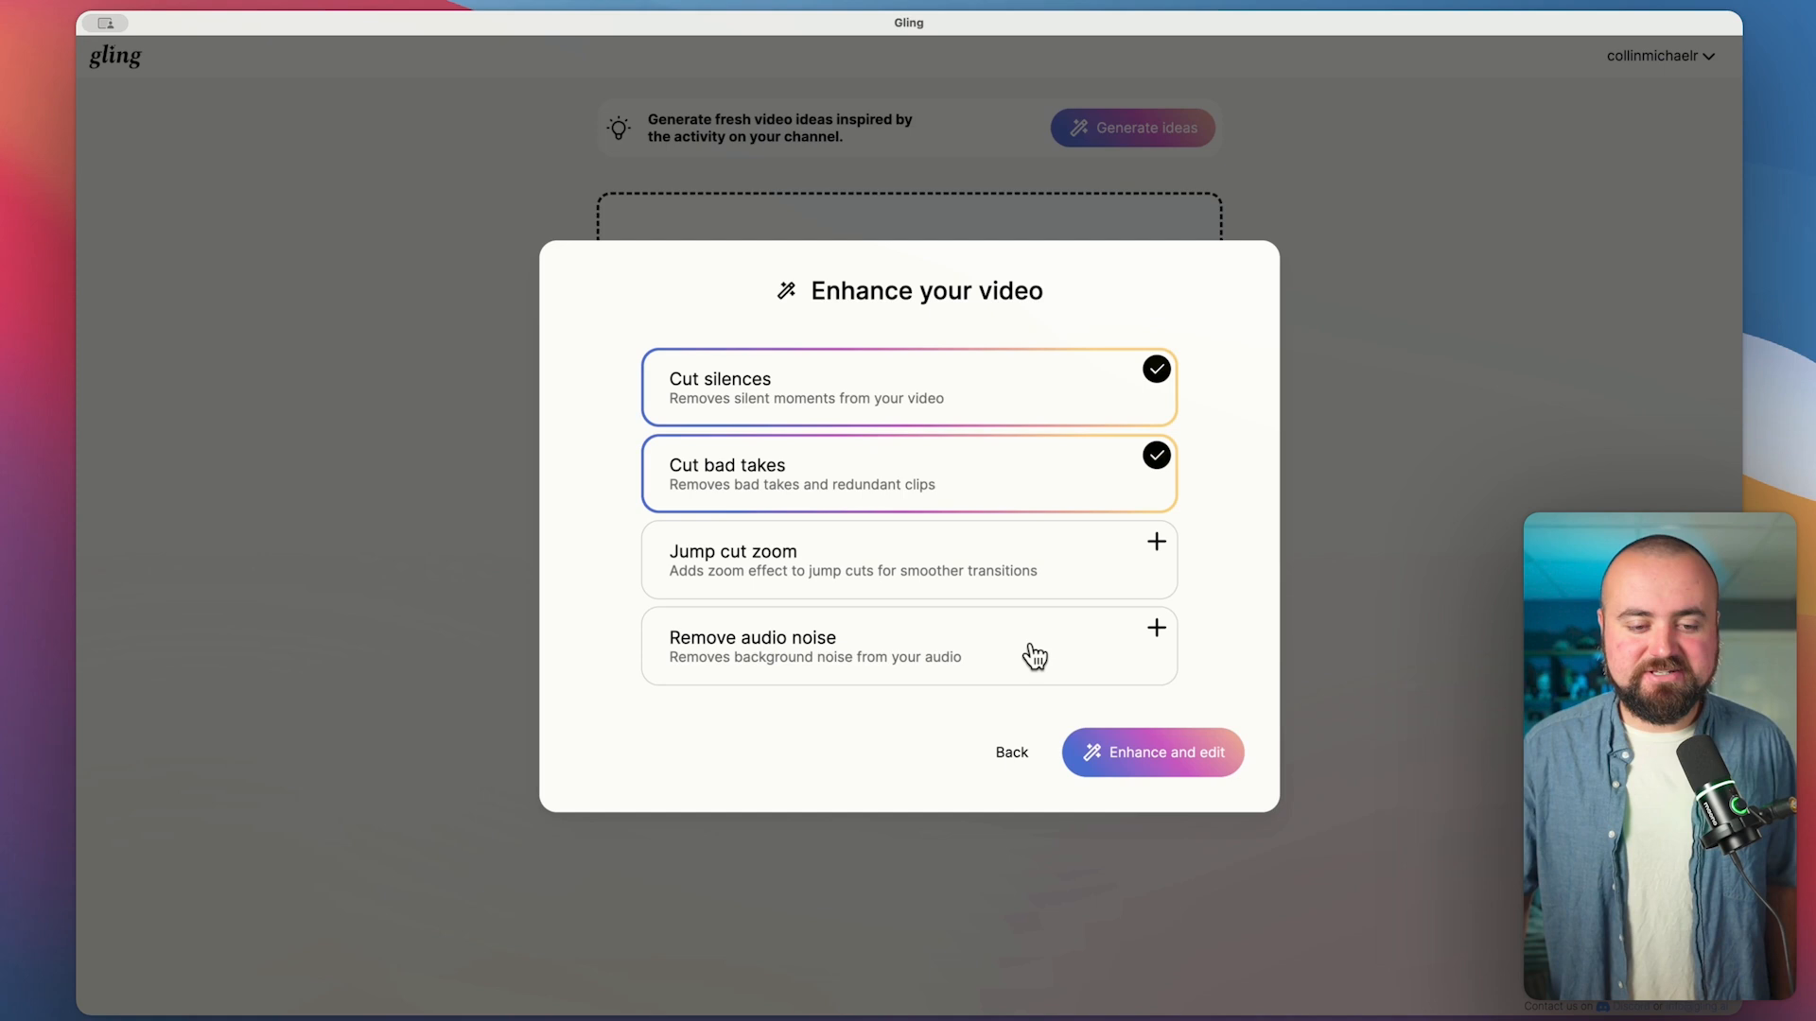
click(1151, 752)
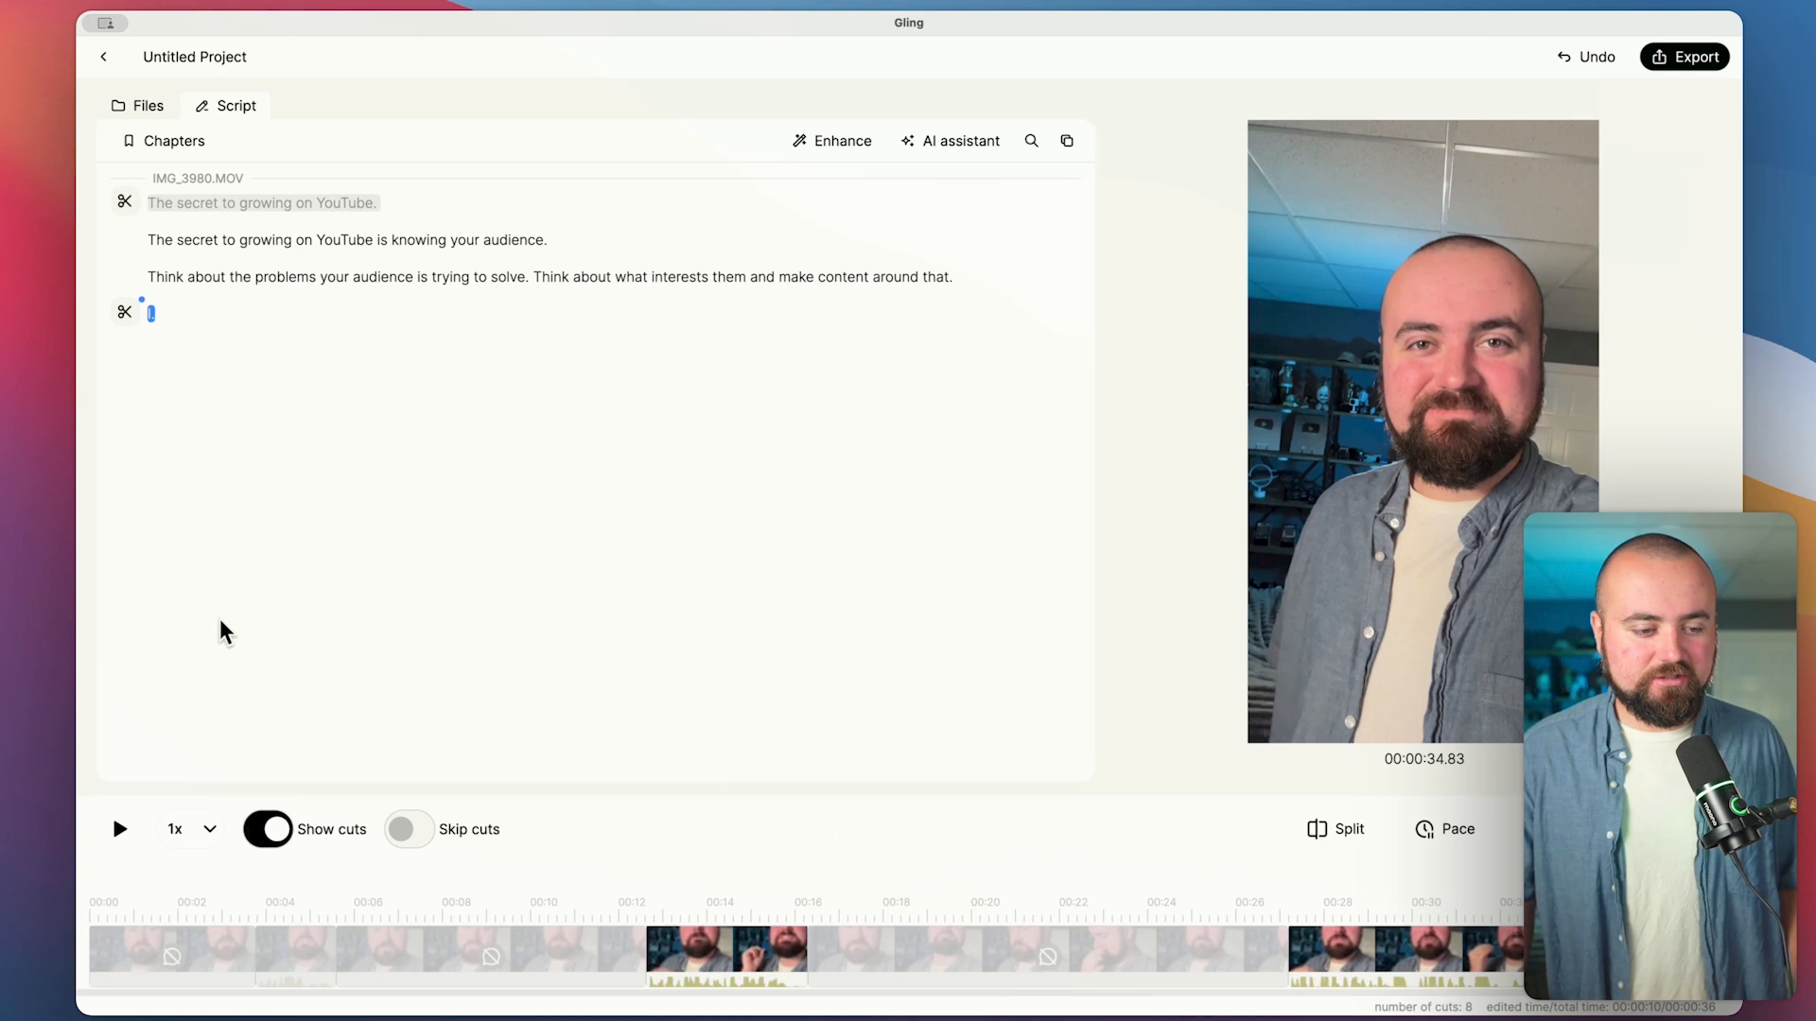
Turn off Show cuts and switch on Smart captions in the Enhance menu
click(267, 829)
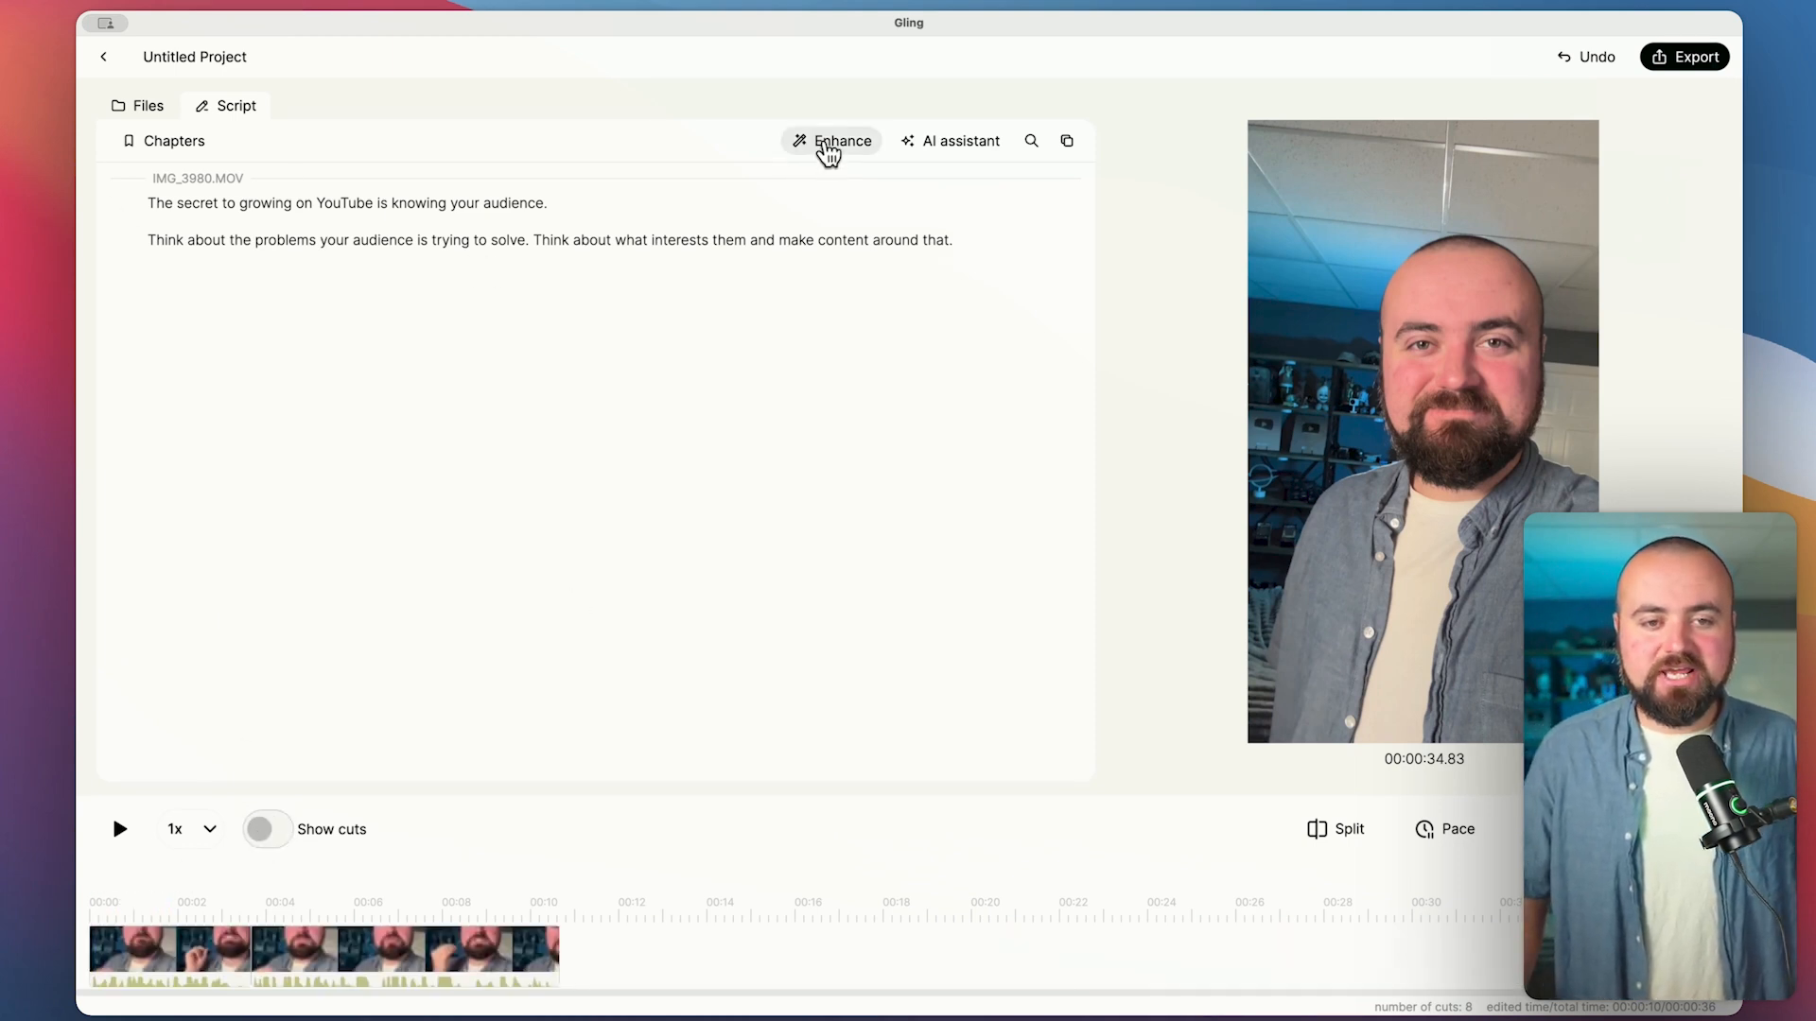
click(831, 140)
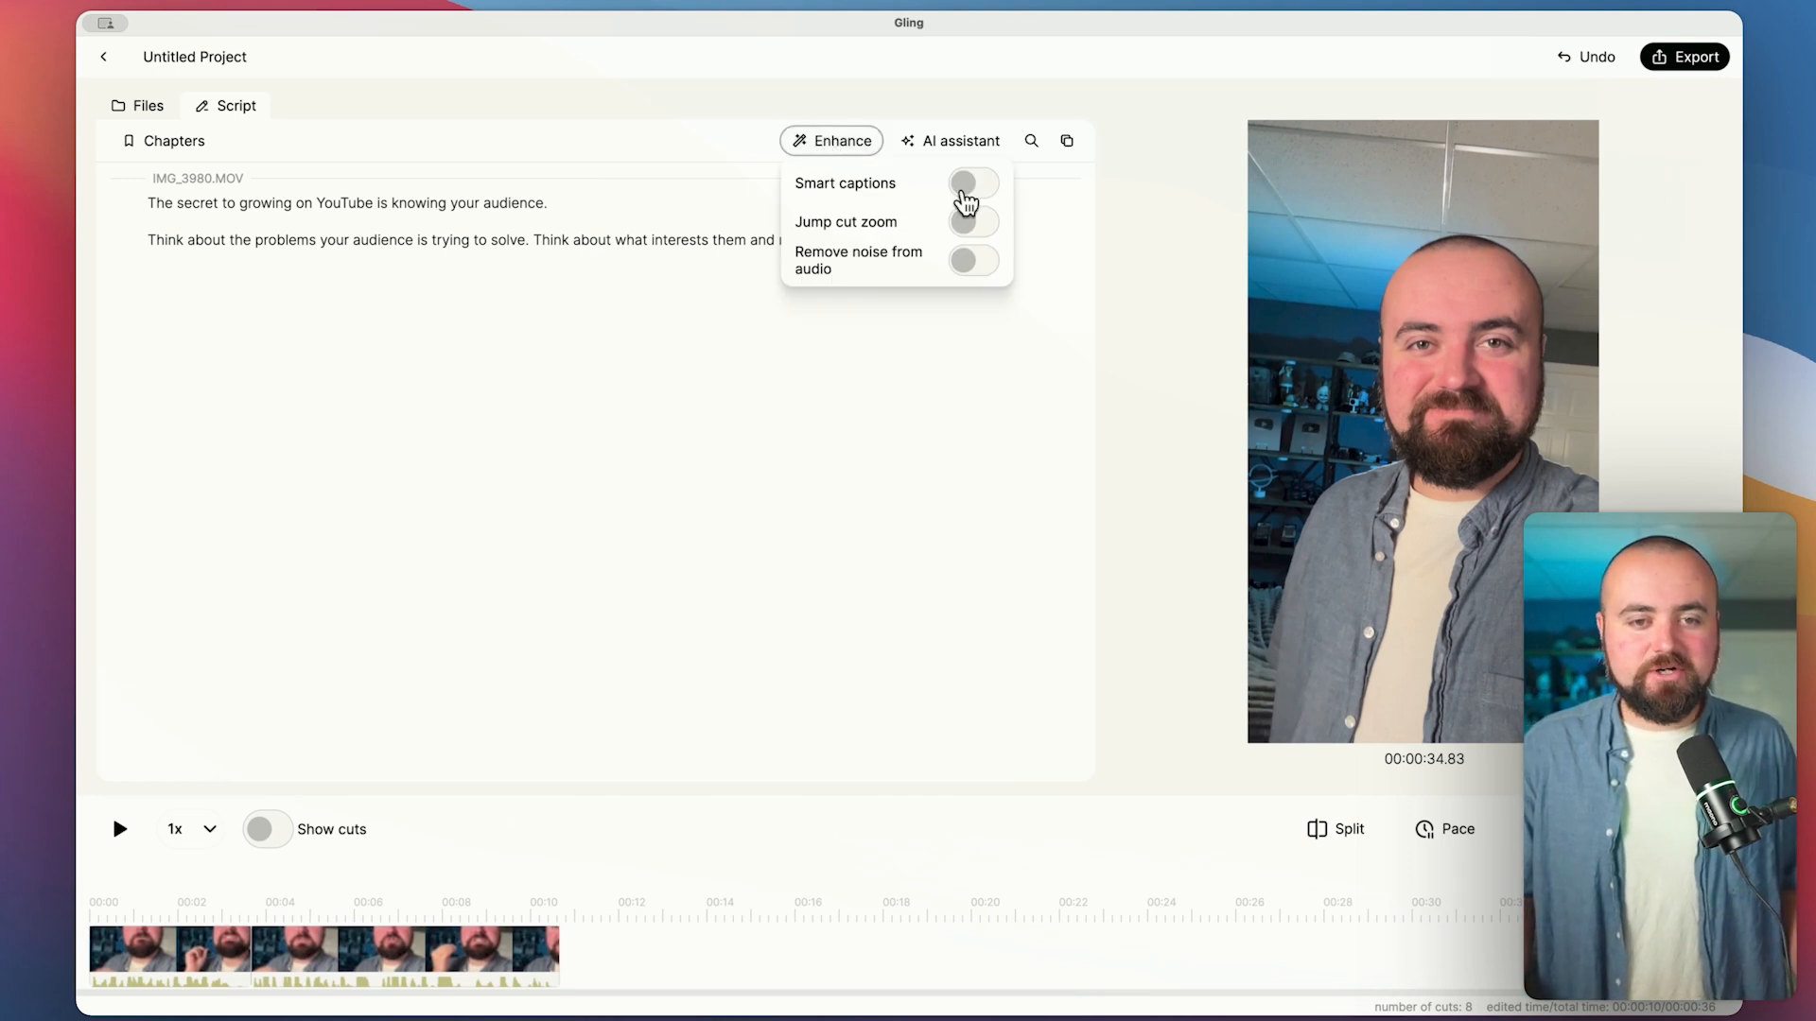
click(973, 183)
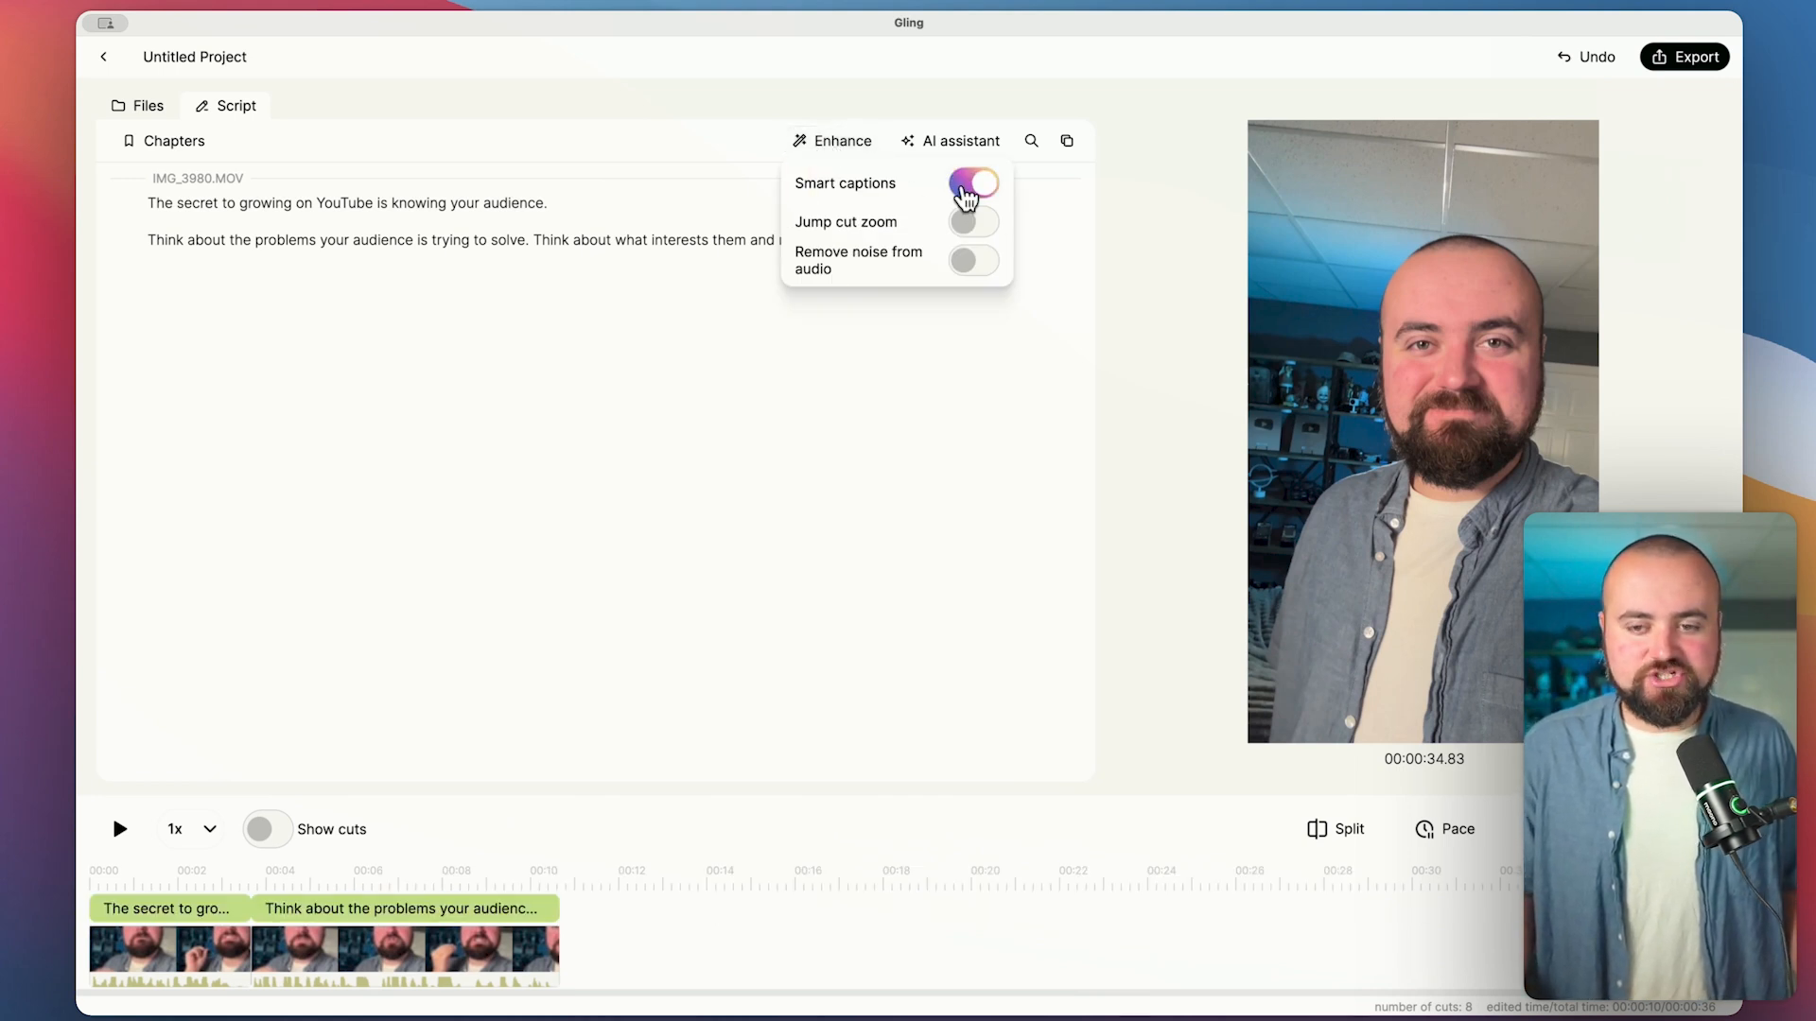
click(974, 183)
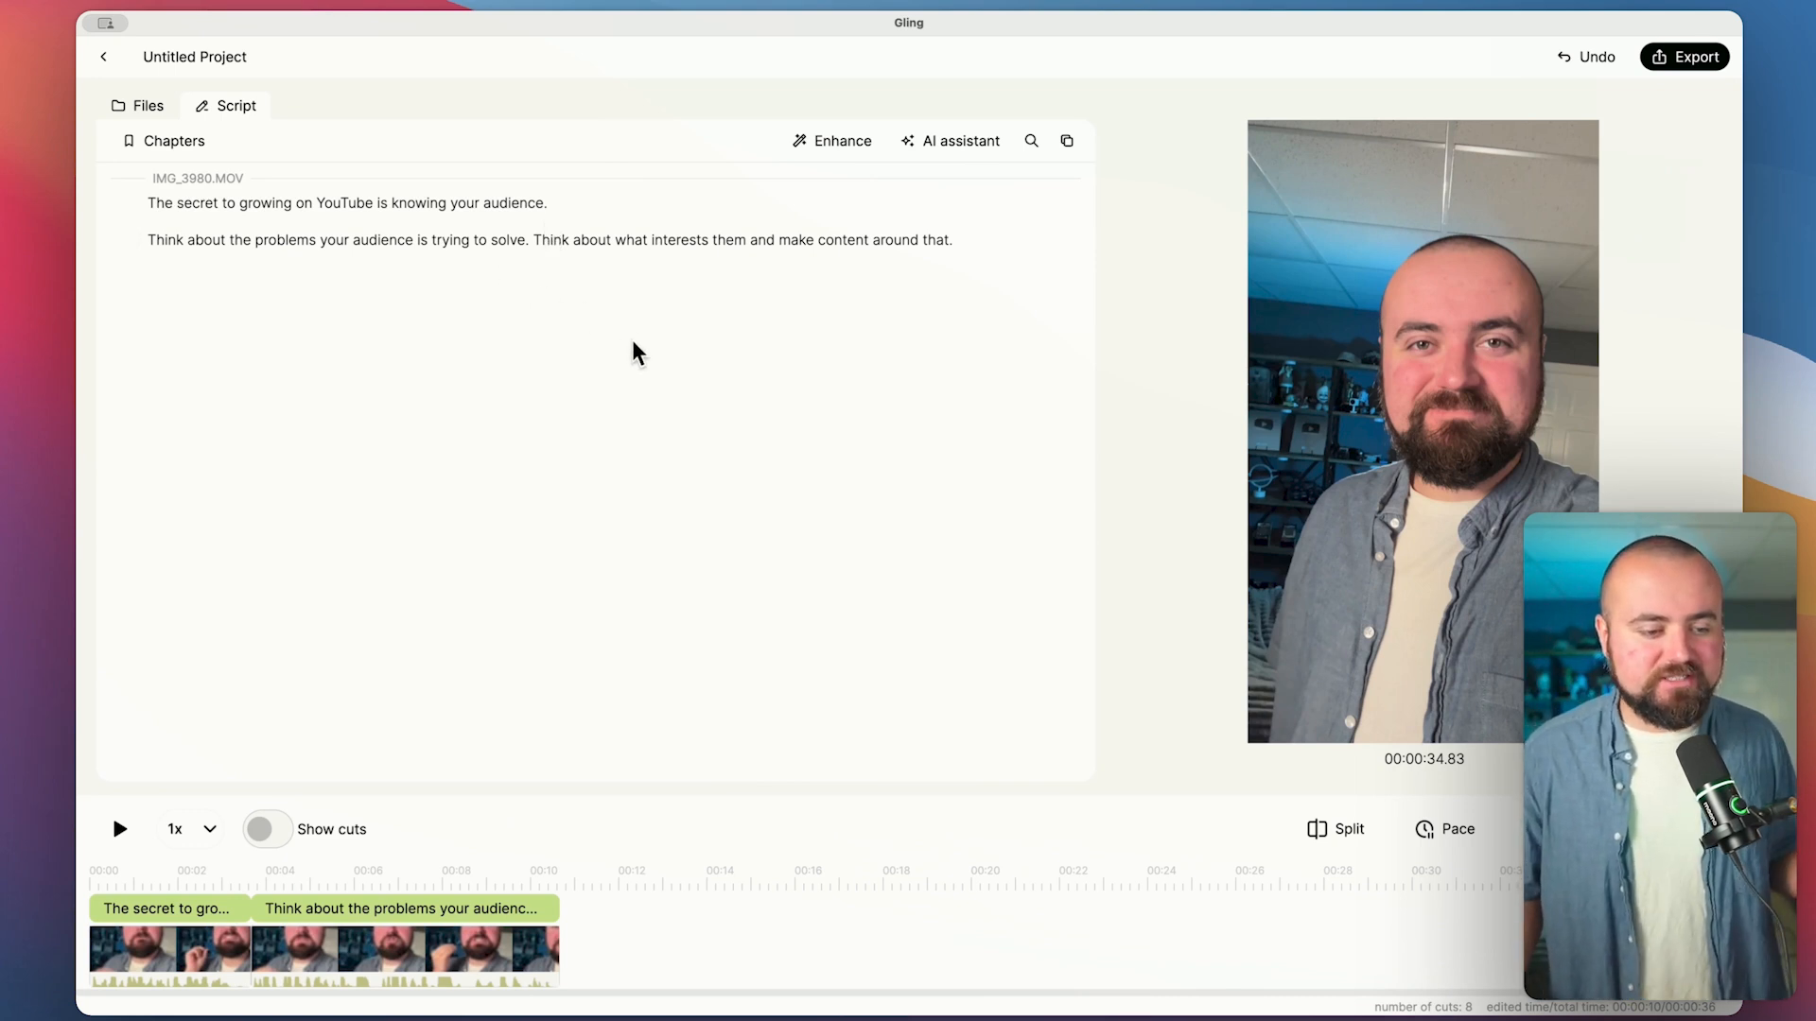
Apply the purple-highlight caption preset after trying the plain white style
click(148, 908)
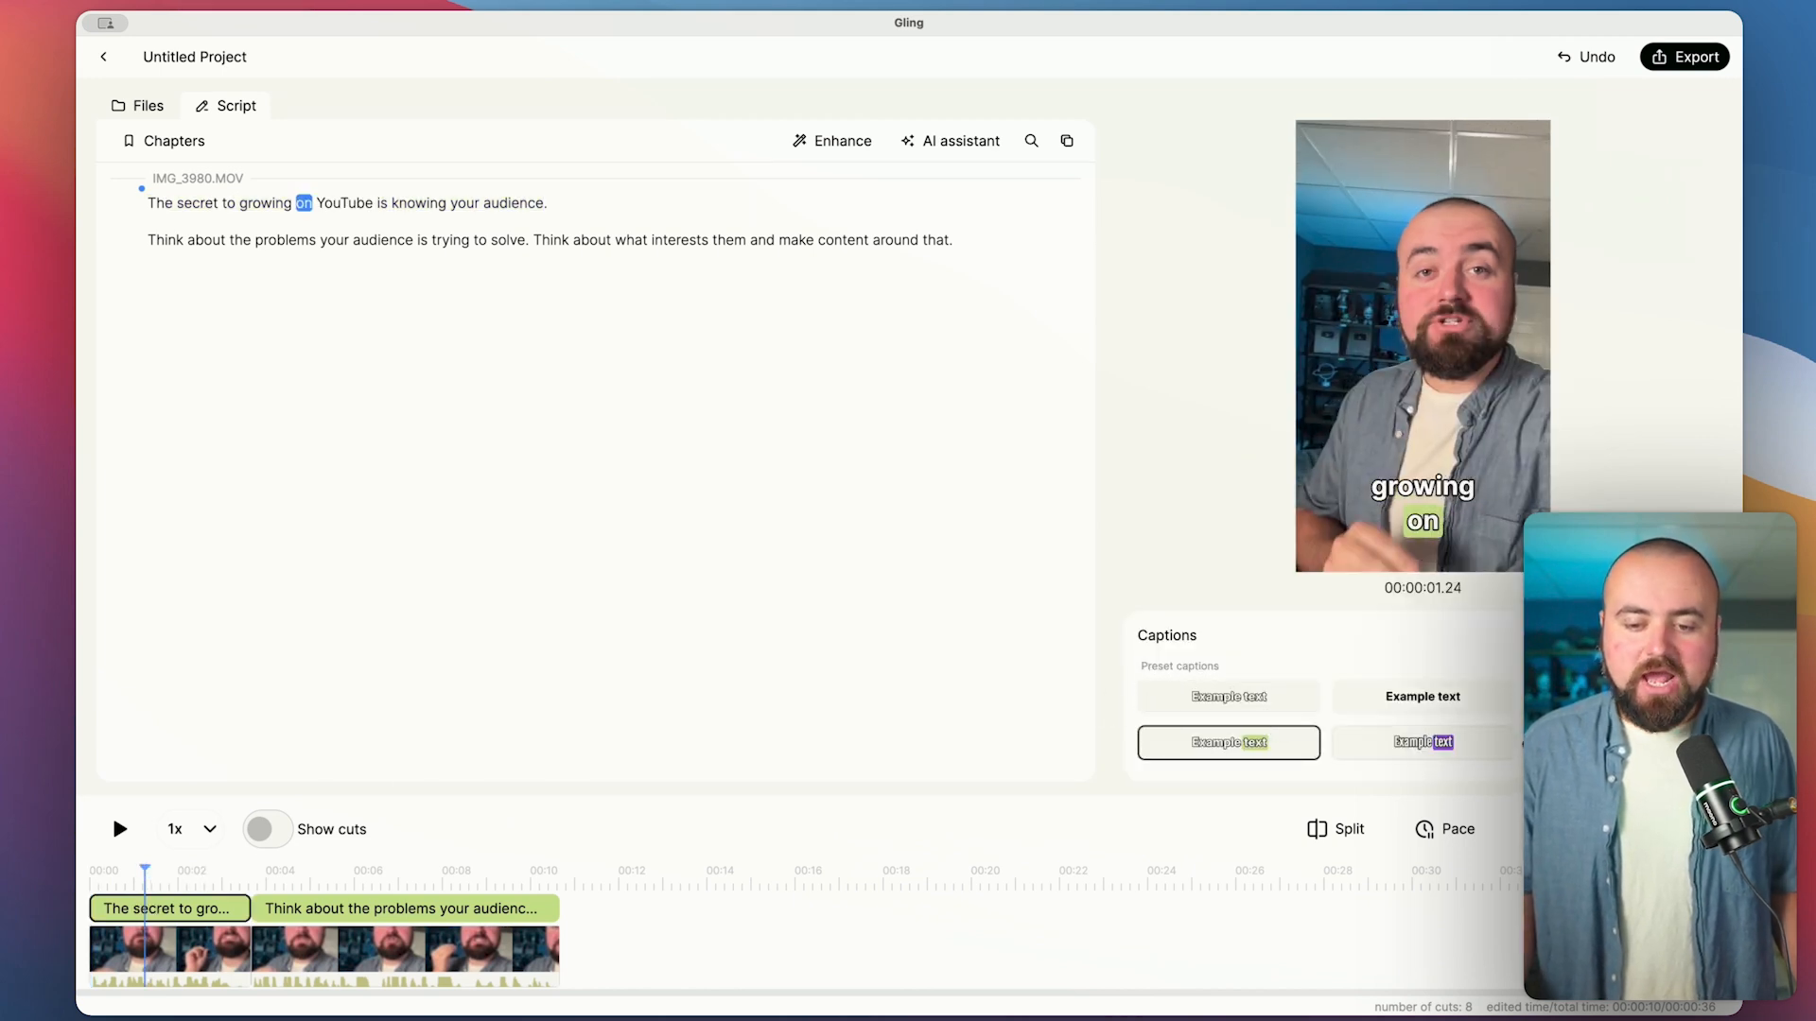
click(1228, 696)
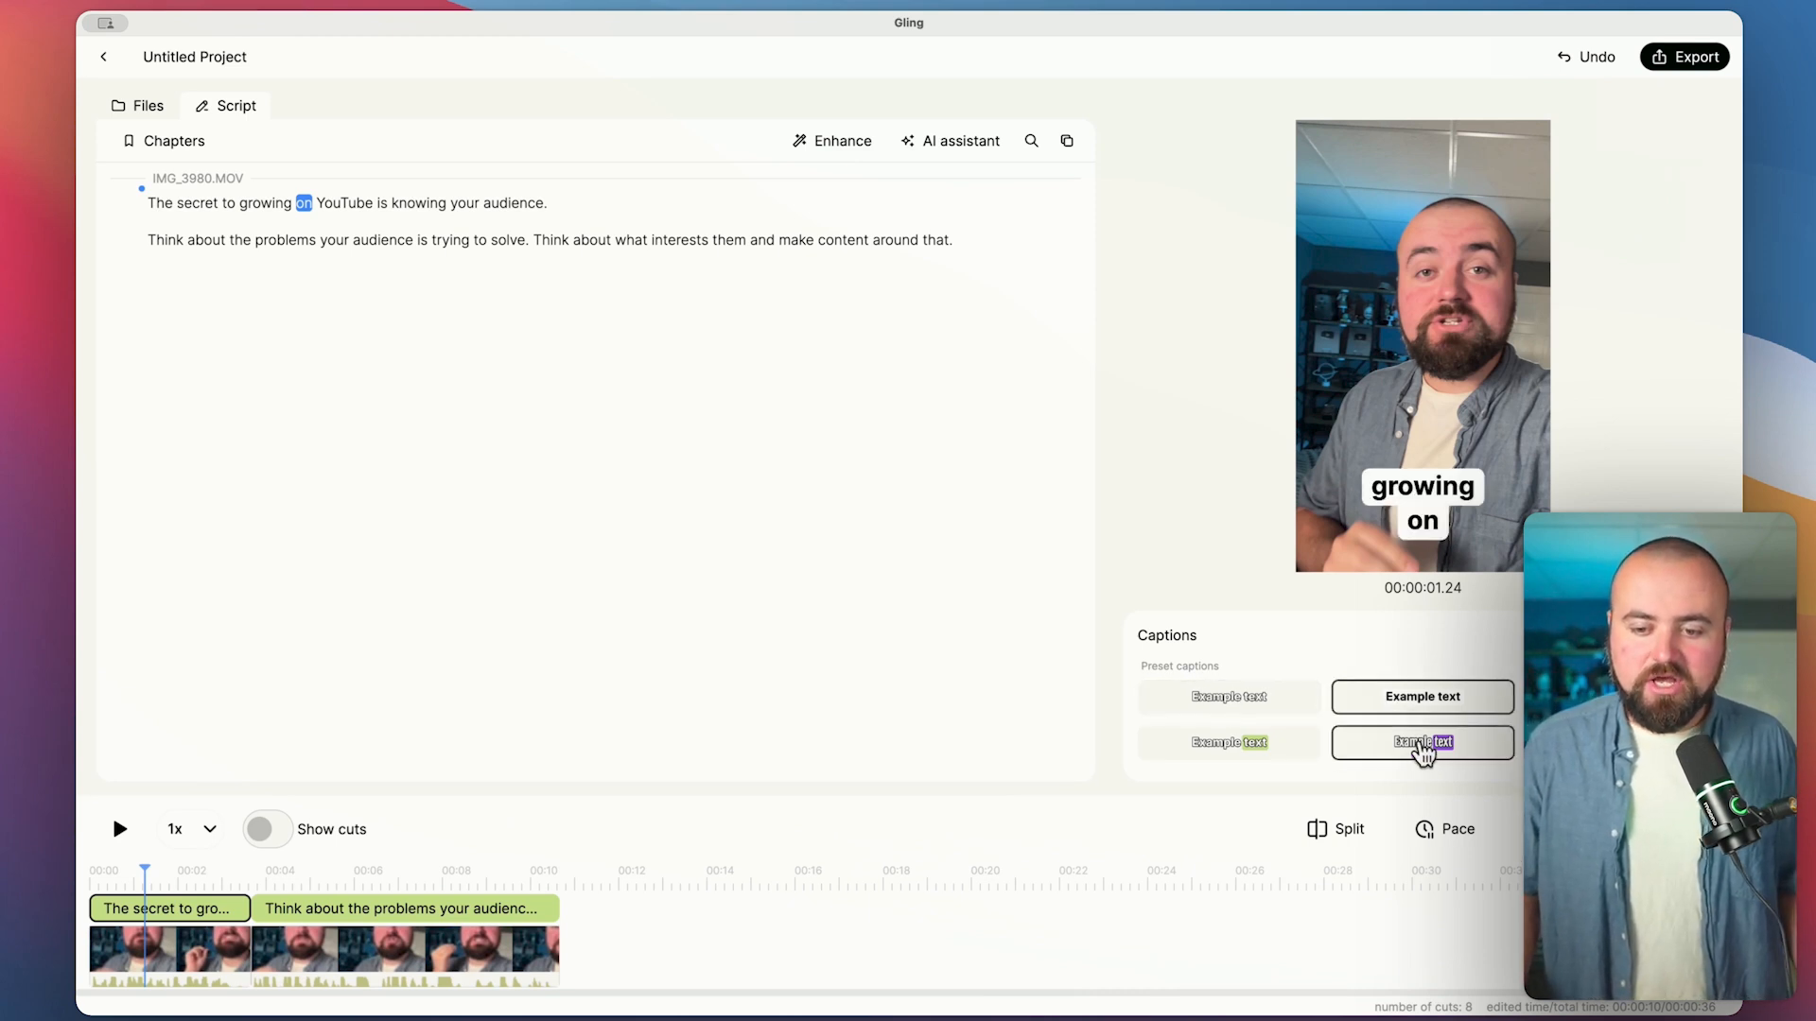
click(1422, 742)
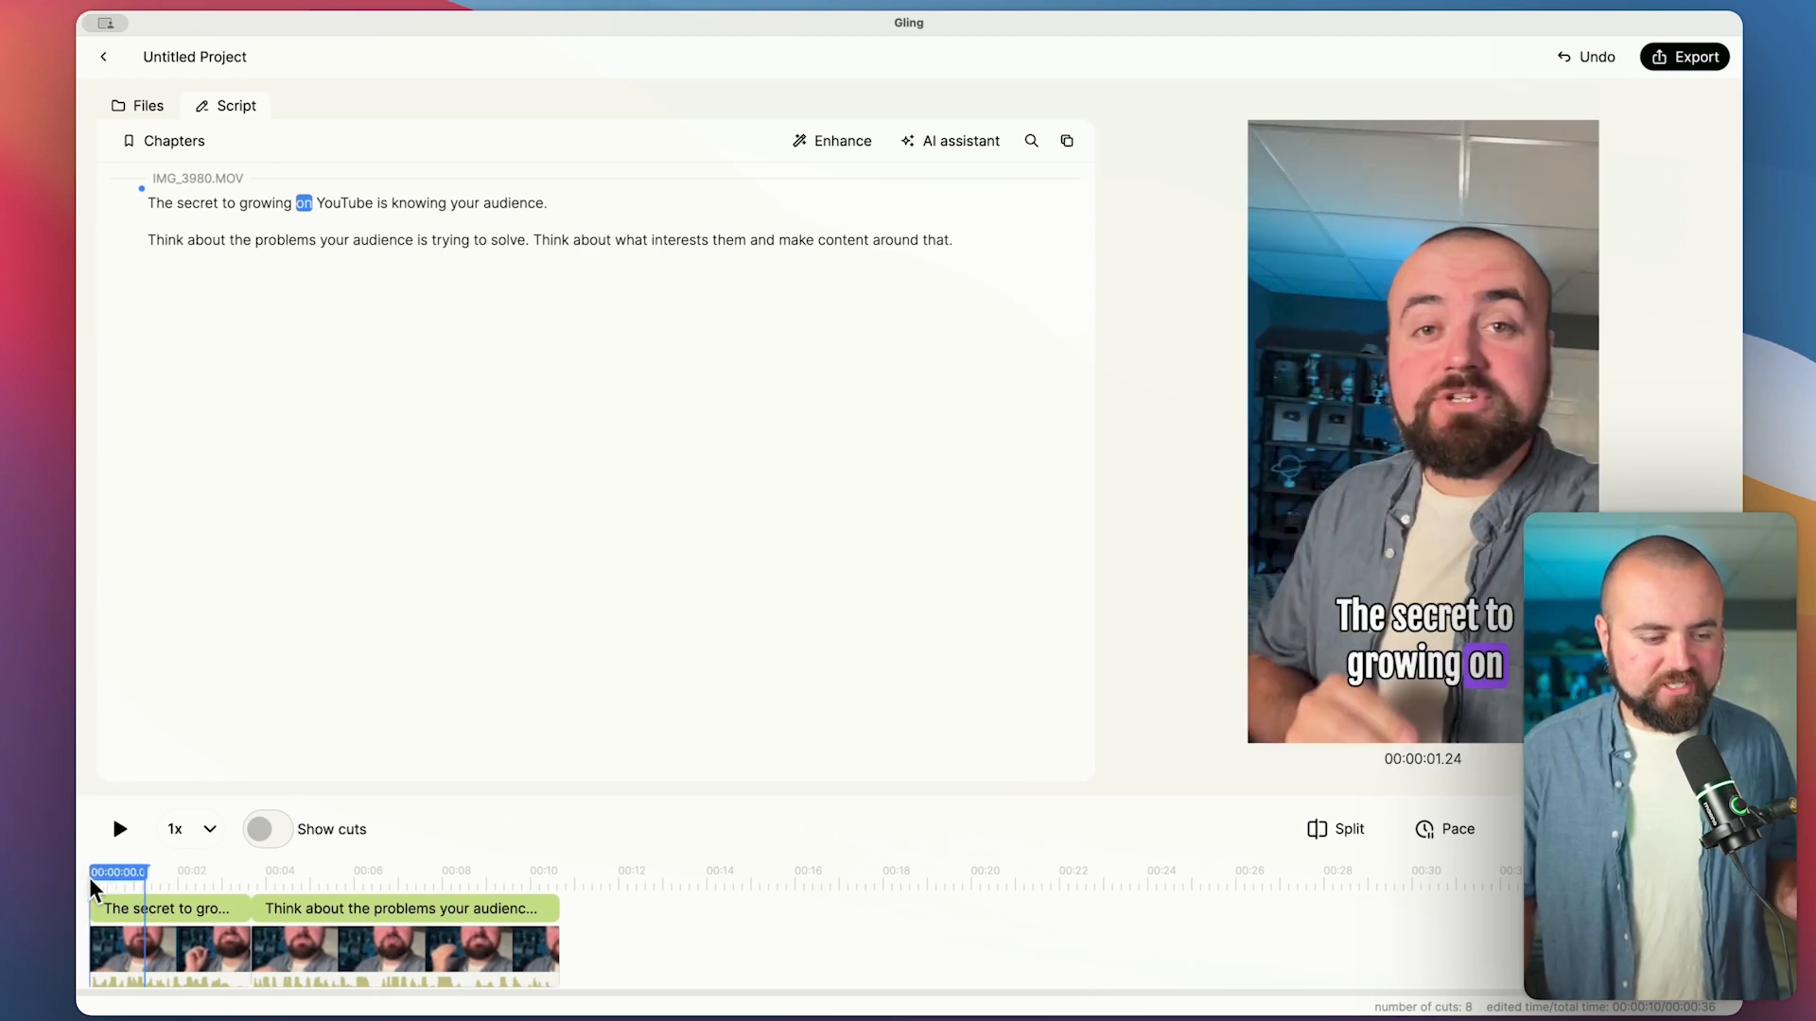
Play the captioned short from the start, then pause
click(118, 829)
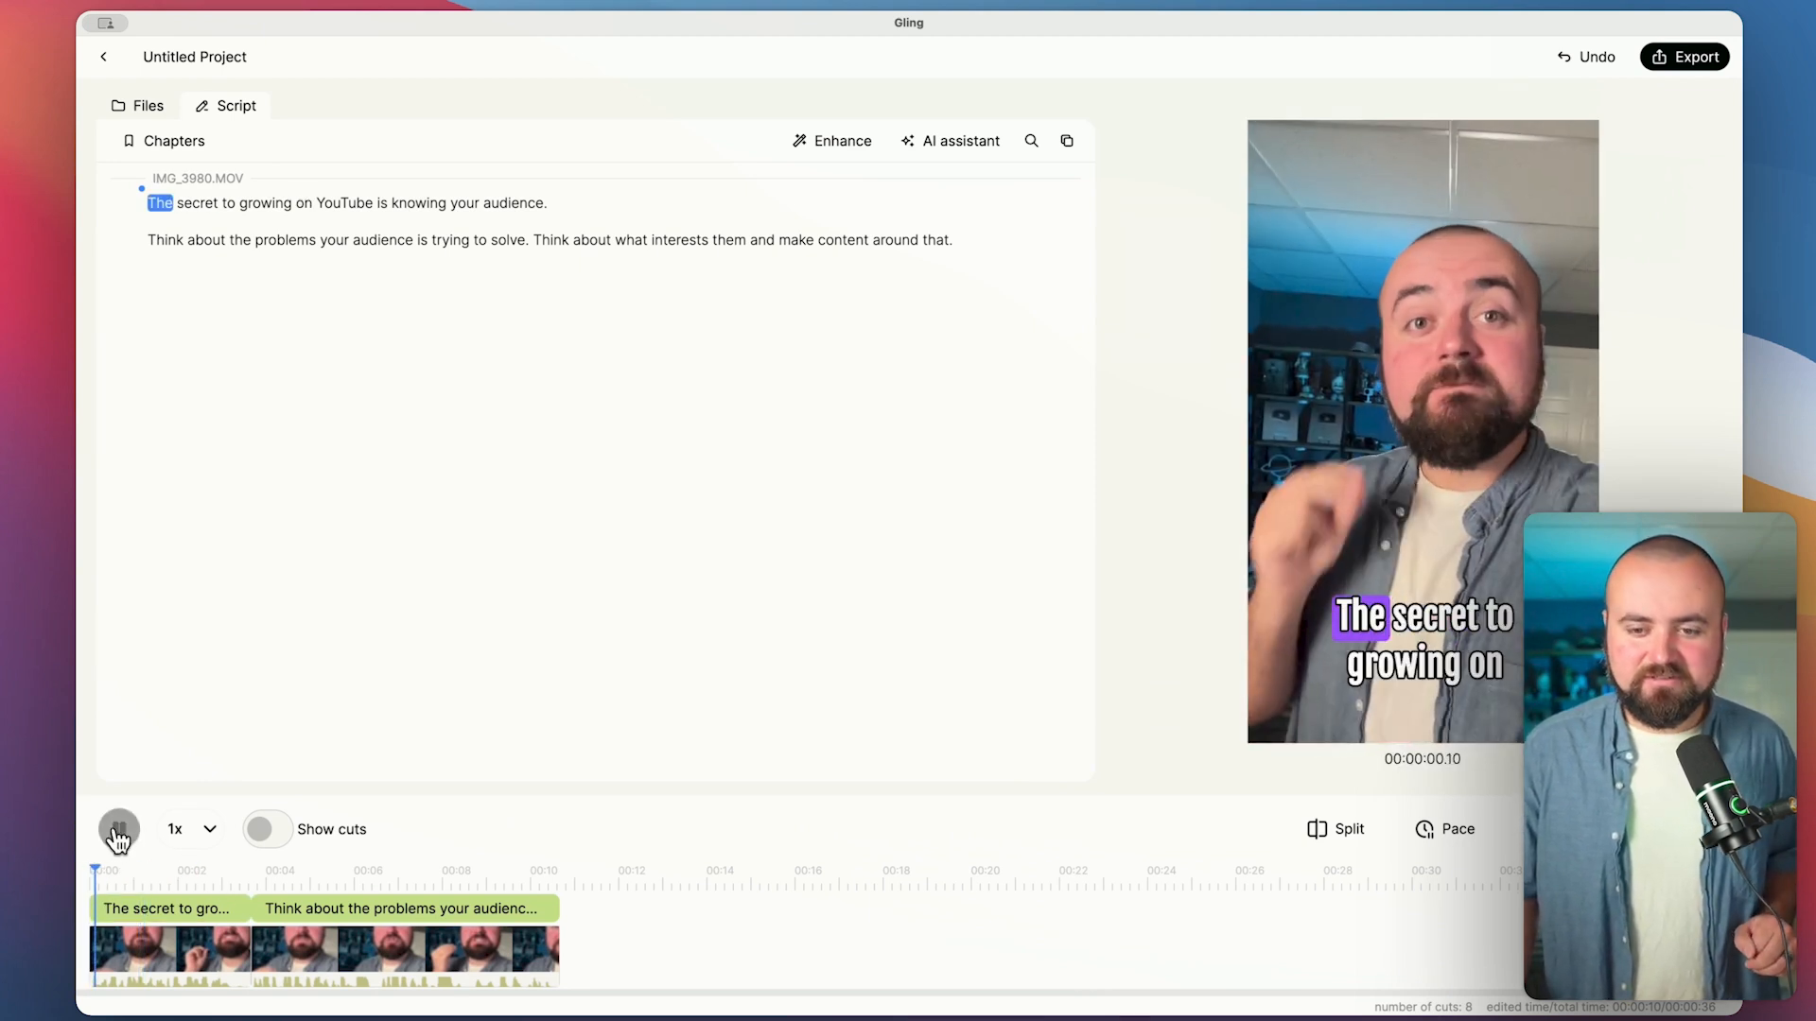
click(118, 829)
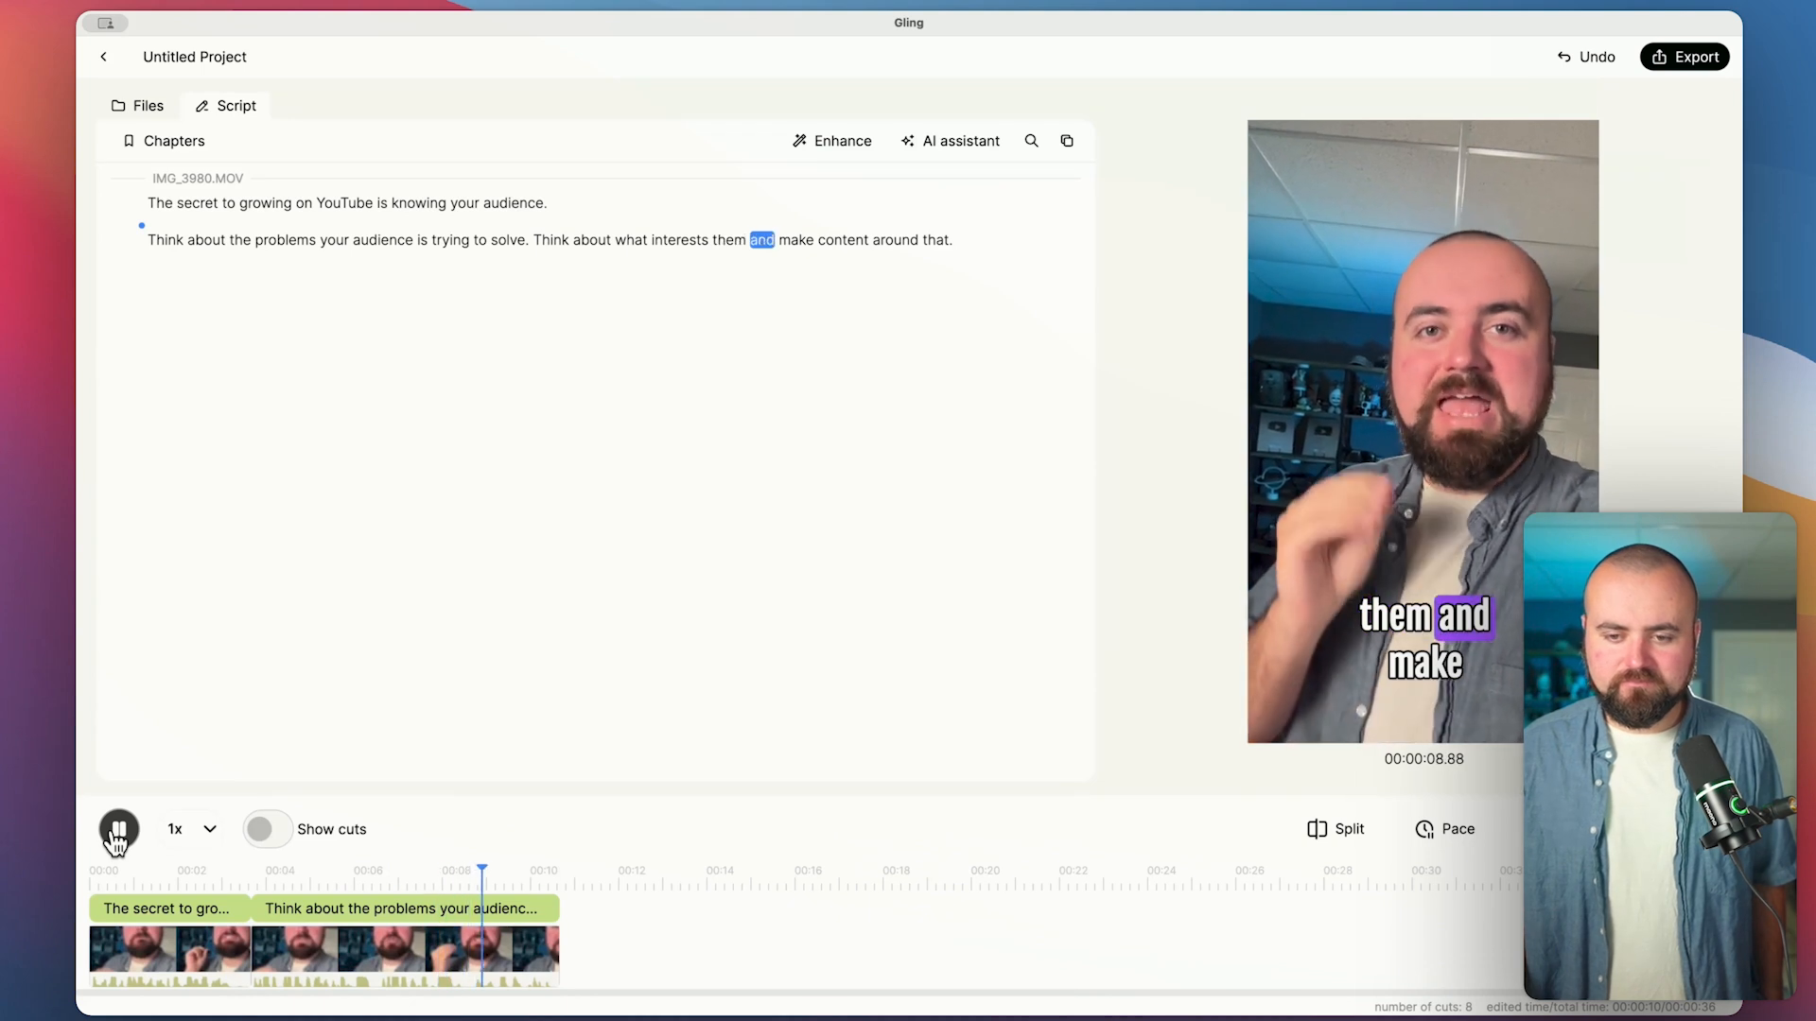
click(118, 829)
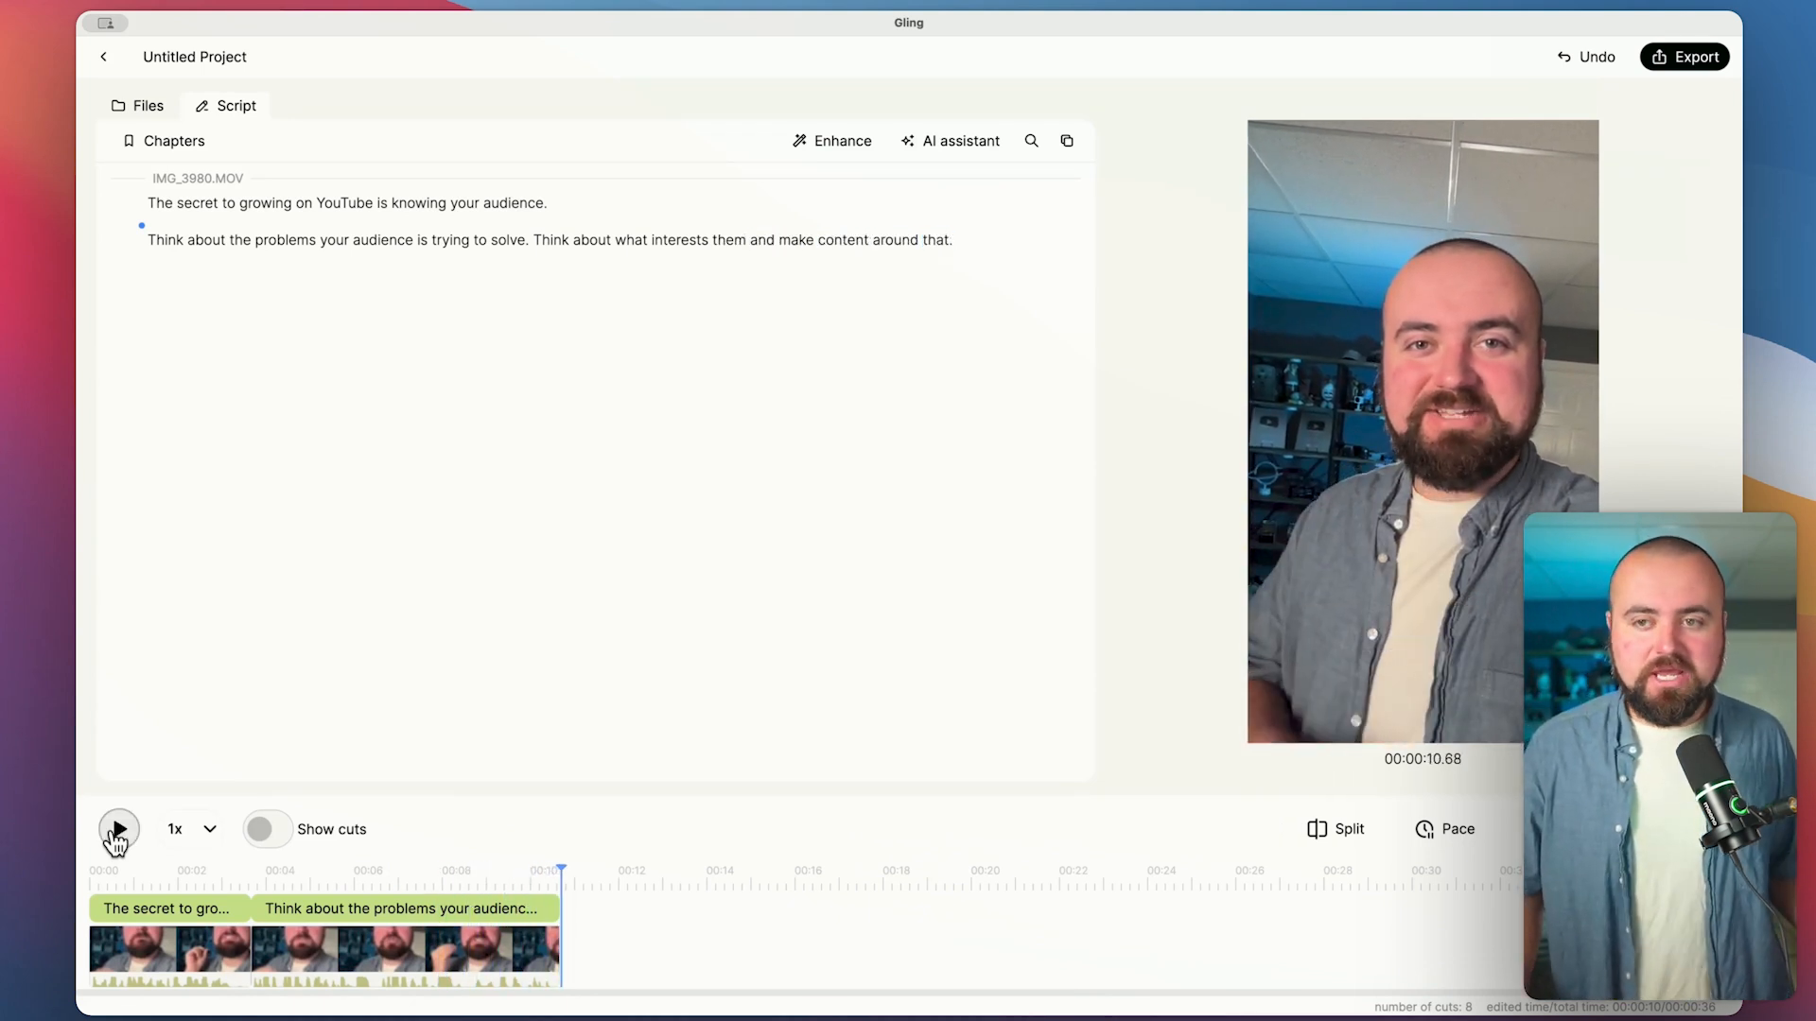
mouse_move(1697, 56)
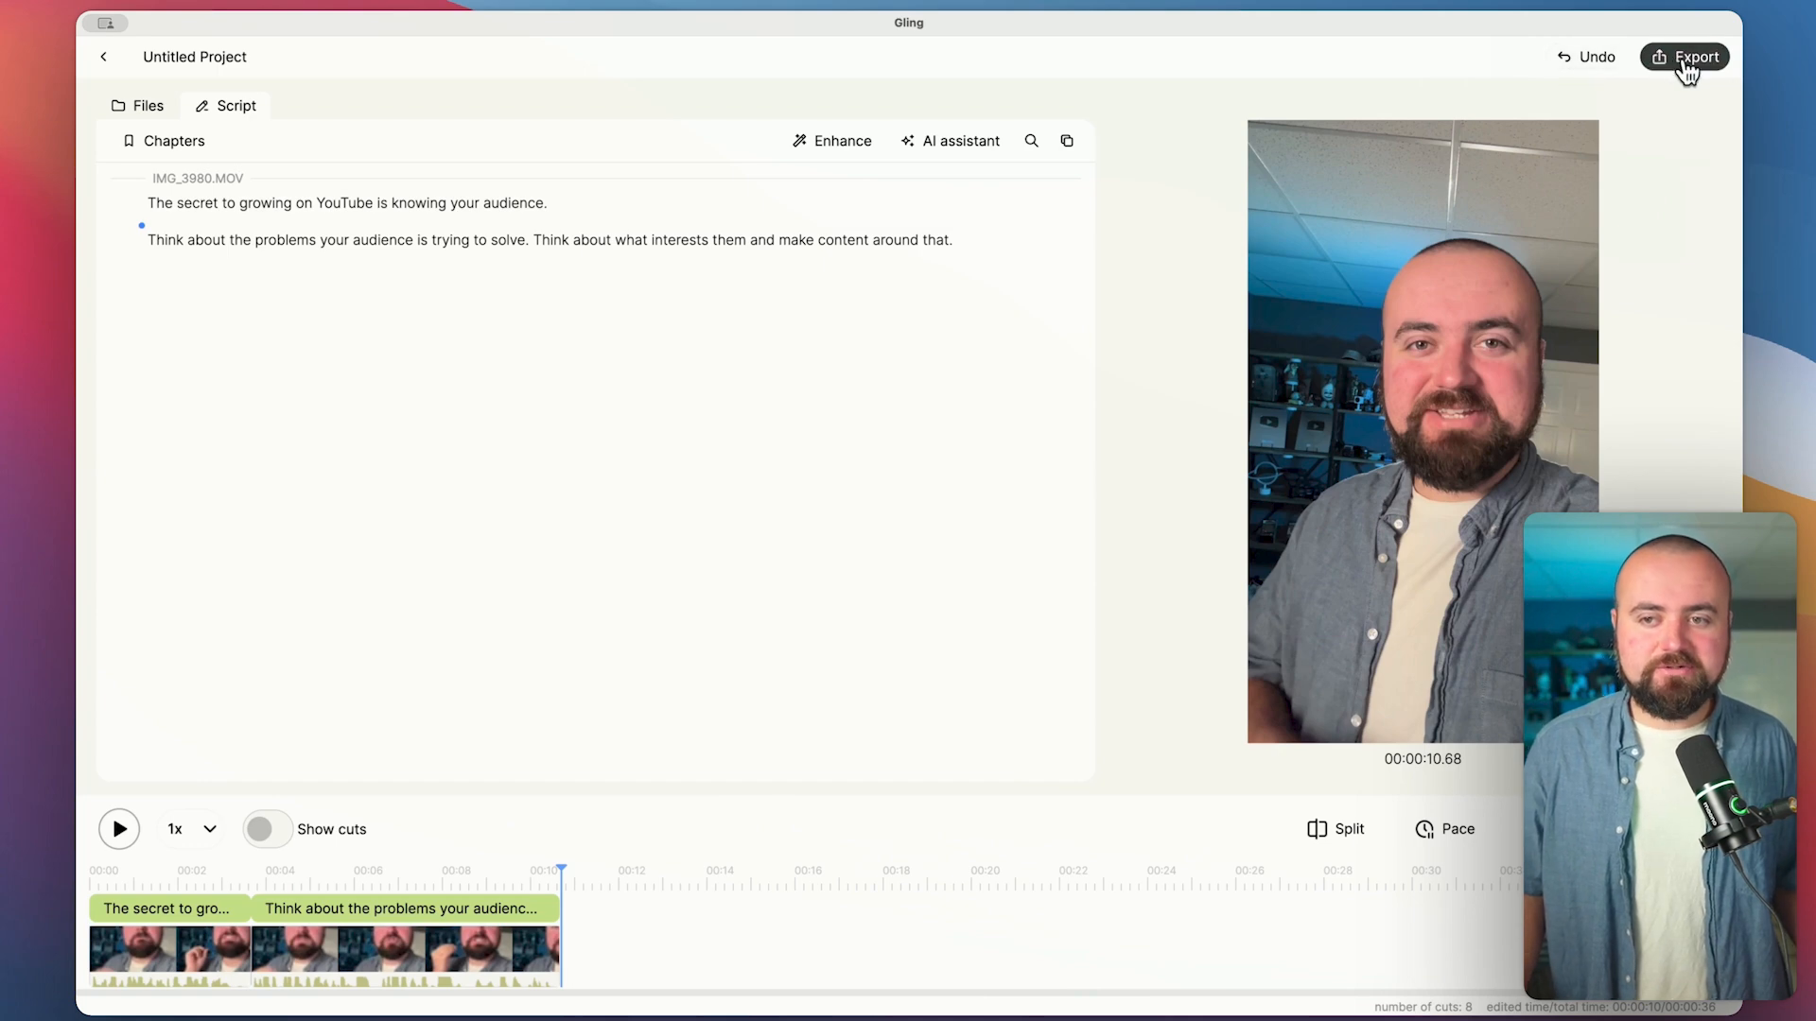
Open the Export menu listing MP4, MP3, SRT, Premiere XML, FCP and Resolve formats
click(1695, 57)
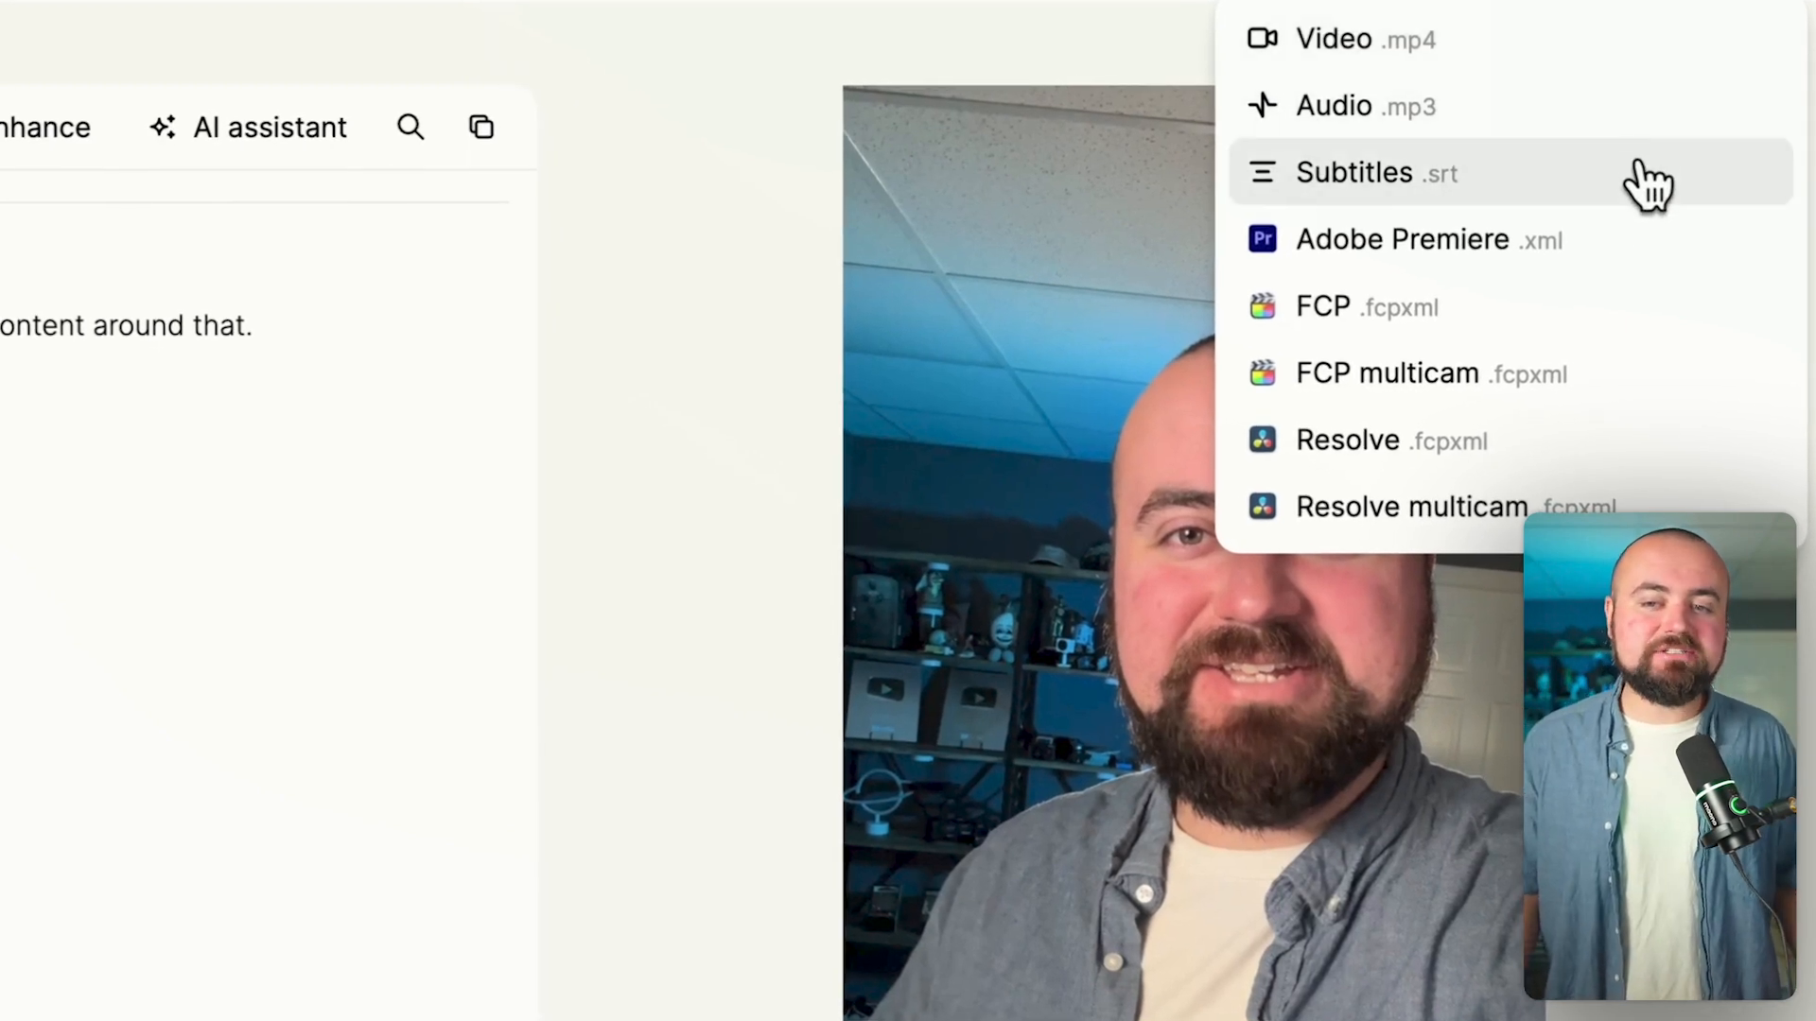
mouse_move(1633, 243)
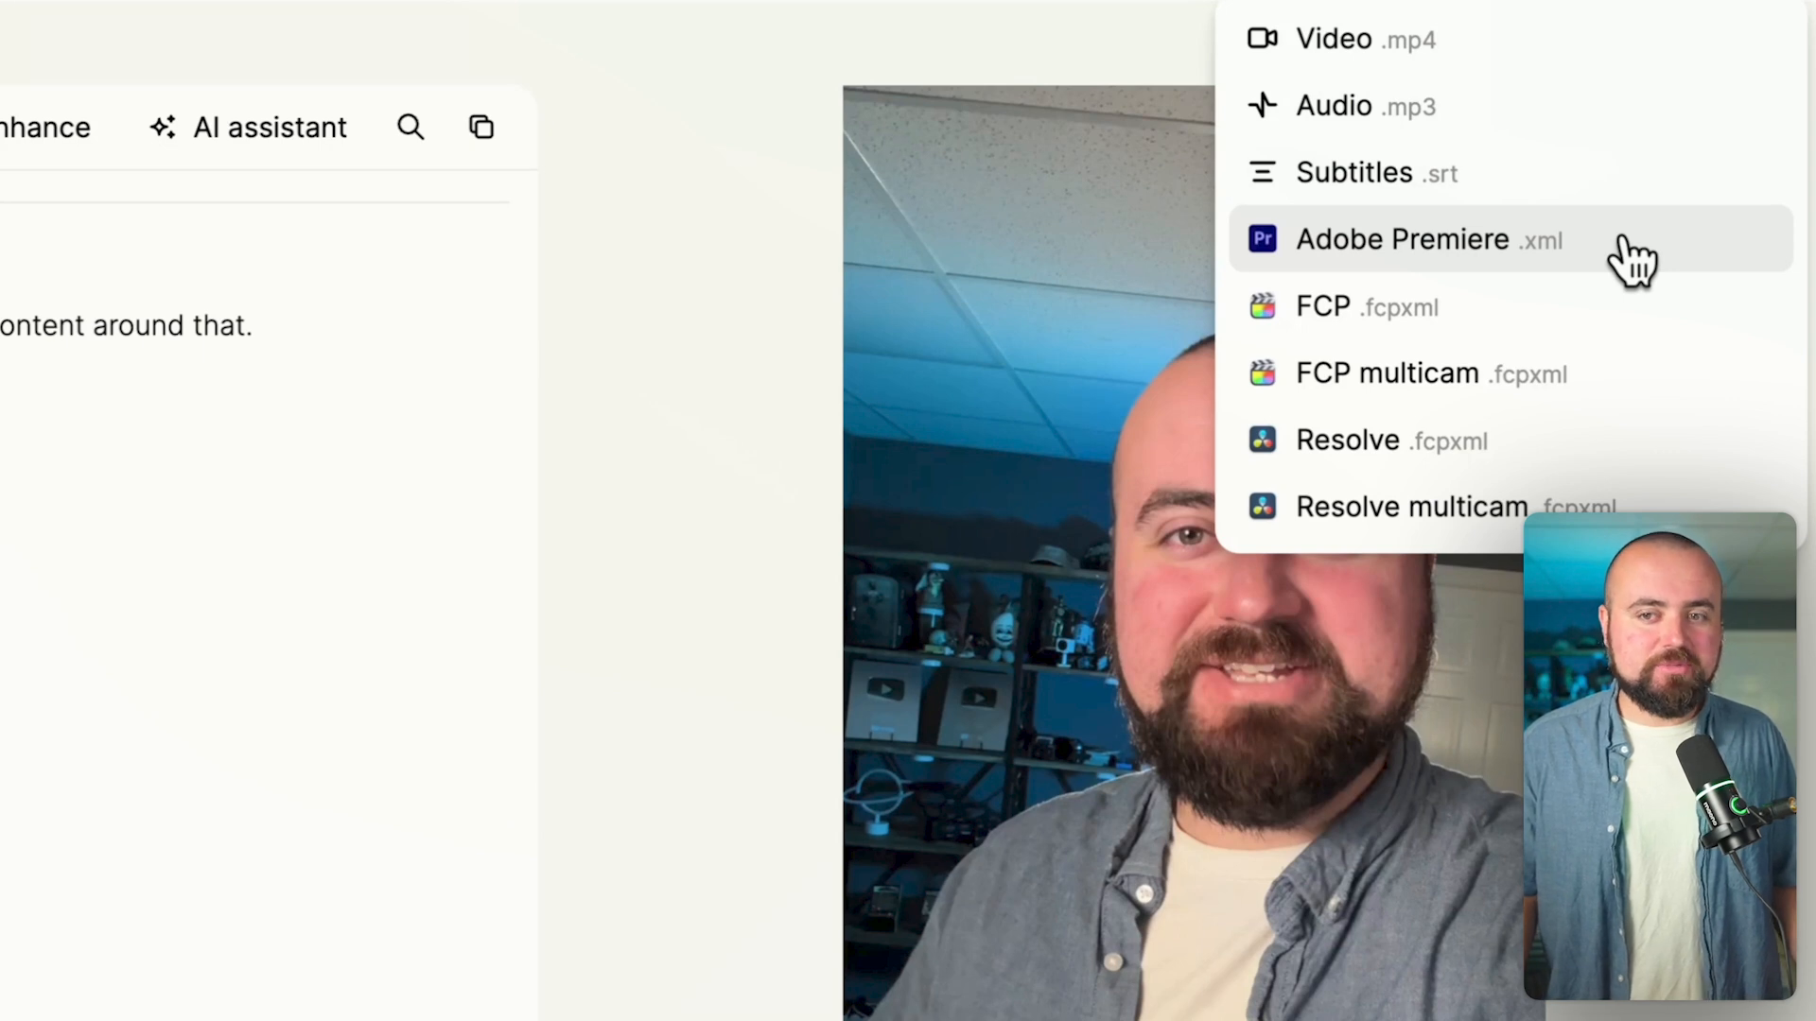
mouse_move(1598, 328)
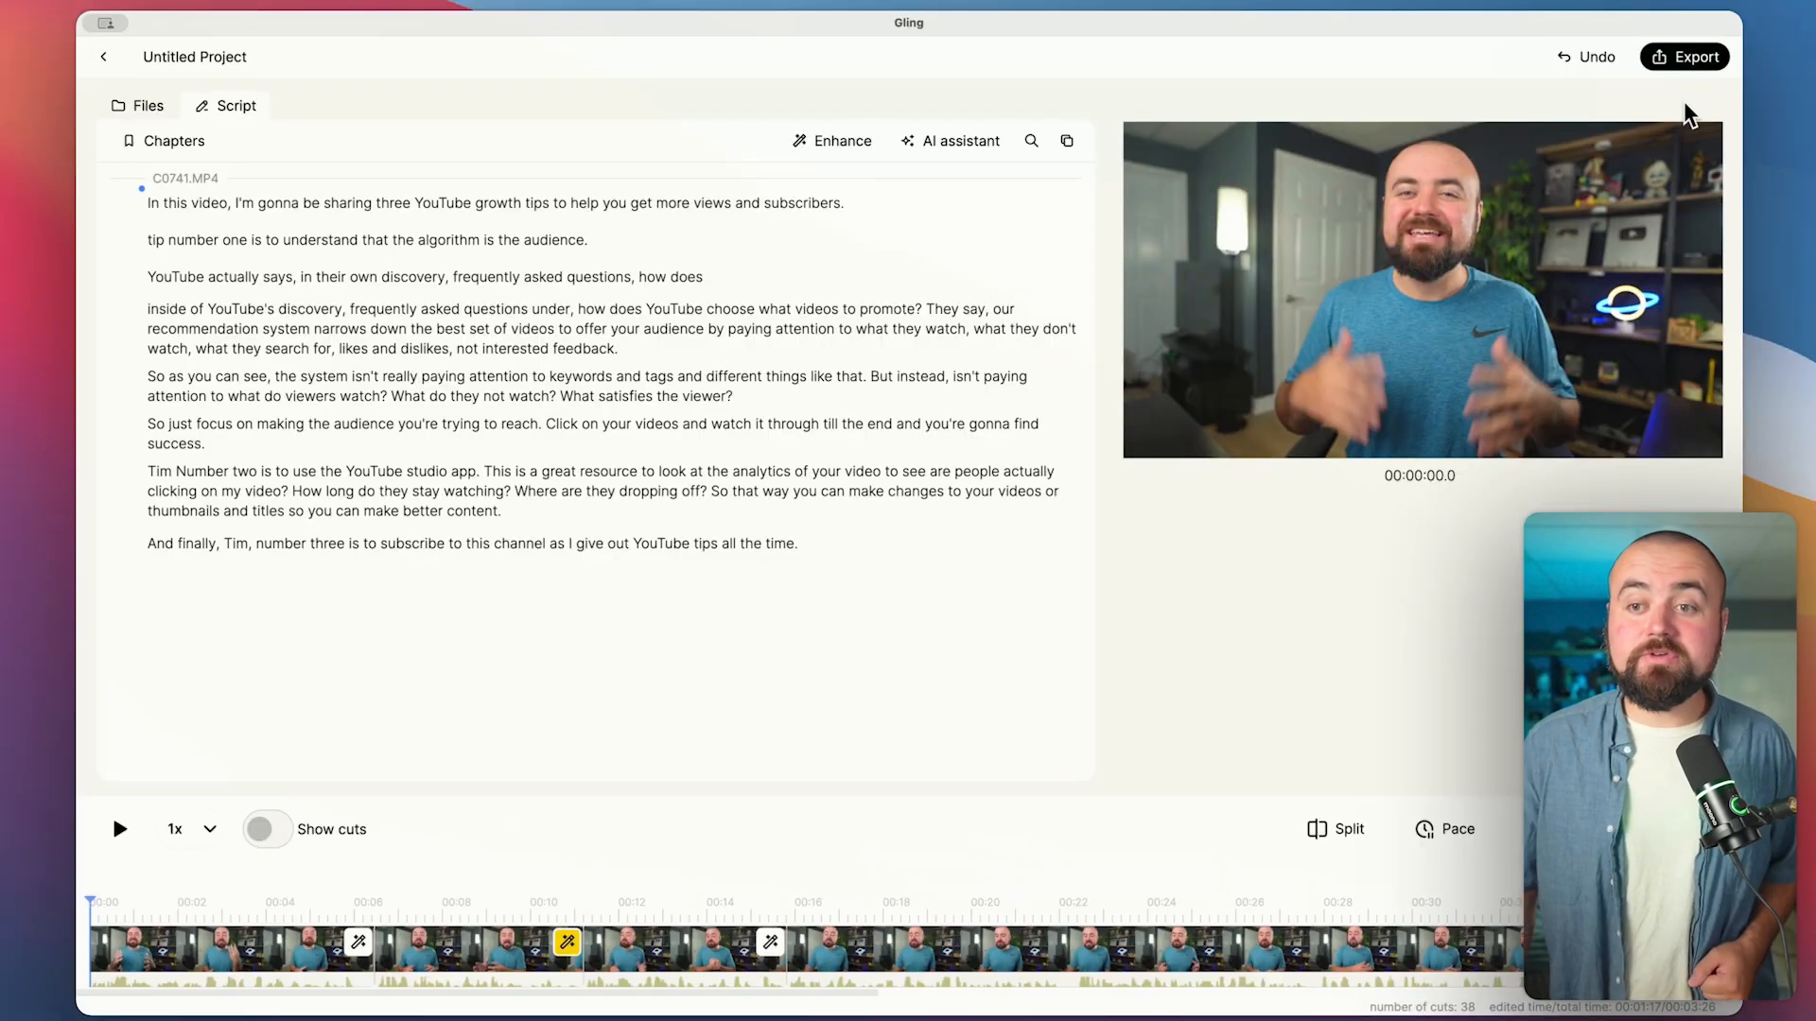
Export the YouTube-tips edit as an Adobe Premiere .xml file
click(1694, 56)
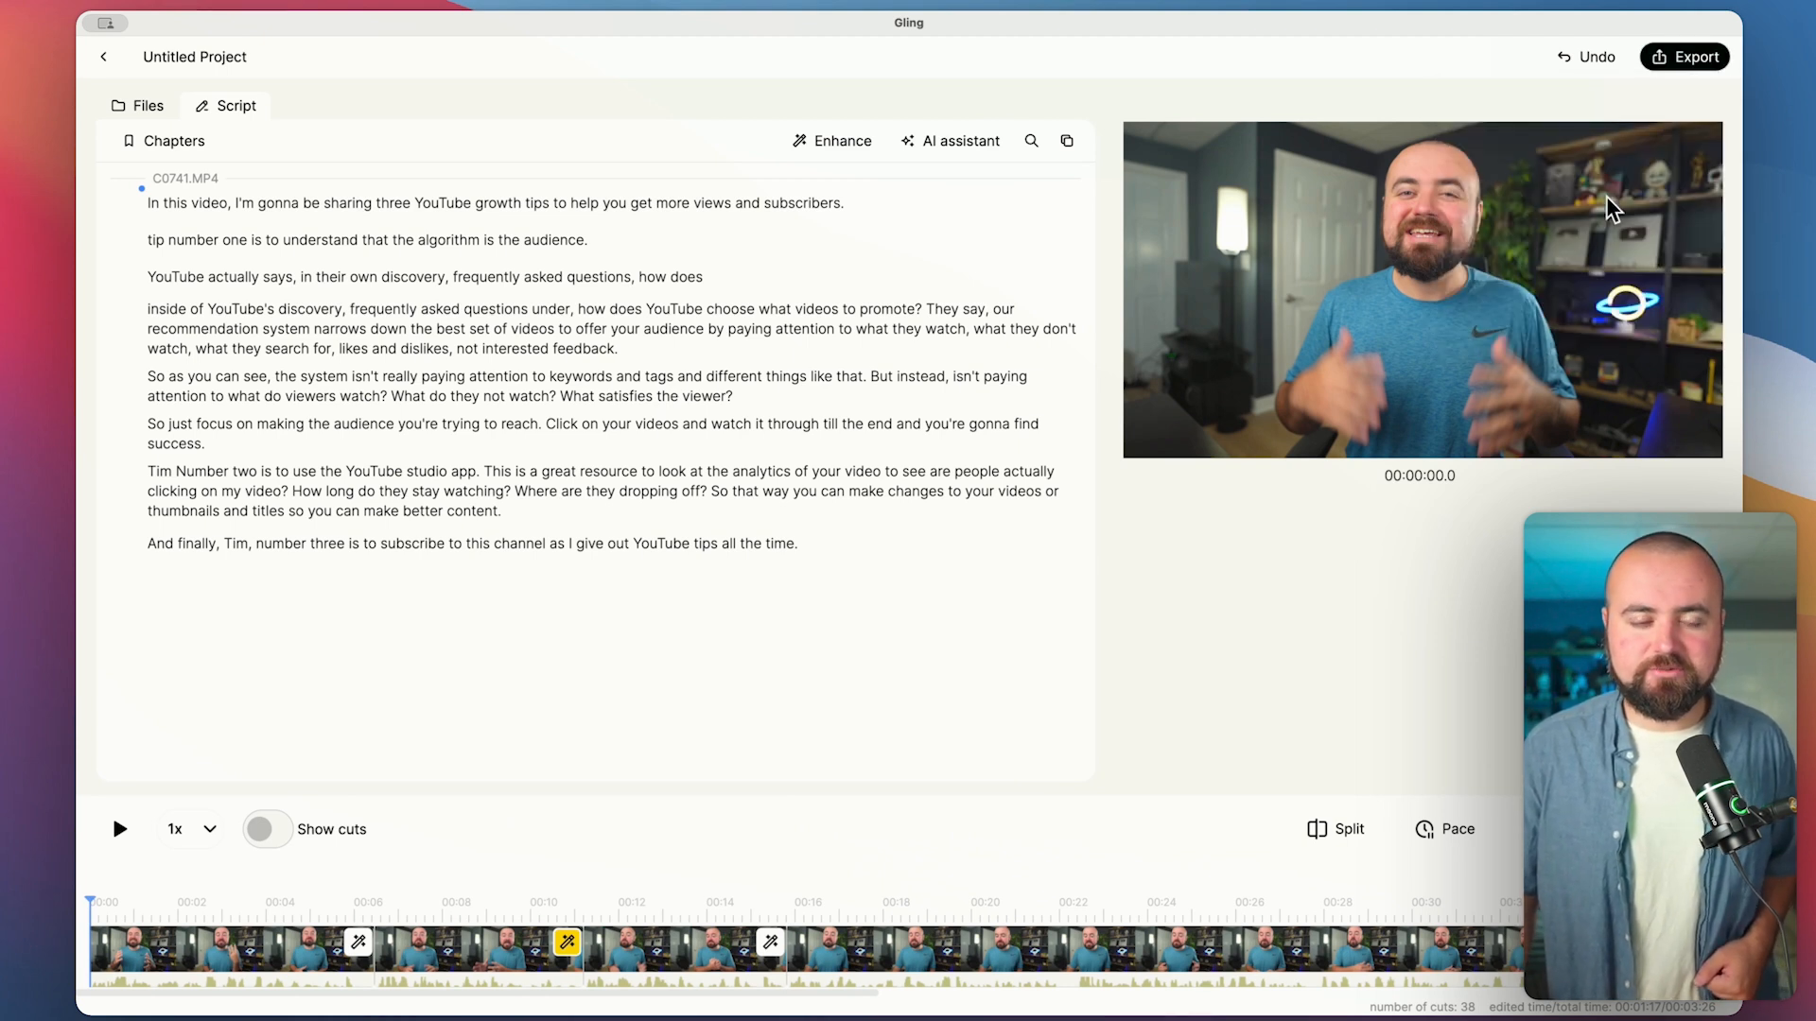
mouse_move(1295, 335)
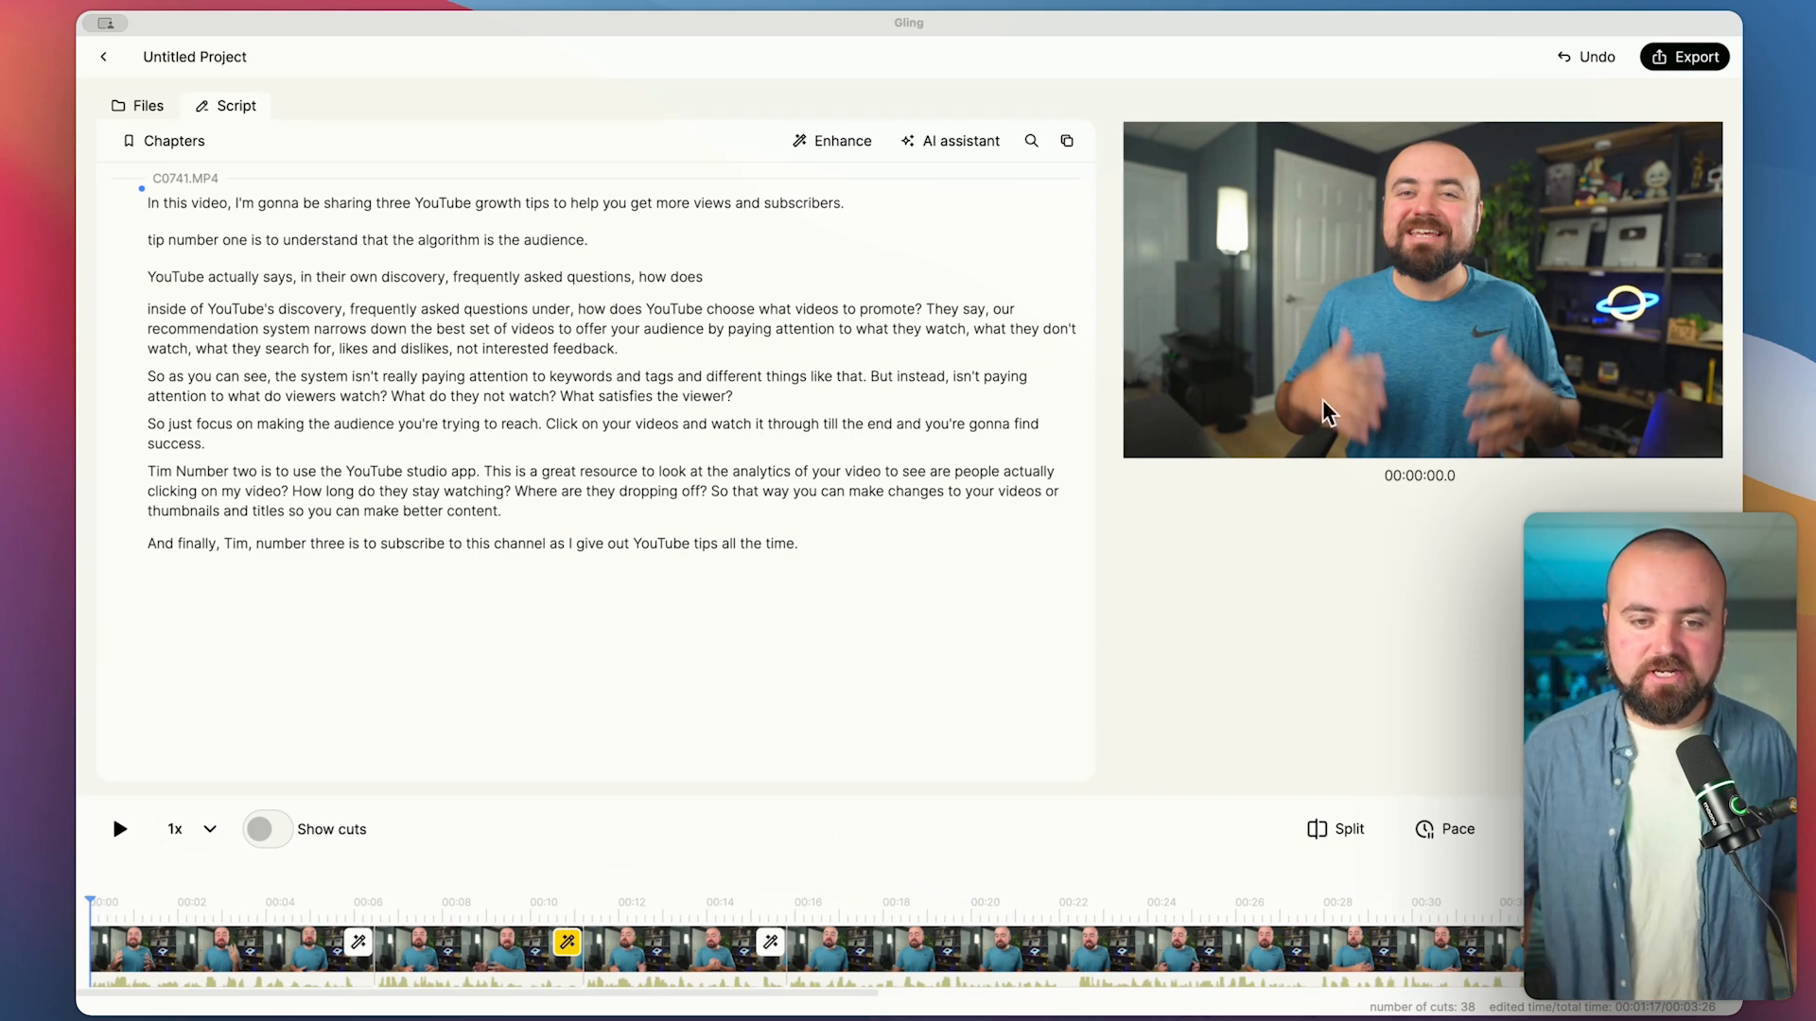
click(1688, 56)
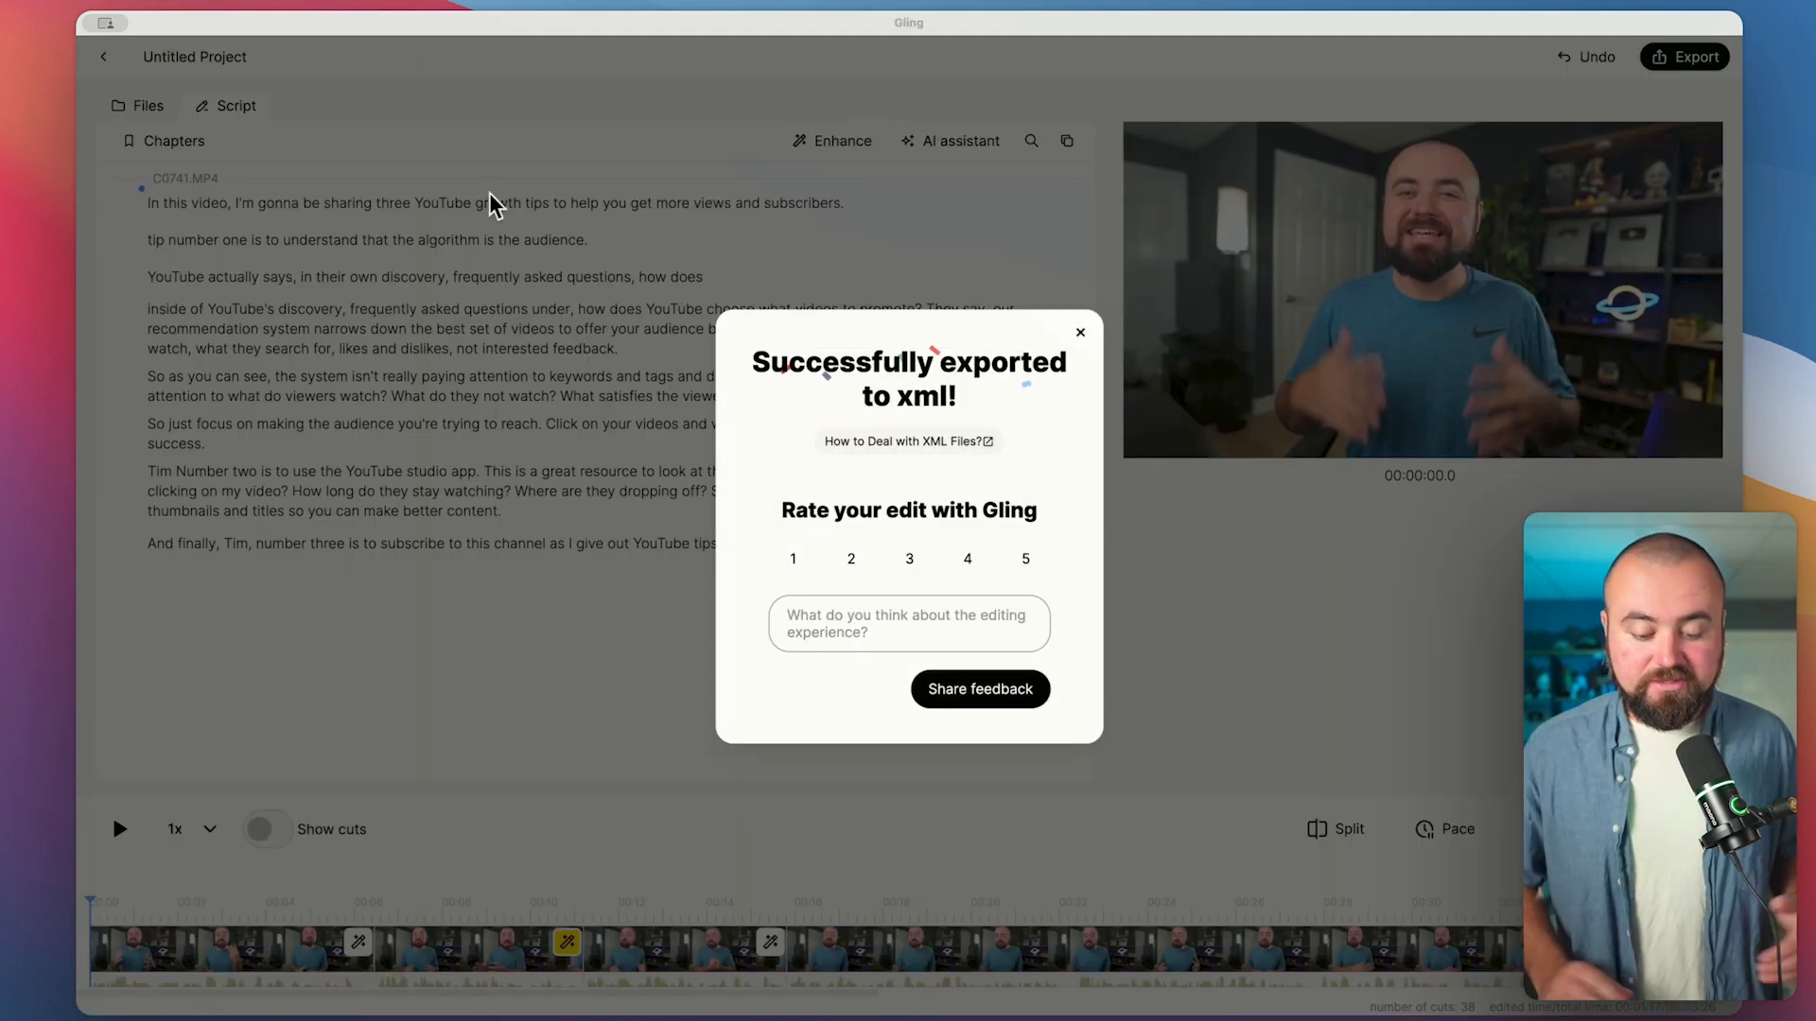